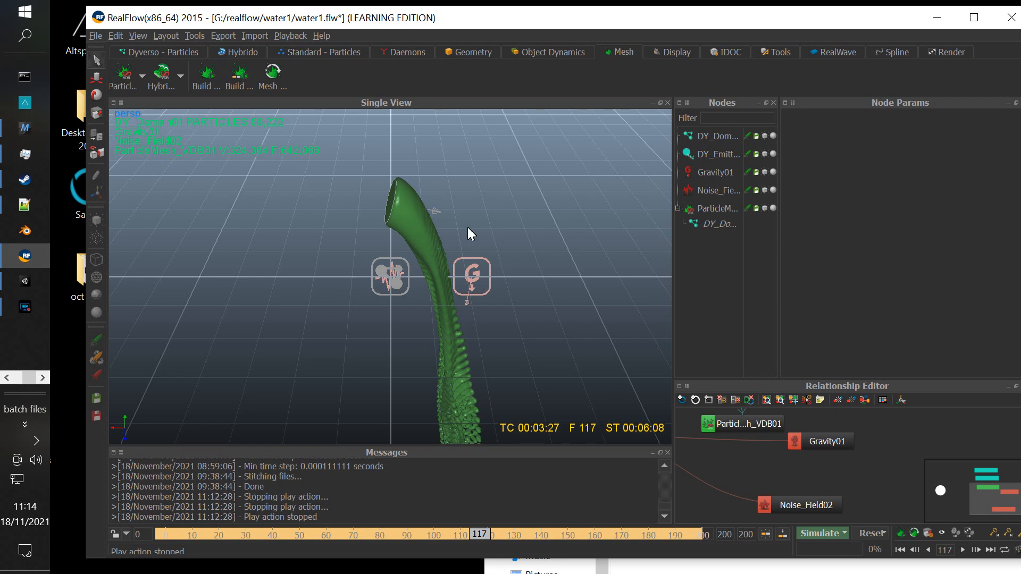
mouse_move(355, 217)
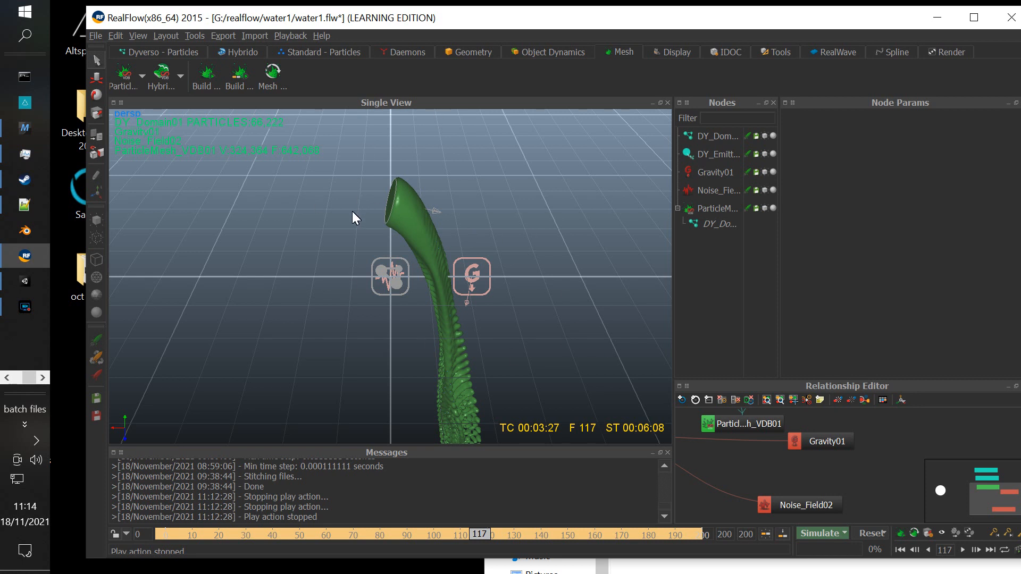
mouse_move(381, 201)
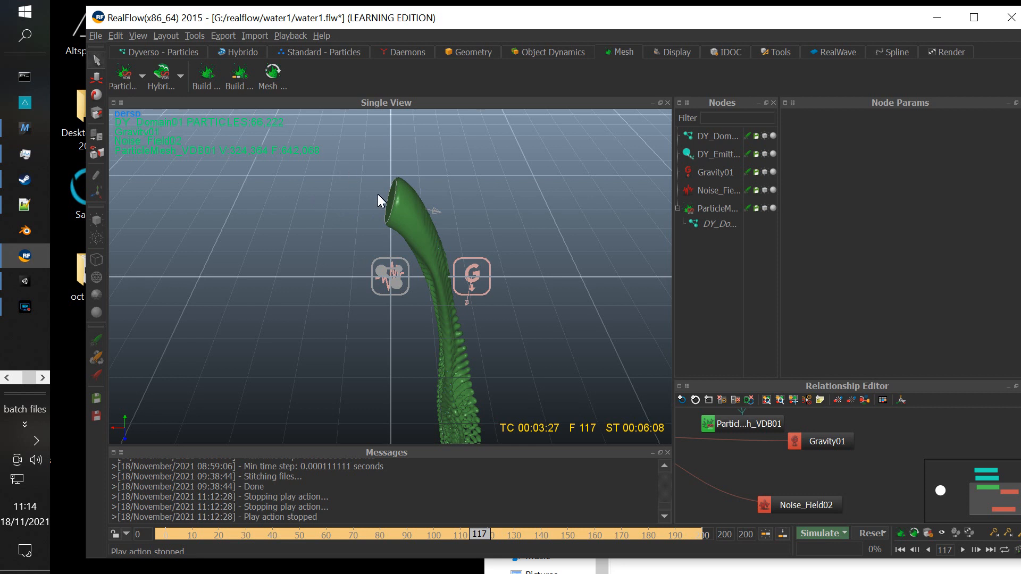
mouse_move(345, 175)
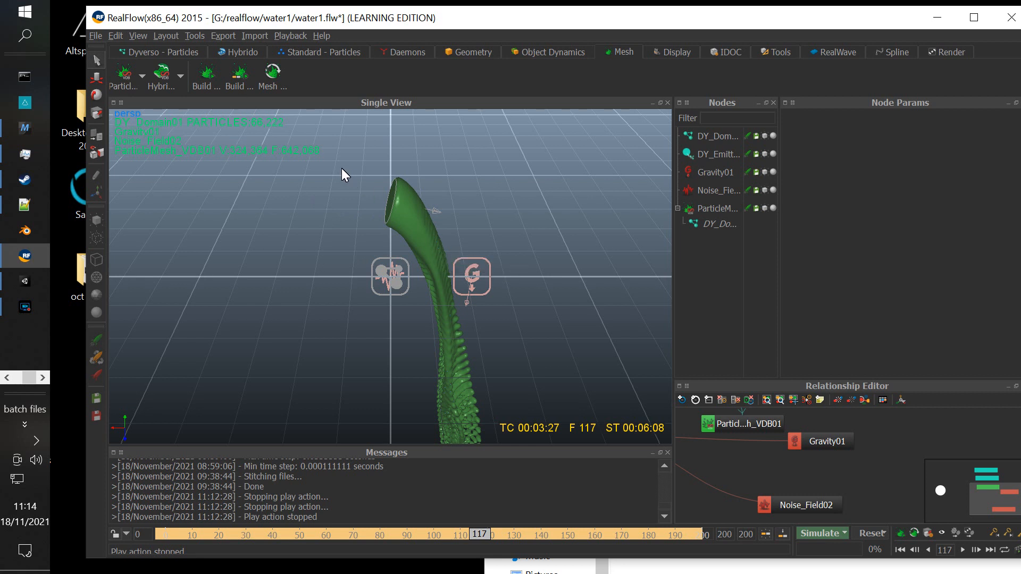
mouse_move(445, 316)
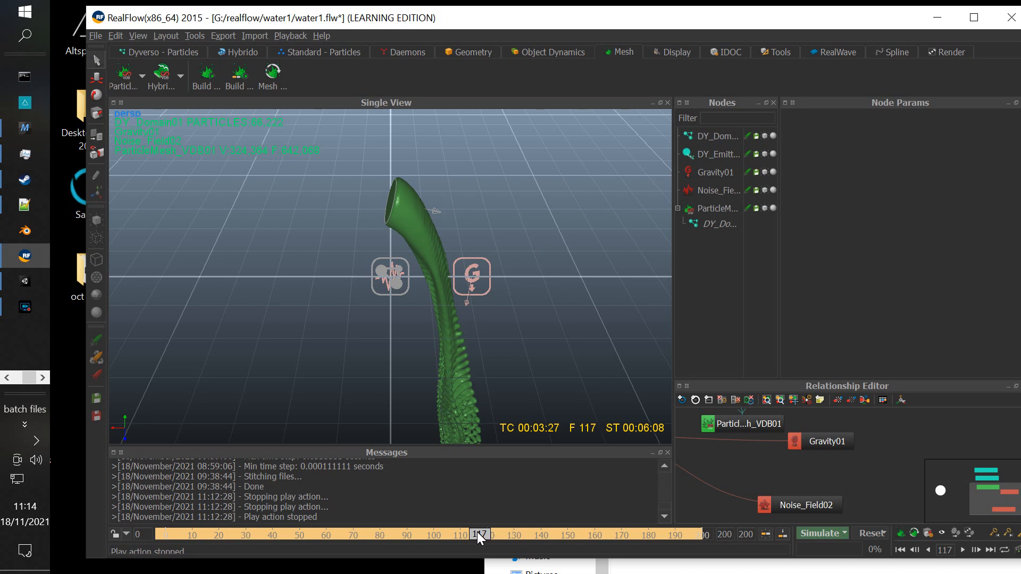
- Scrub the RealFlow timeline back, then move the playhead to frame 191
drag(478, 535, 428, 535)
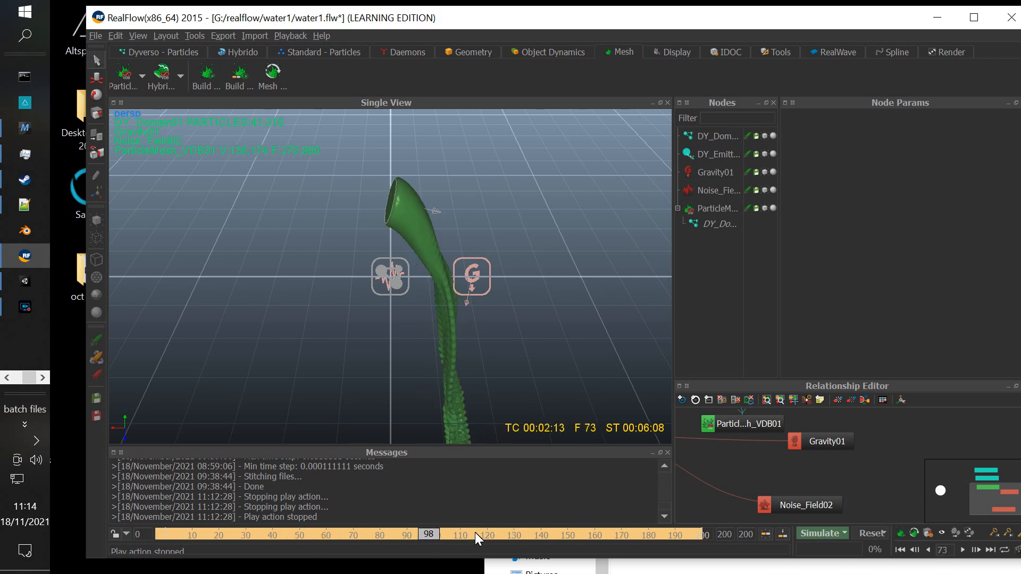
drag(426, 534, 674, 534)
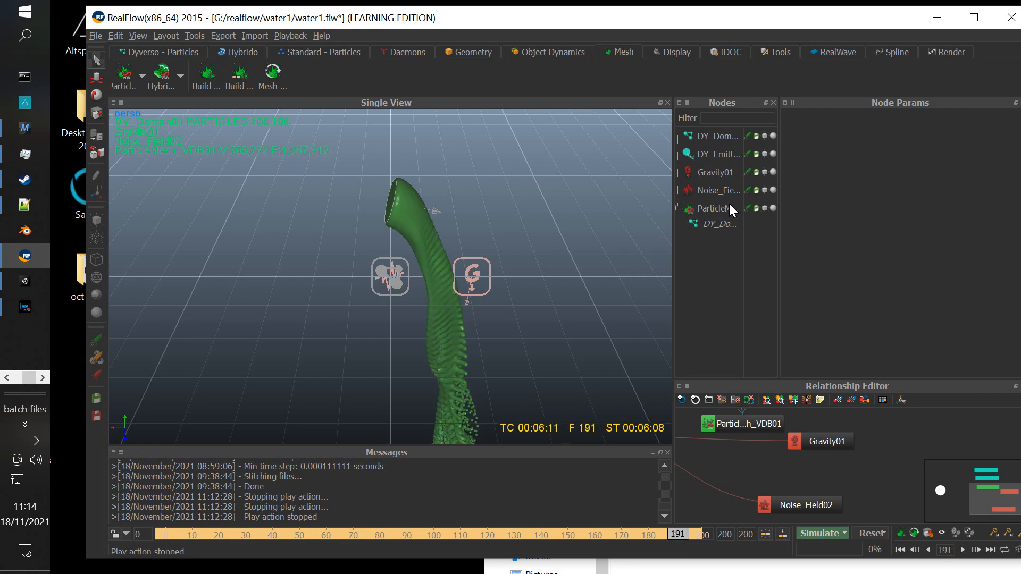
- Show the ParticleMesh_VDB01 node's settings, then bring back the Mesh shelf tools
click(718, 209)
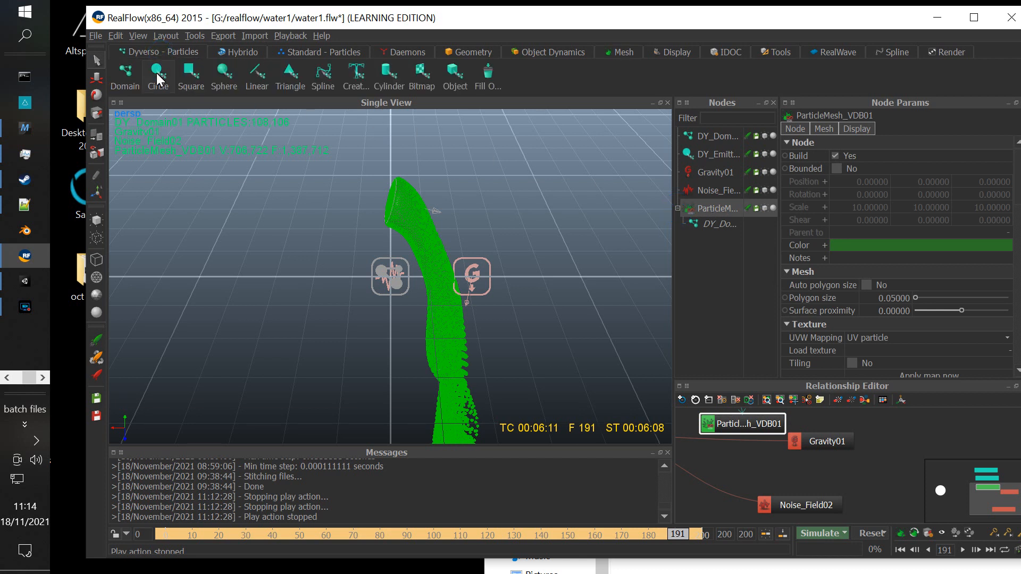
mouse_move(715, 172)
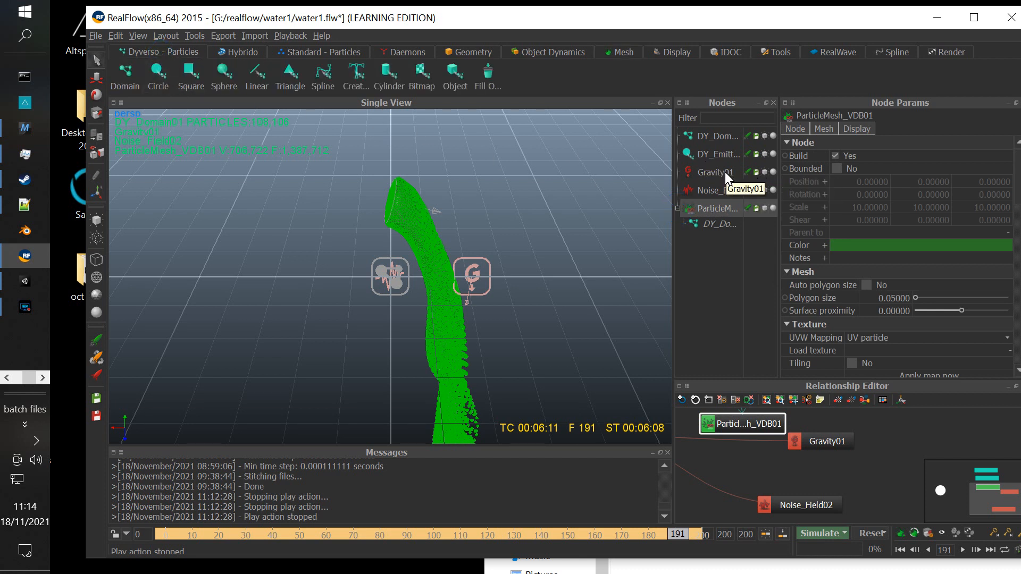
click(407, 52)
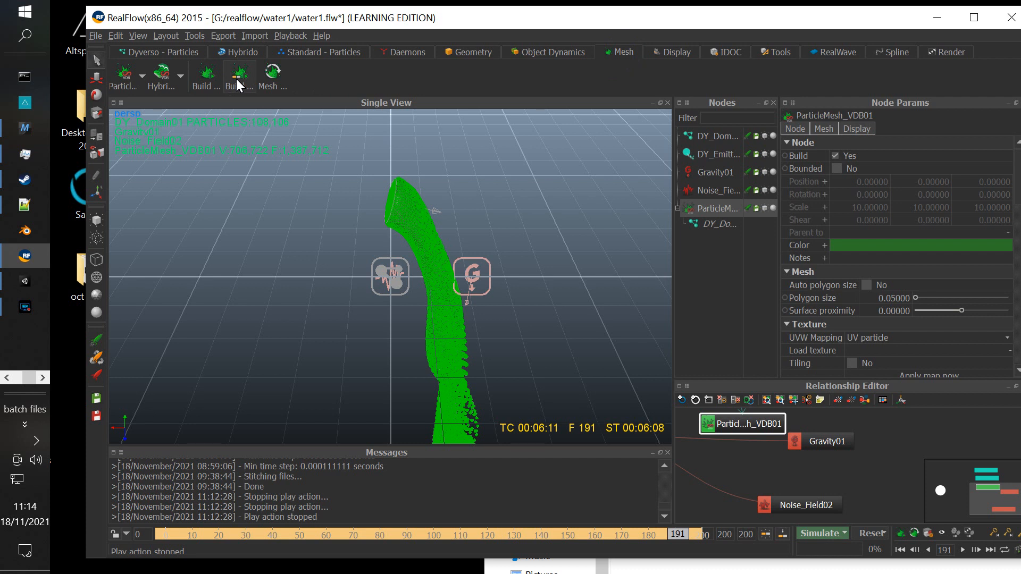
mouse_move(235, 75)
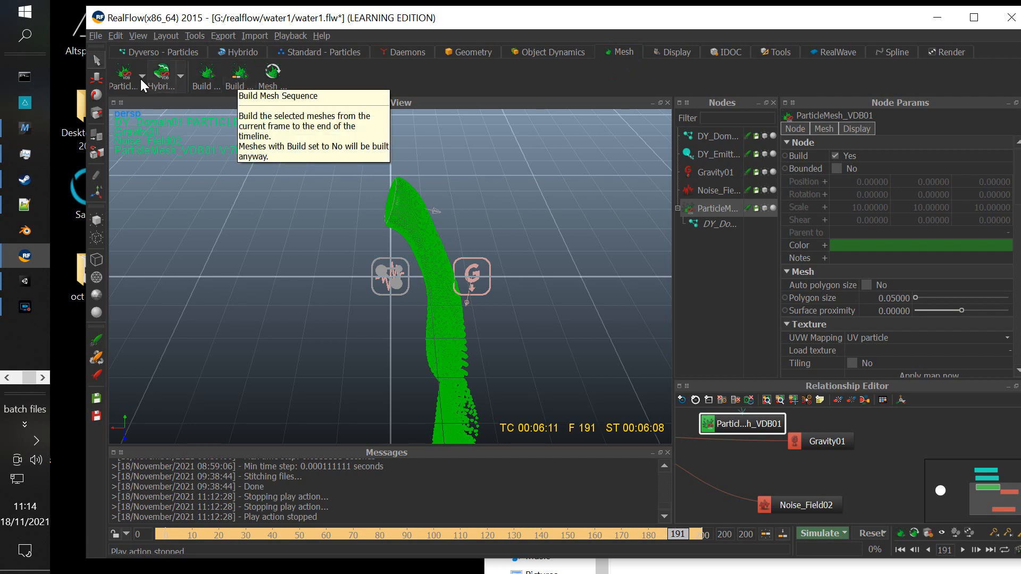
mouse_move(127, 76)
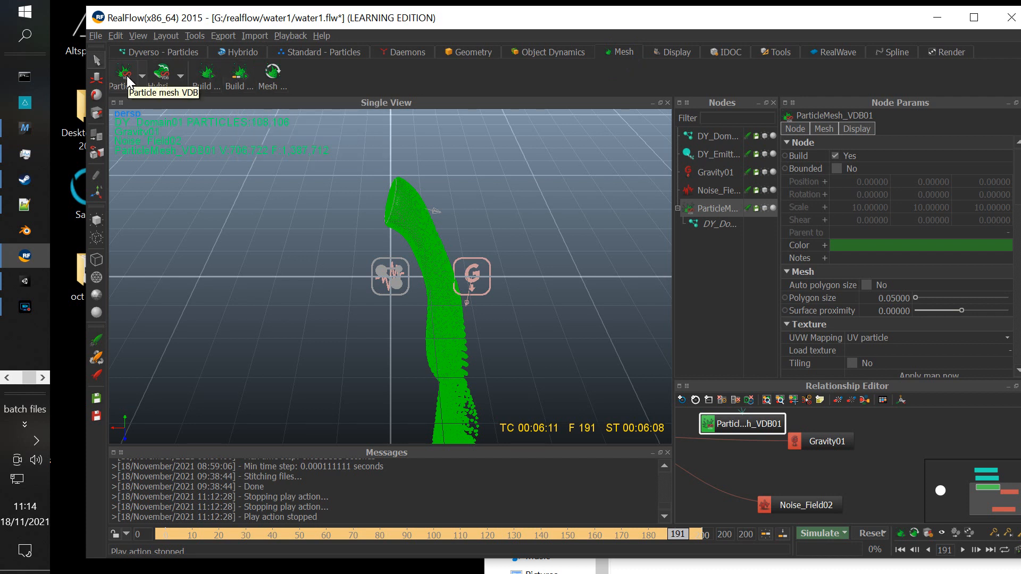
mouse_move(168, 87)
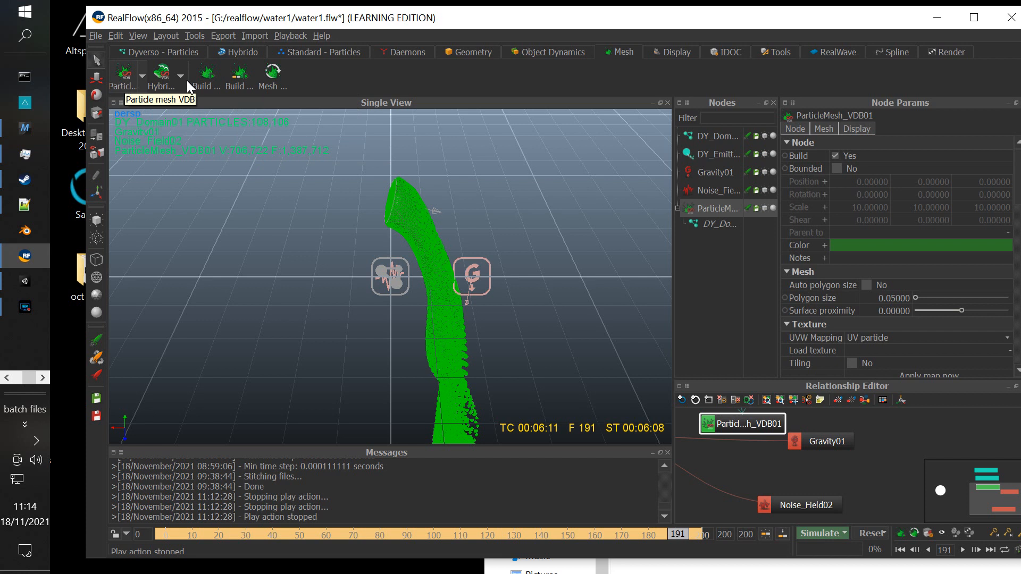
mouse_move(235, 82)
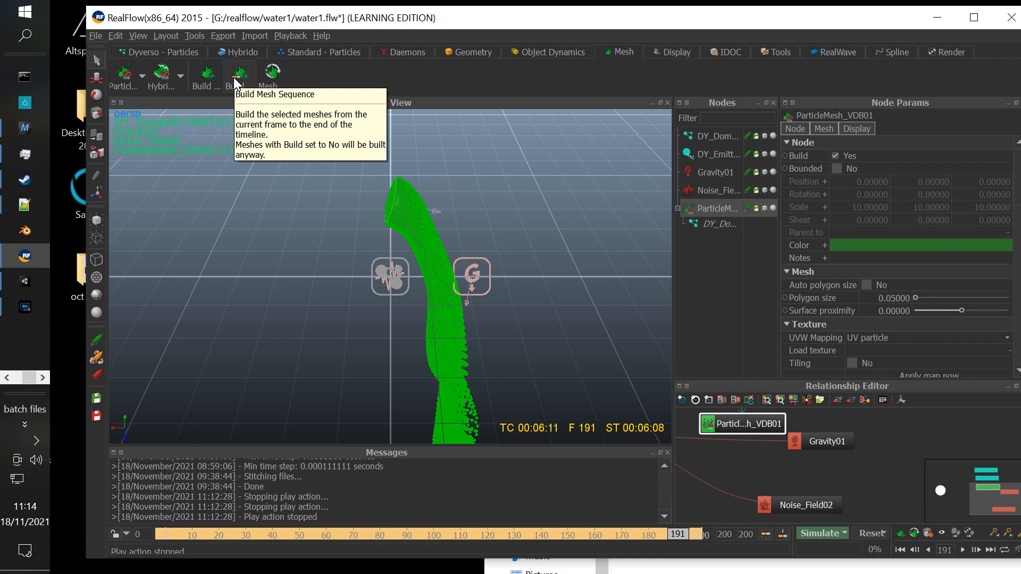
mouse_move(506, 181)
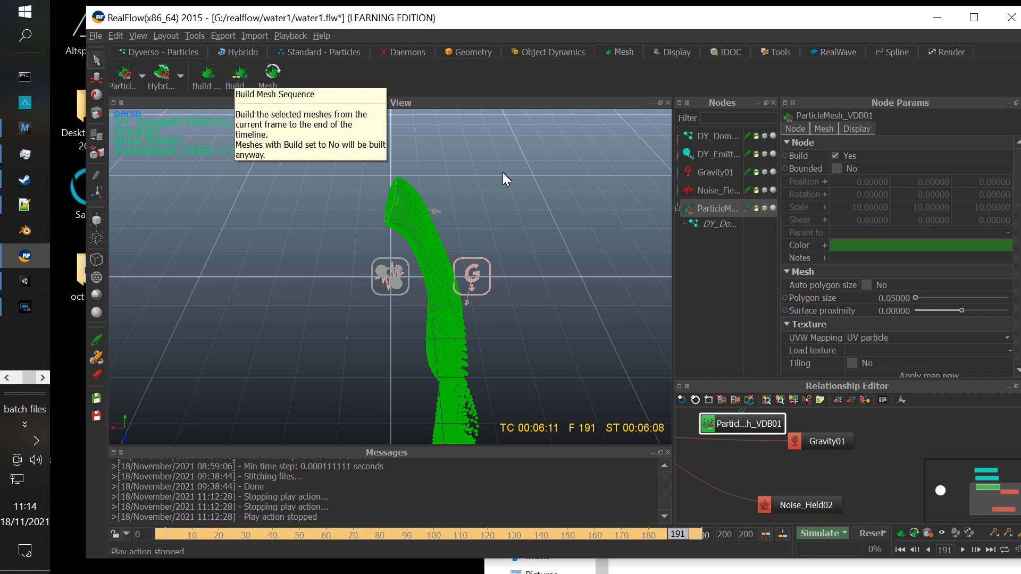
mouse_move(600, 322)
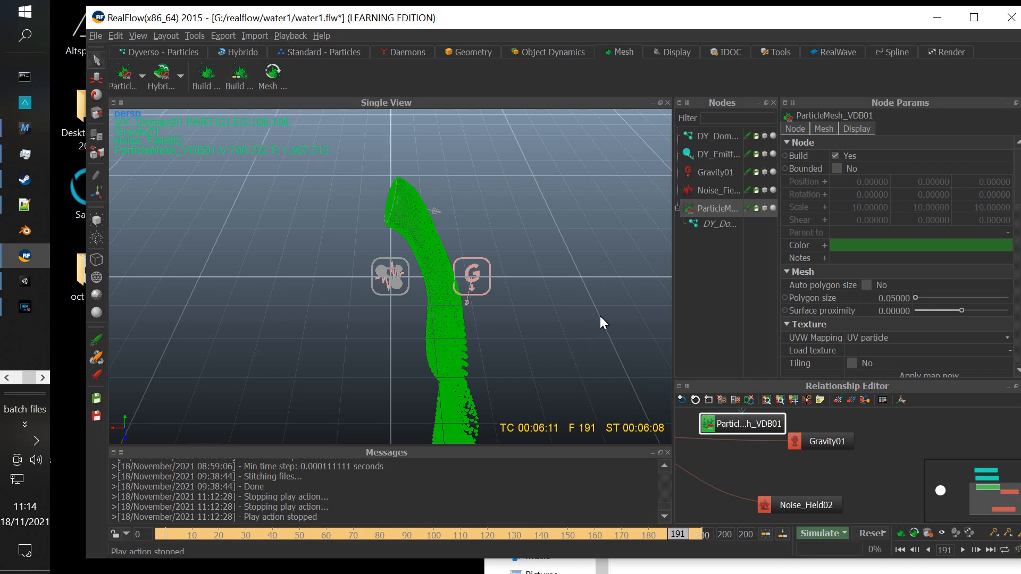
mouse_move(254, 42)
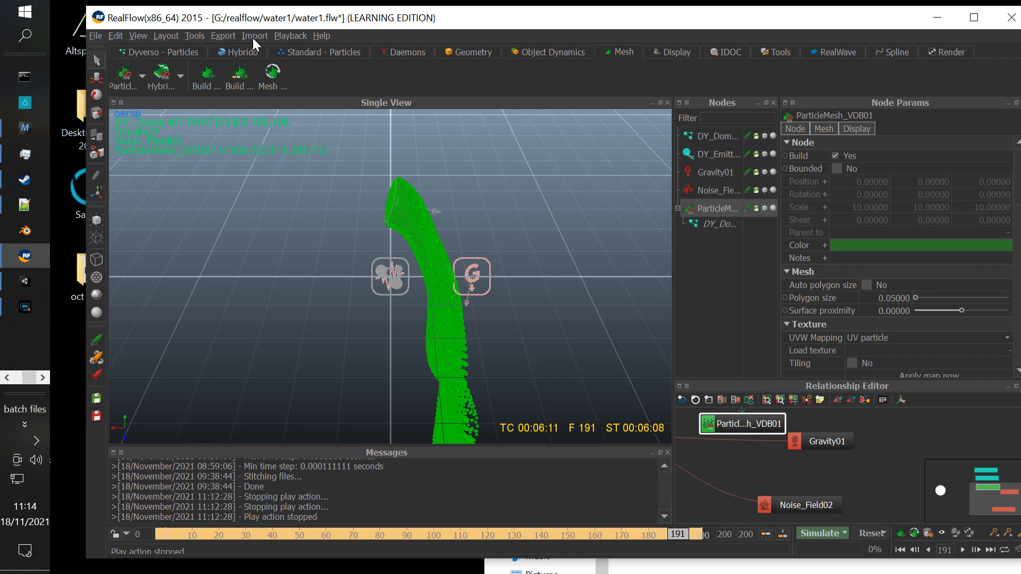
click(223, 36)
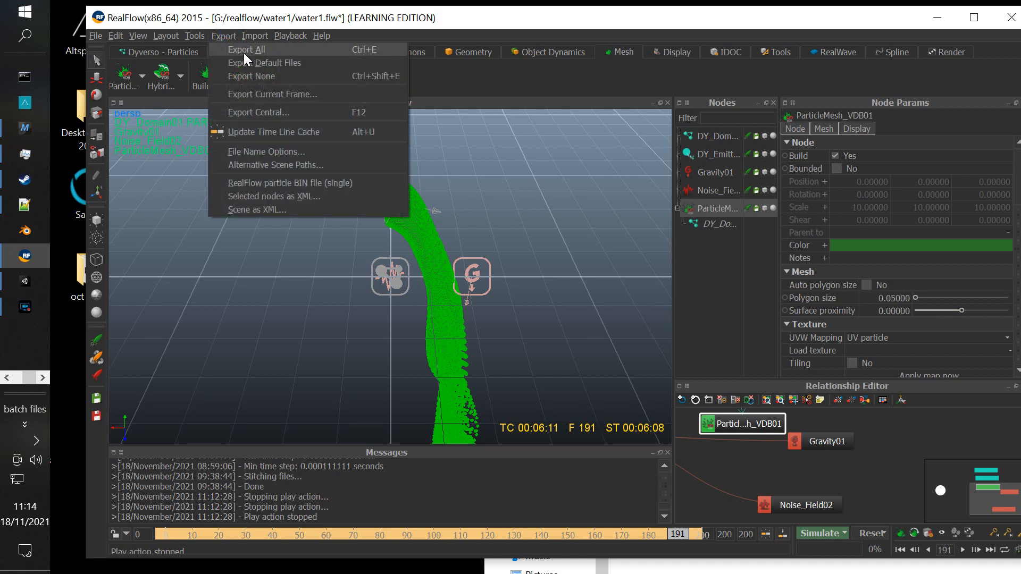
click(255, 35)
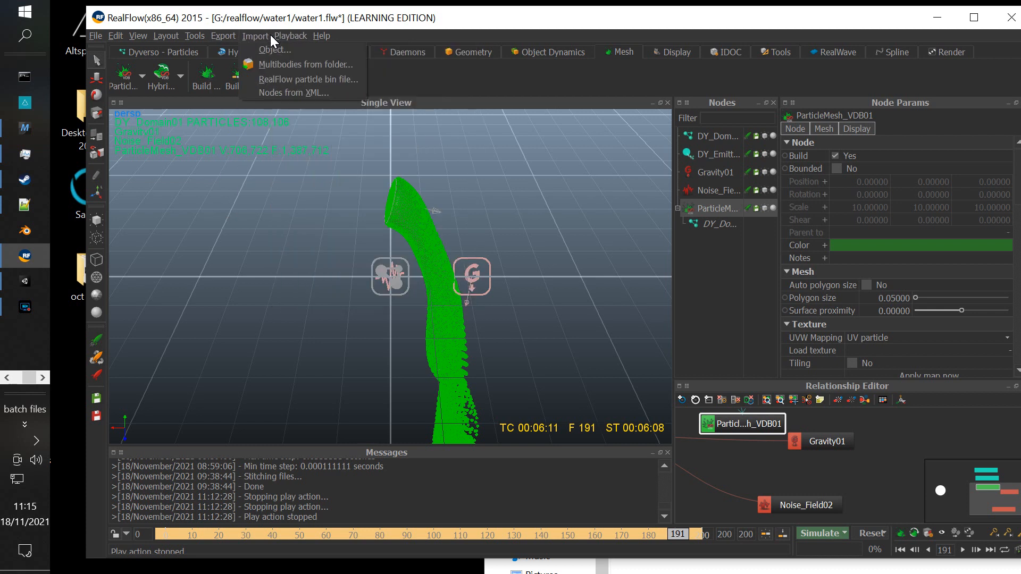
click(224, 36)
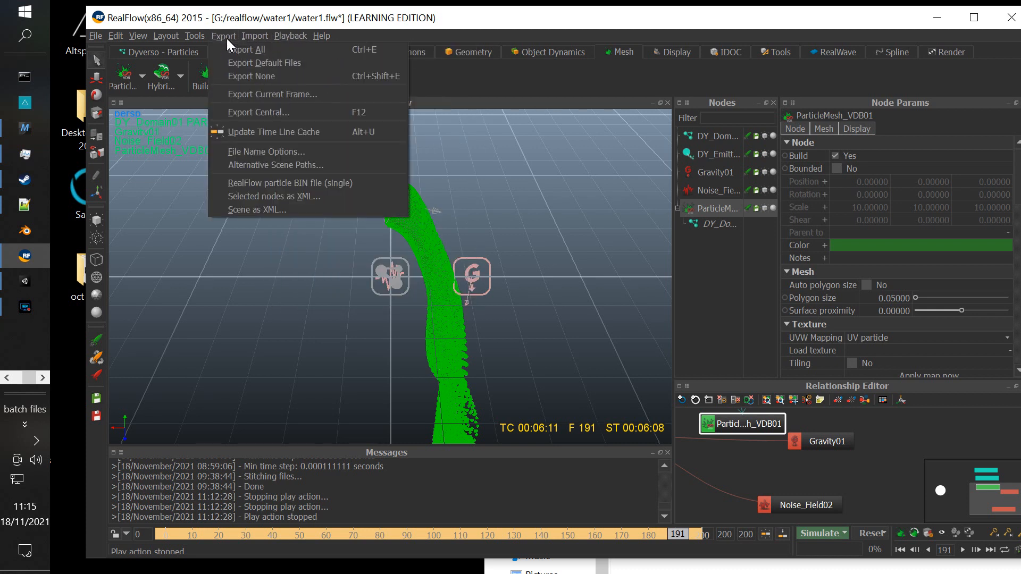
click(260, 112)
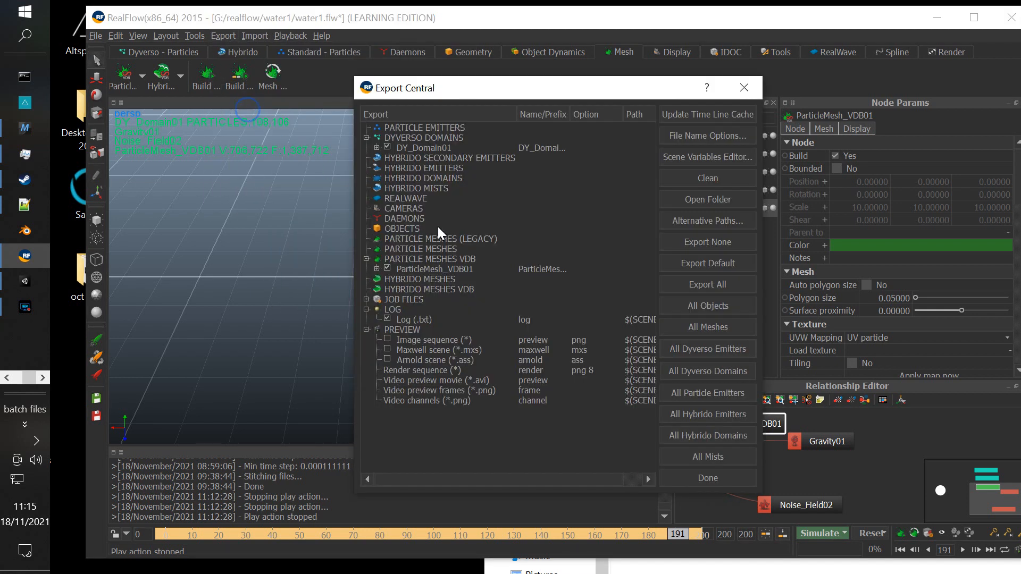
click(377, 259)
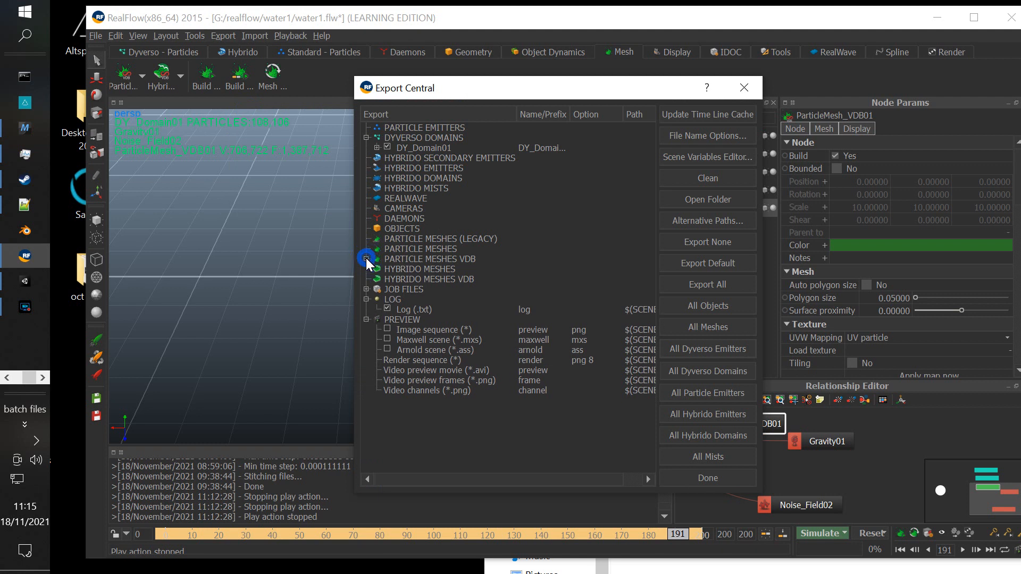
click(366, 259)
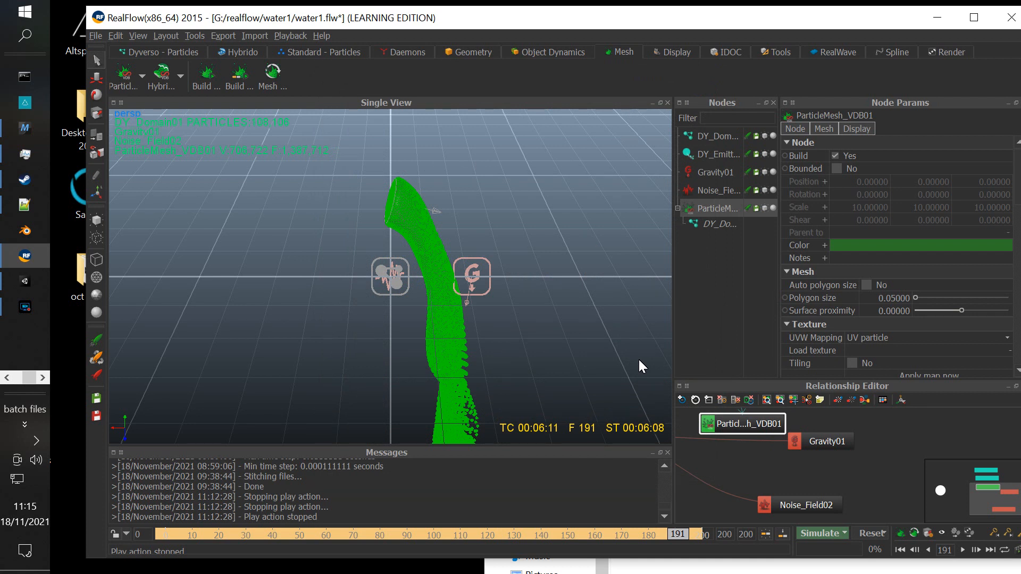
mouse_move(345, 72)
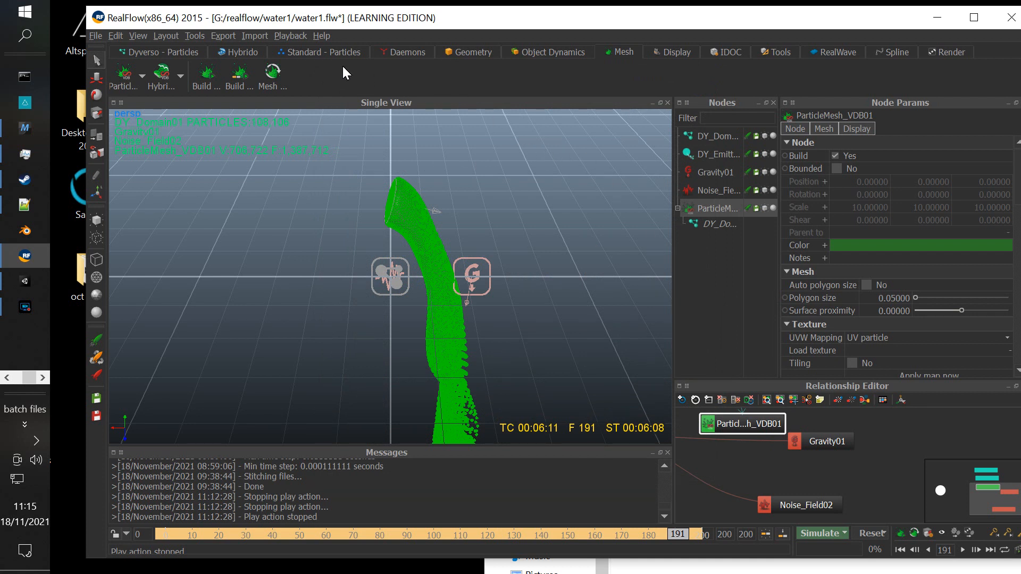
mouse_move(577, 209)
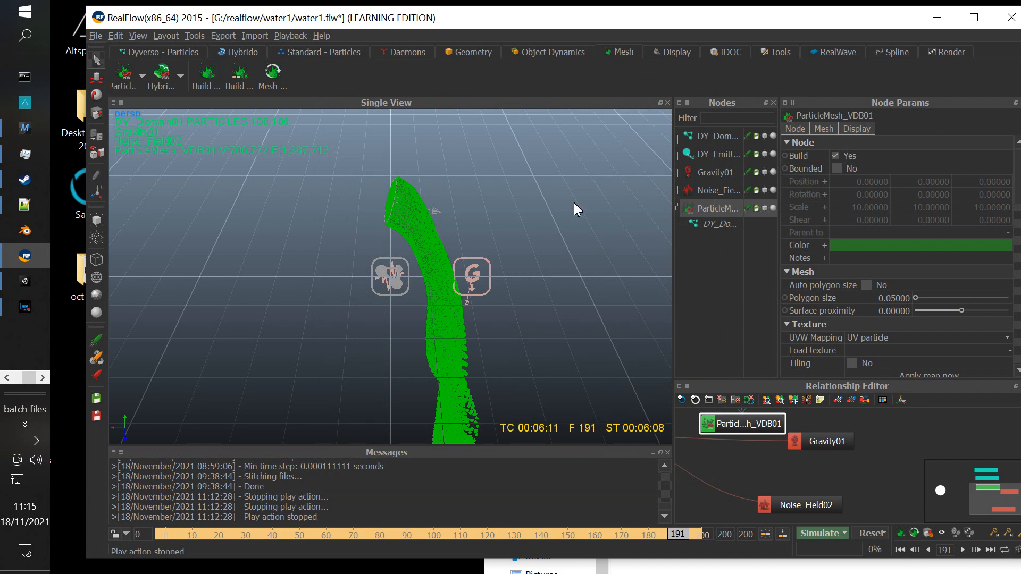
mouse_move(869, 255)
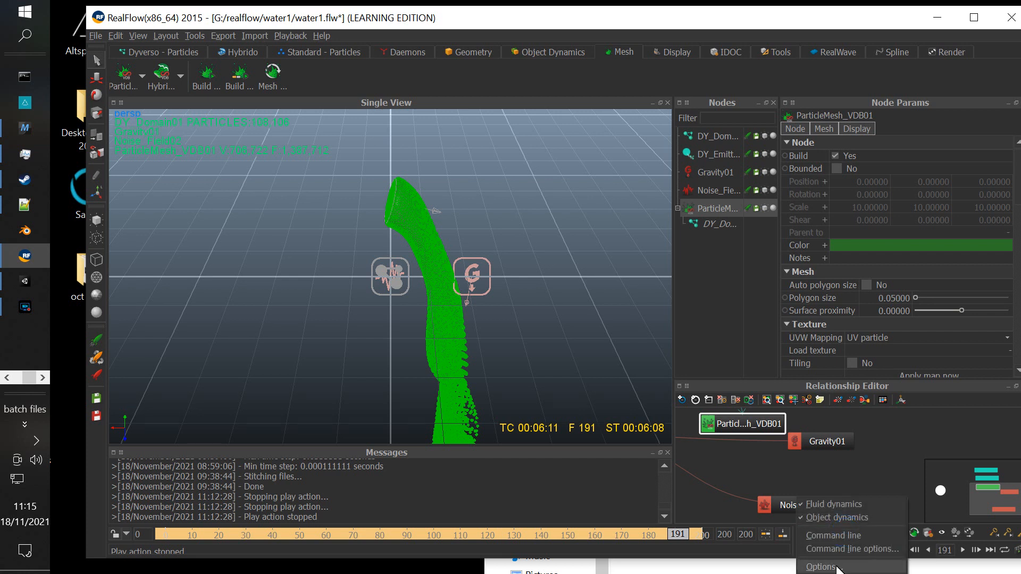
click(821, 566)
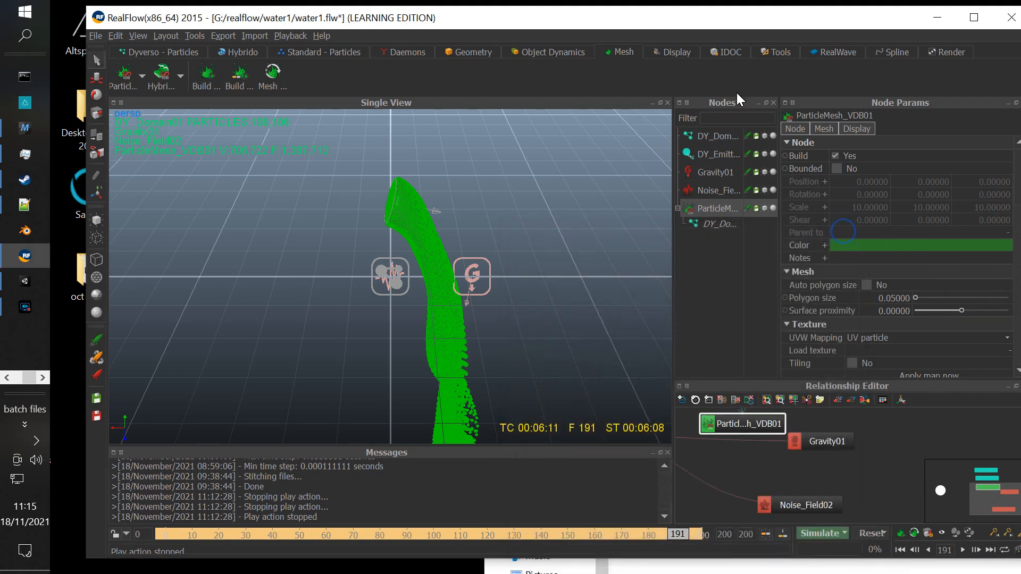
mouse_move(830, 235)
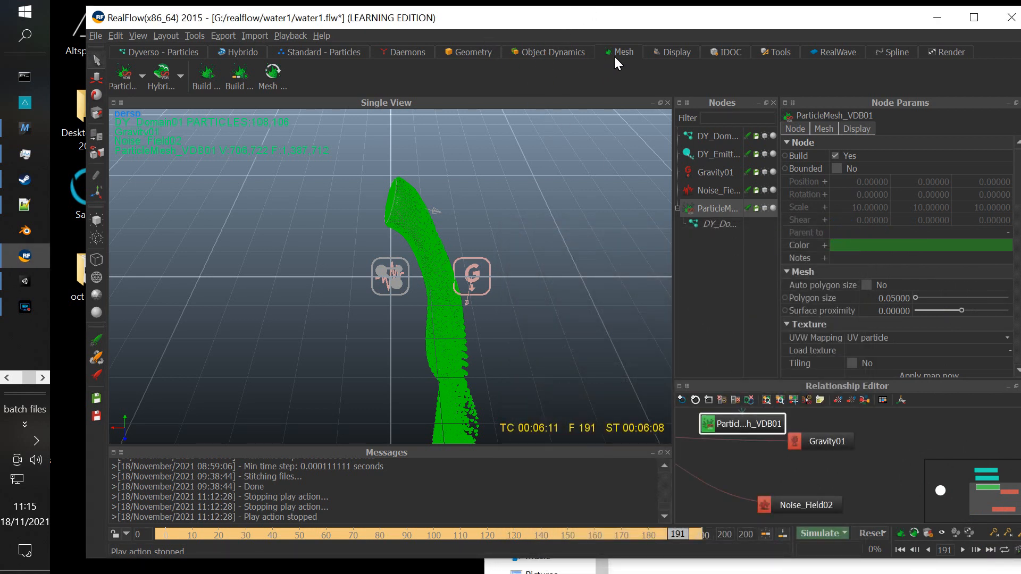
click(778, 52)
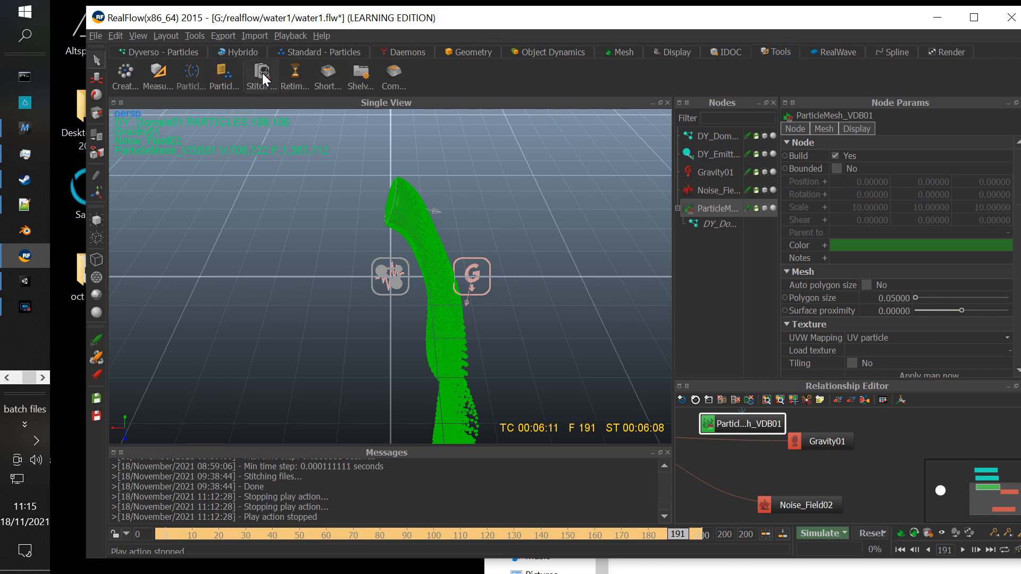
mouse_move(261, 73)
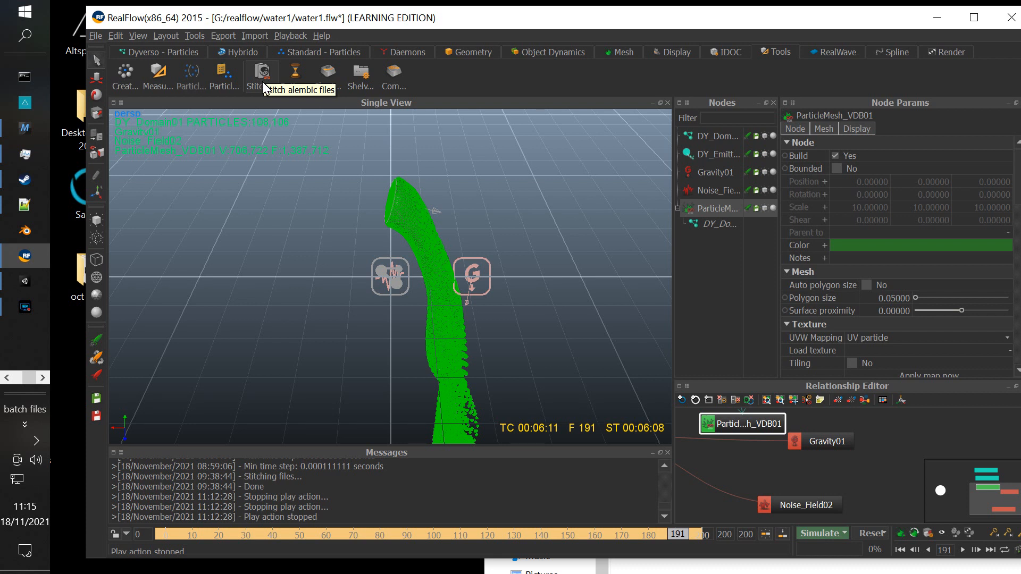
mouse_move(404, 227)
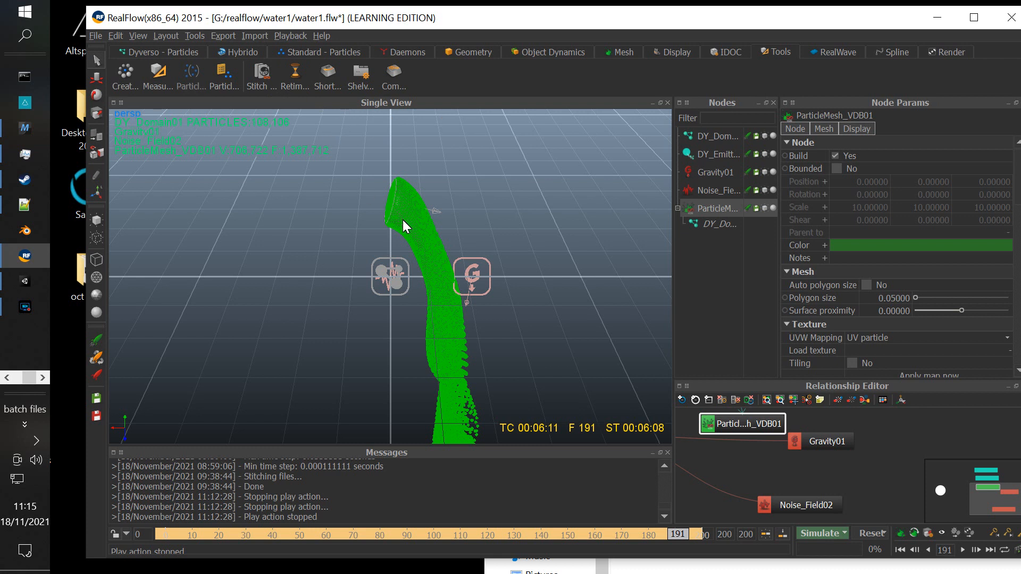
mouse_move(492, 331)
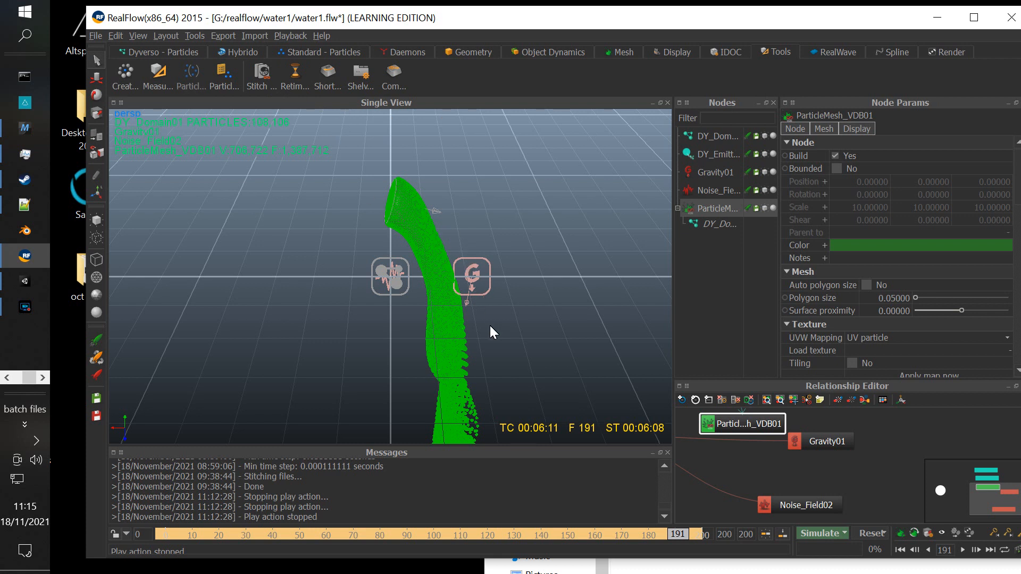
mouse_move(915, 26)
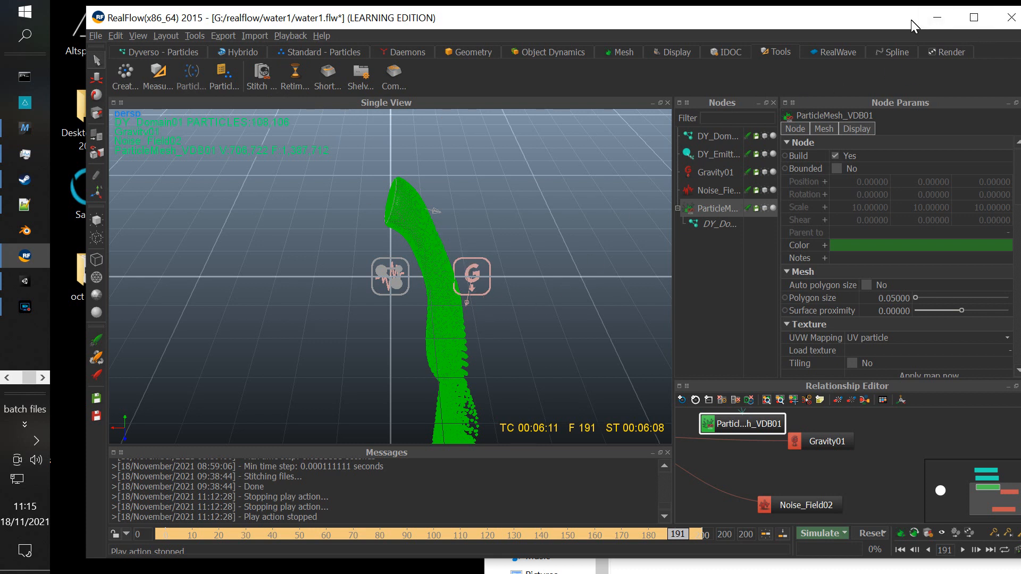
- Switch to Unity and preview the animated water1a scene in Play mode, then stop
key(alt+tab)
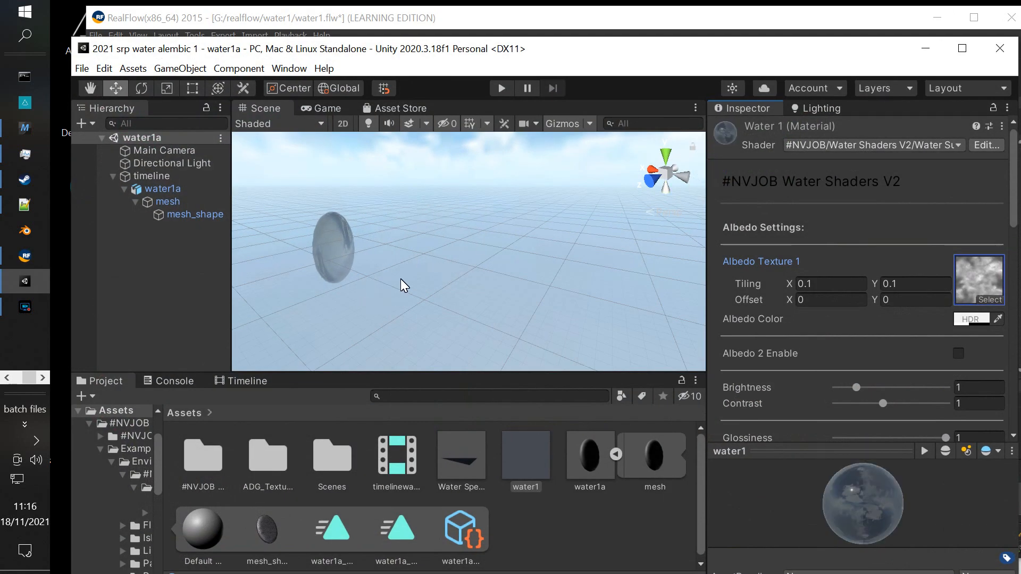
mouse_move(415, 273)
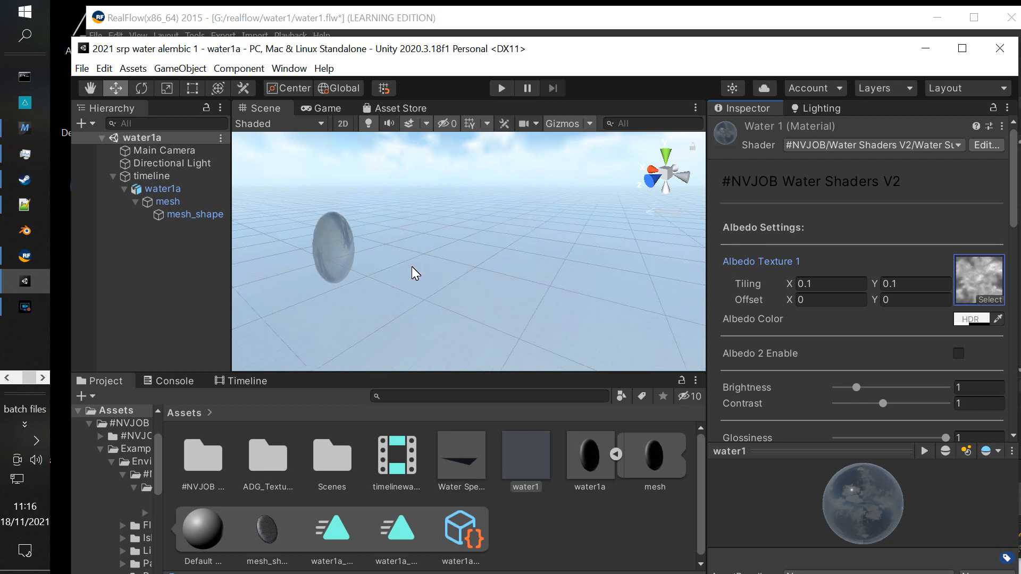
click(501, 88)
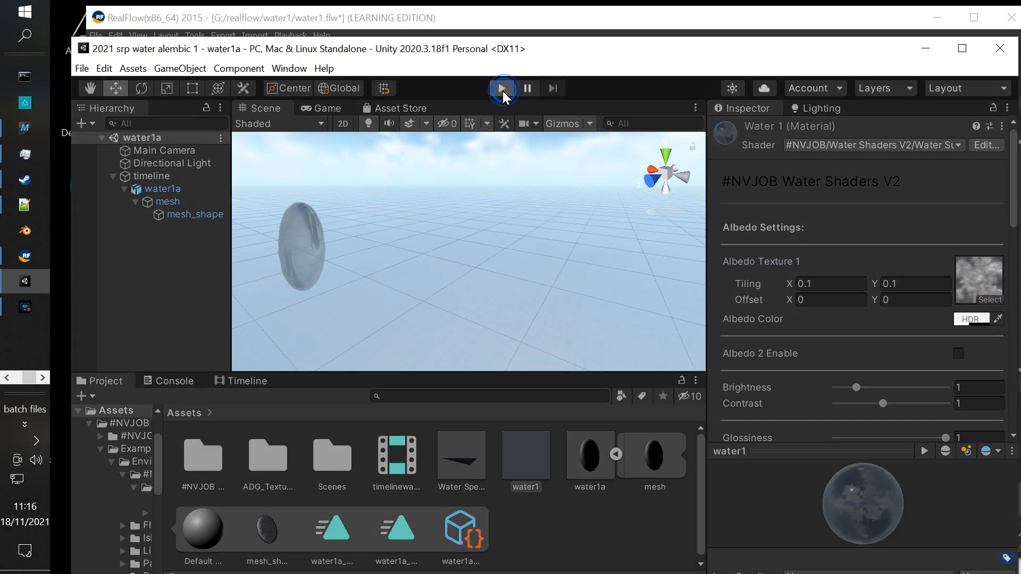
click(502, 88)
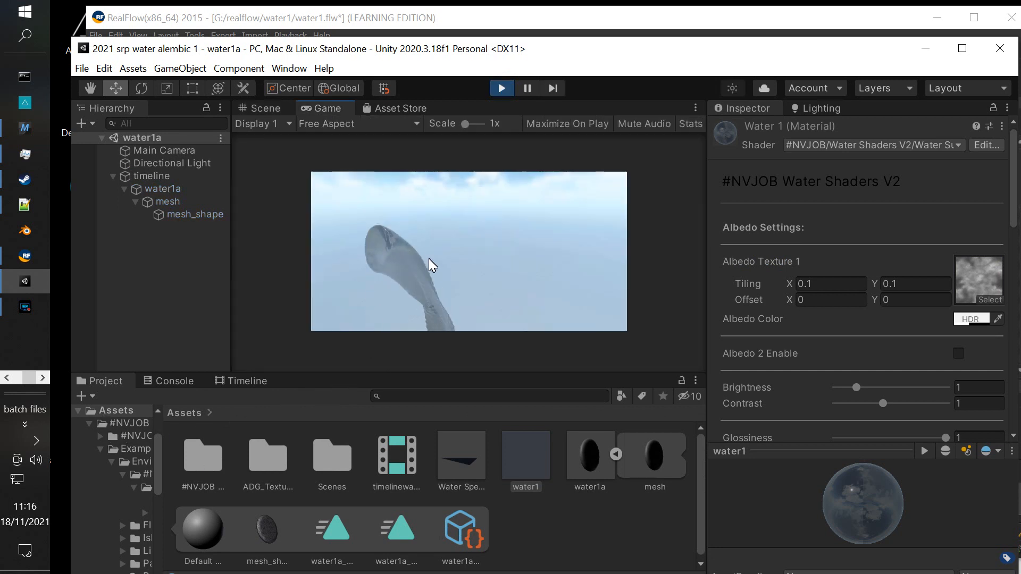
mouse_move(413, 293)
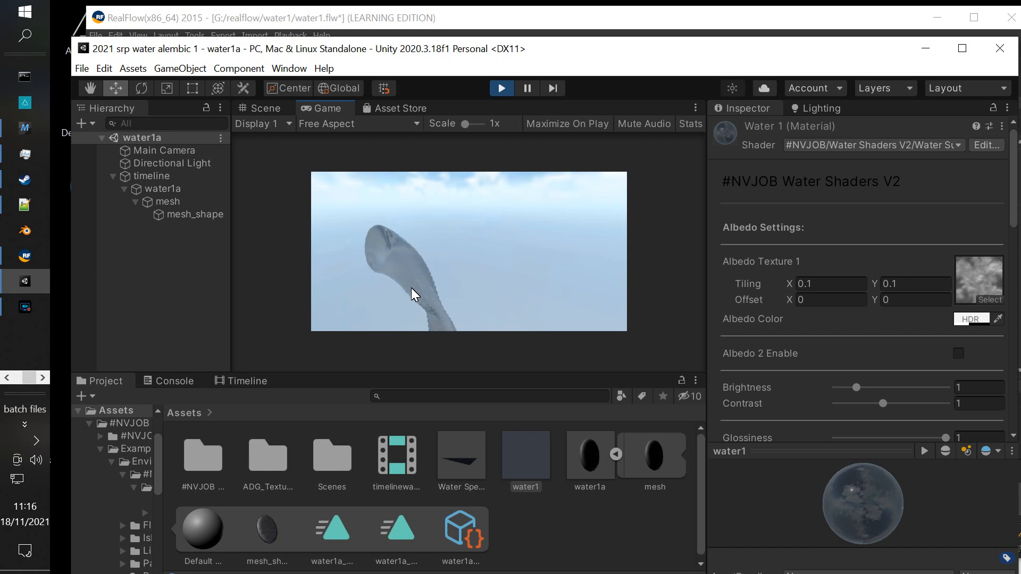
mouse_move(409, 275)
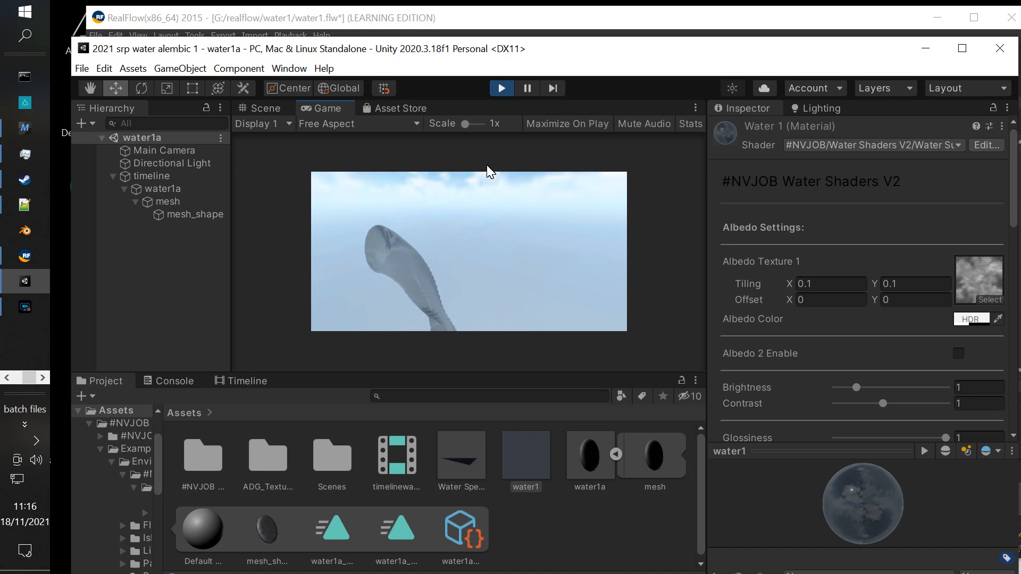
click(261, 108)
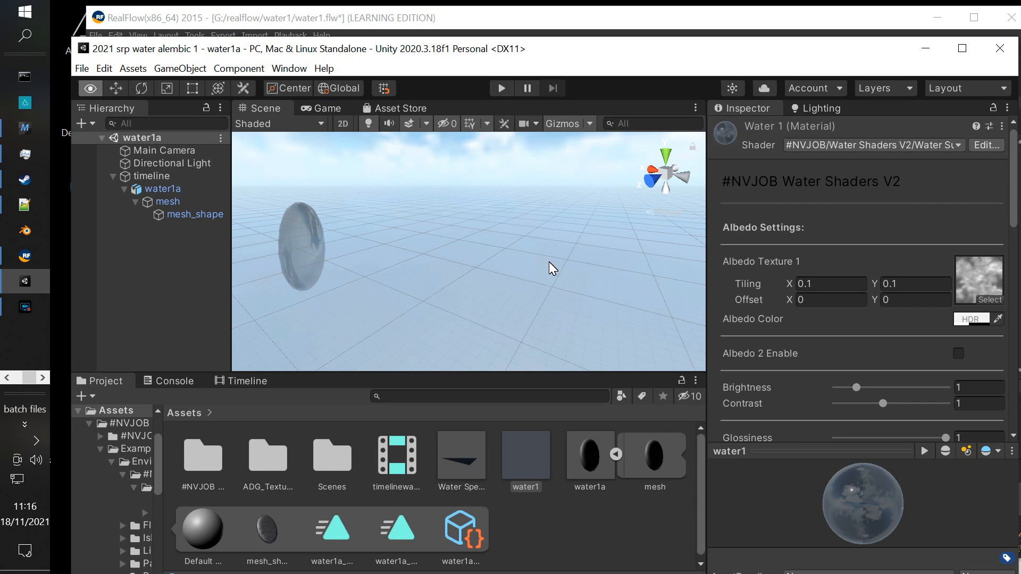
- Select the timeline object to show the timelinewater1a Alembic Track with its water1a clips
click(153, 176)
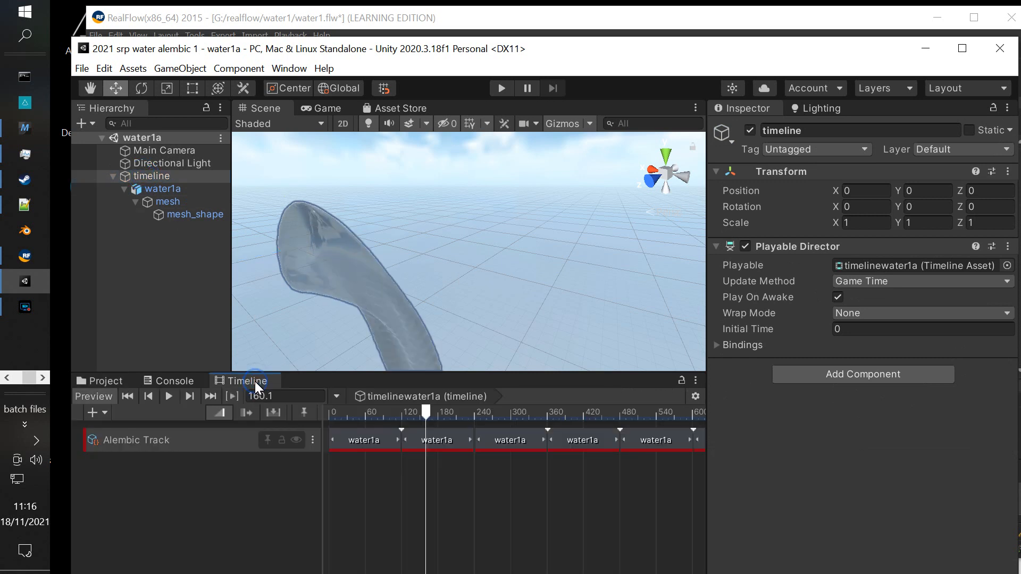
click(288, 68)
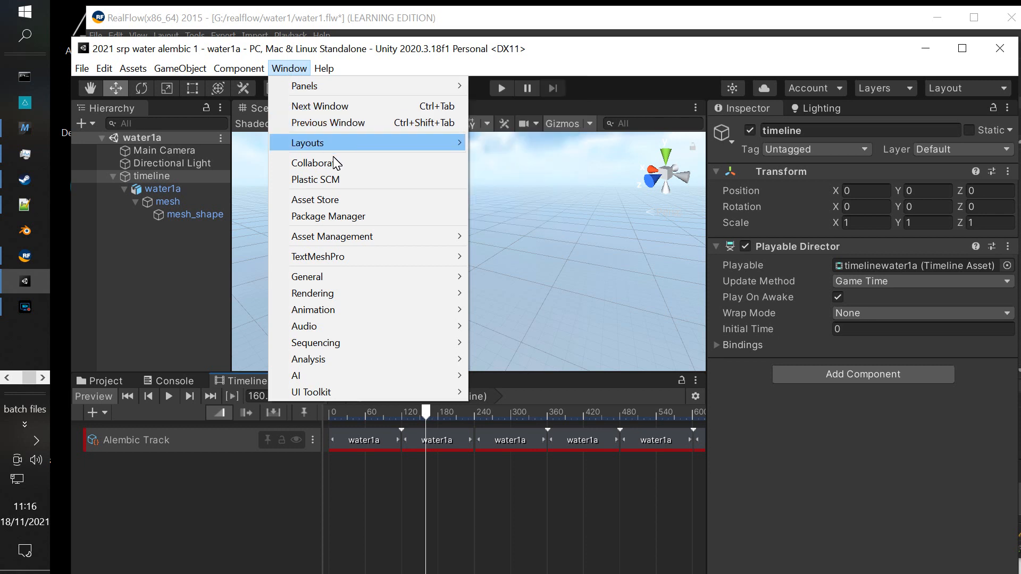
mouse_move(373, 359)
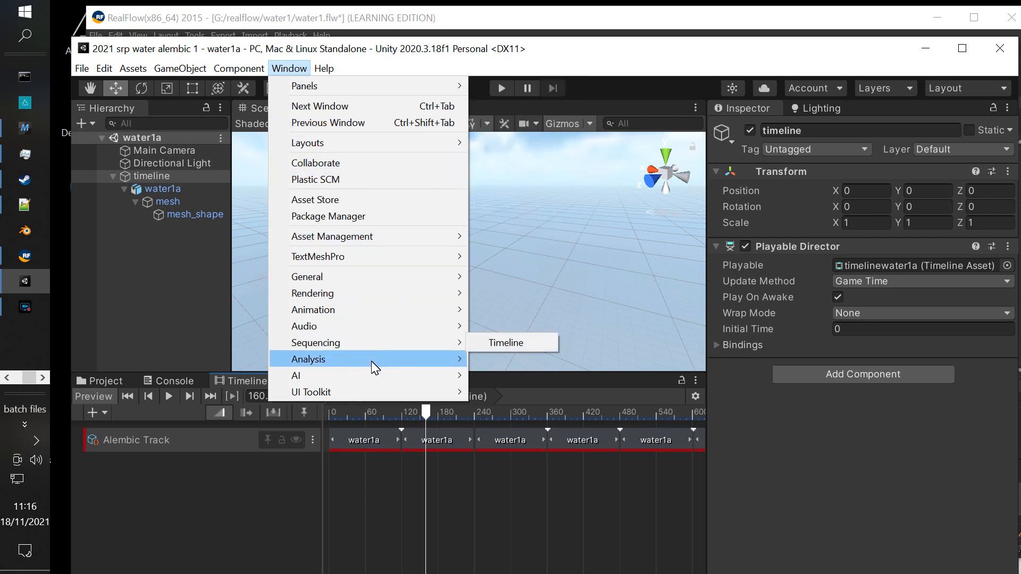
mouse_move(368, 269)
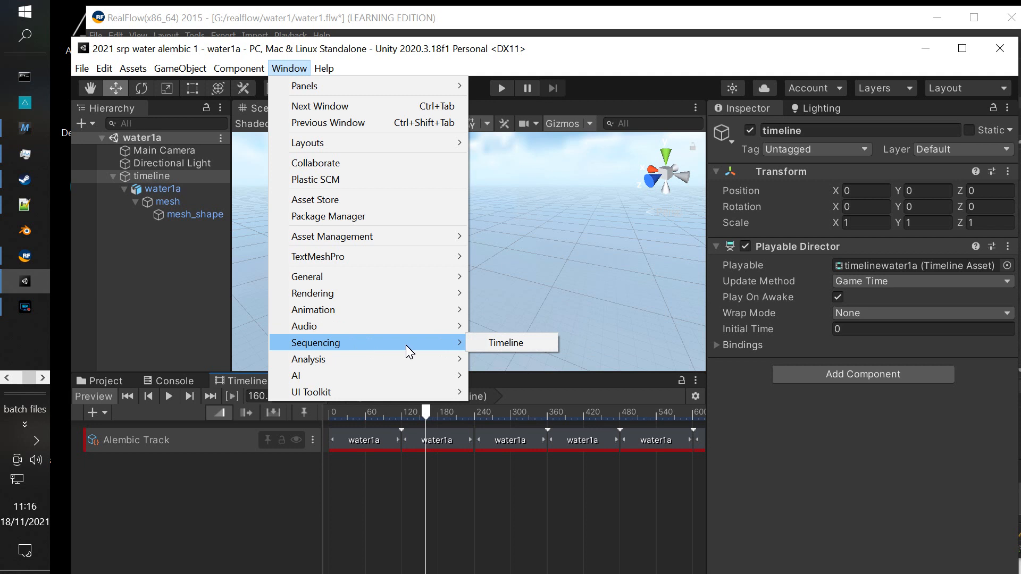
mouse_move(488, 410)
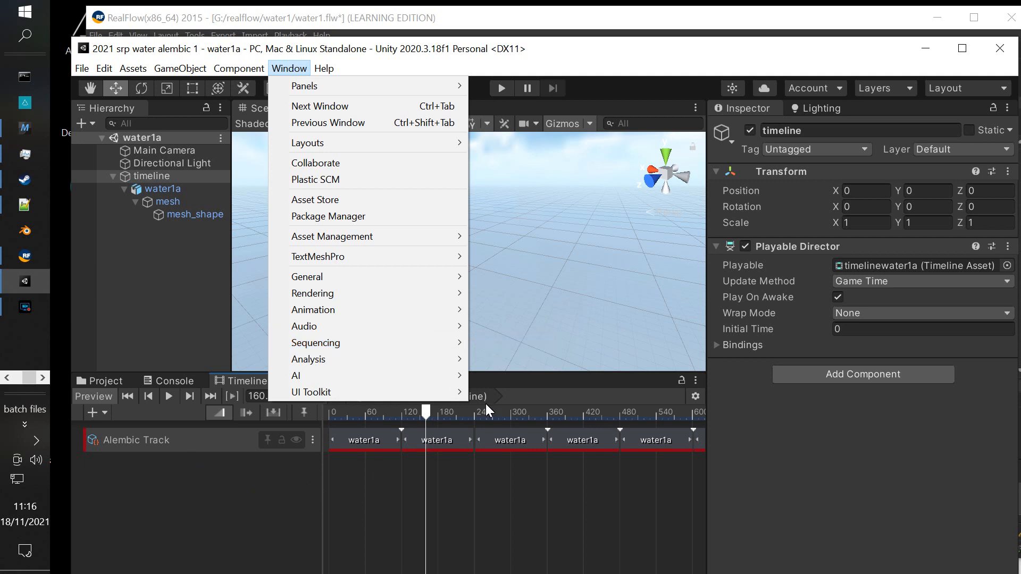
click(107, 418)
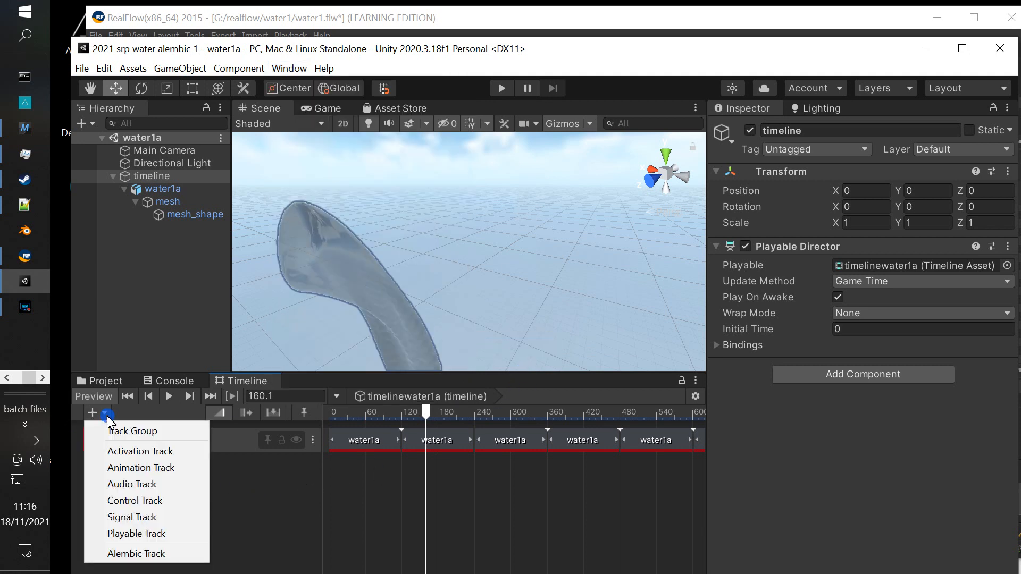
click(136, 554)
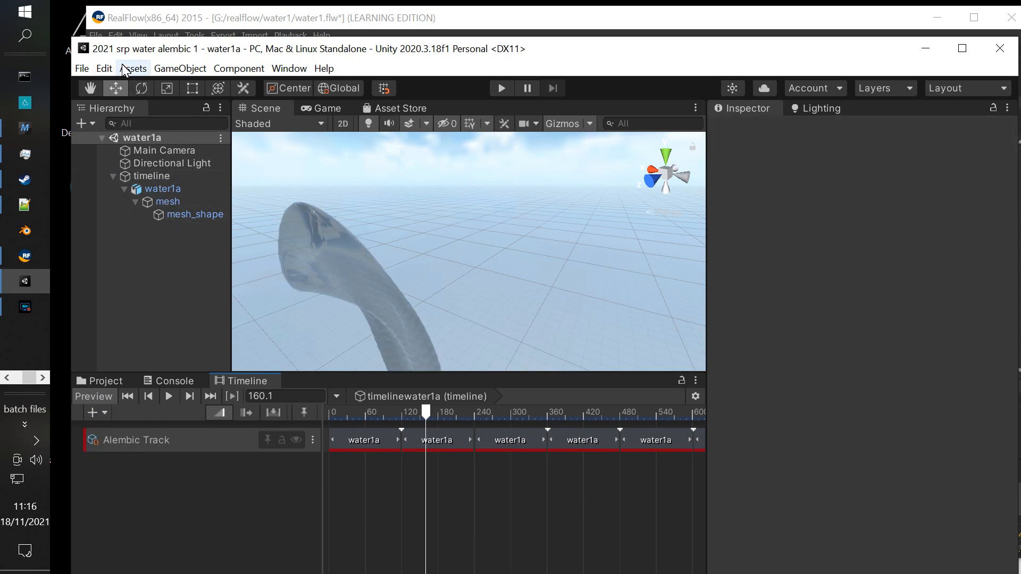
- Show the Project's Assets folder, then launch the Package Manager from Window
click(133, 69)
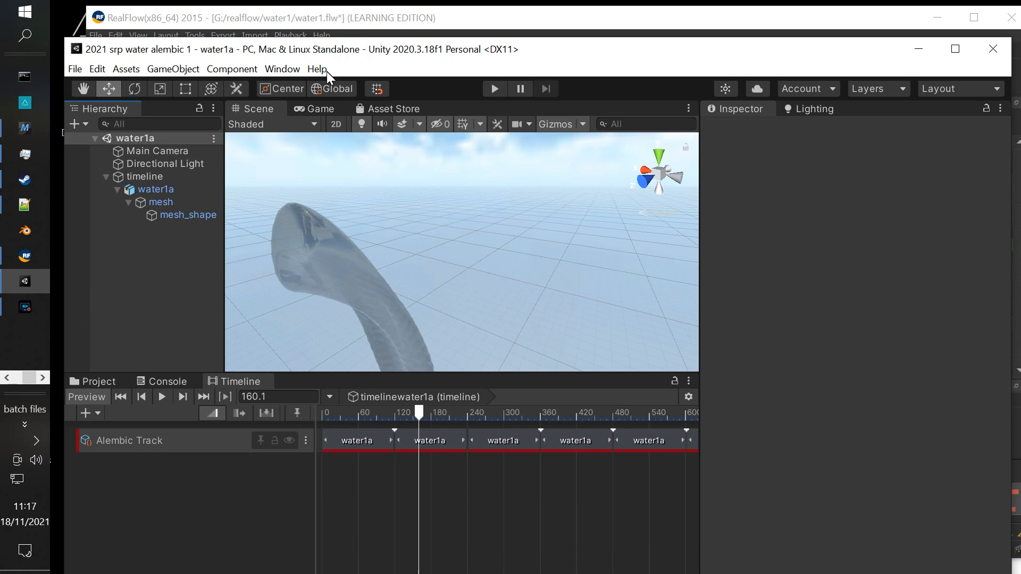
click(126, 69)
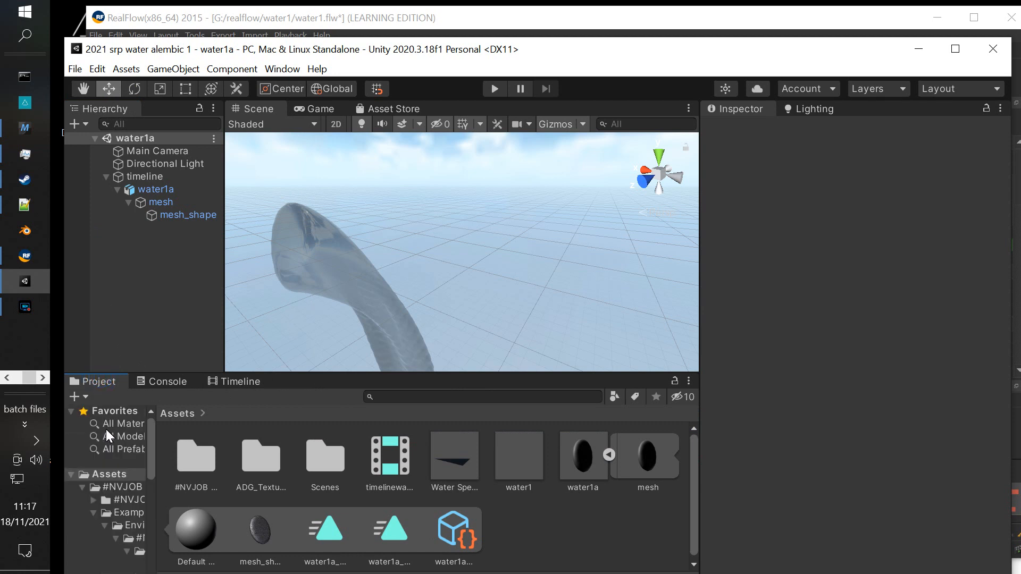
mouse_move(113, 463)
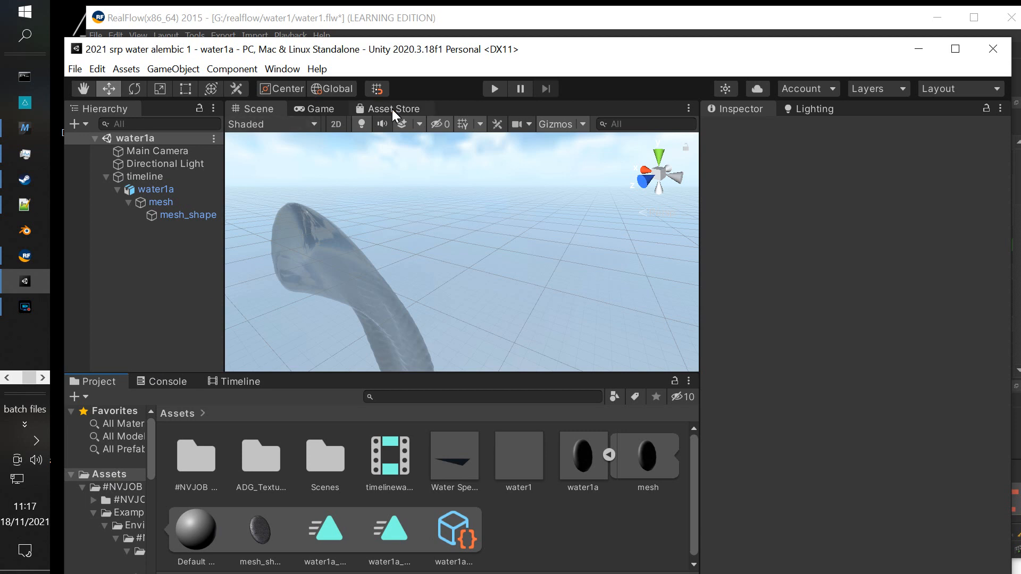
click(282, 68)
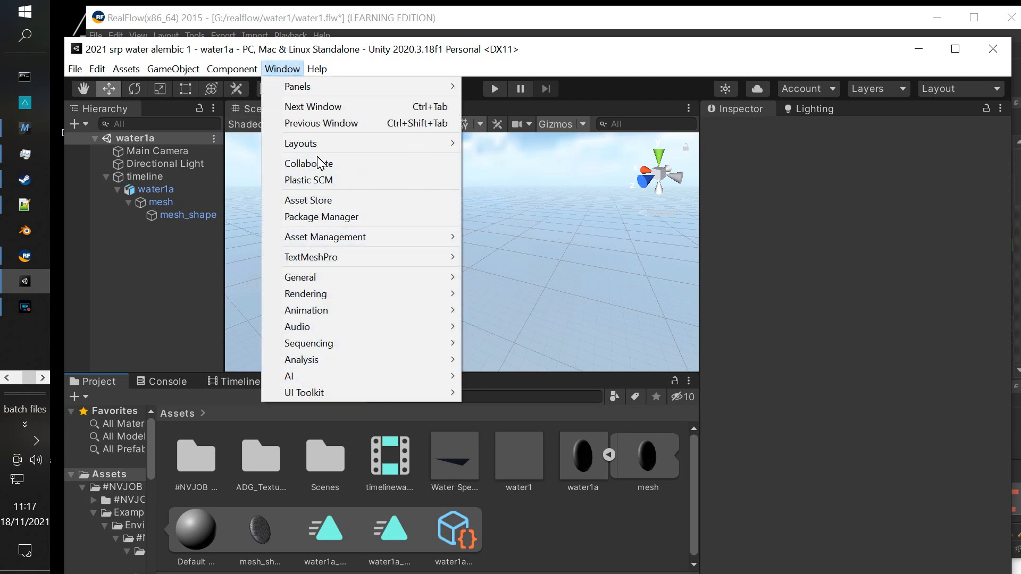
click(321, 217)
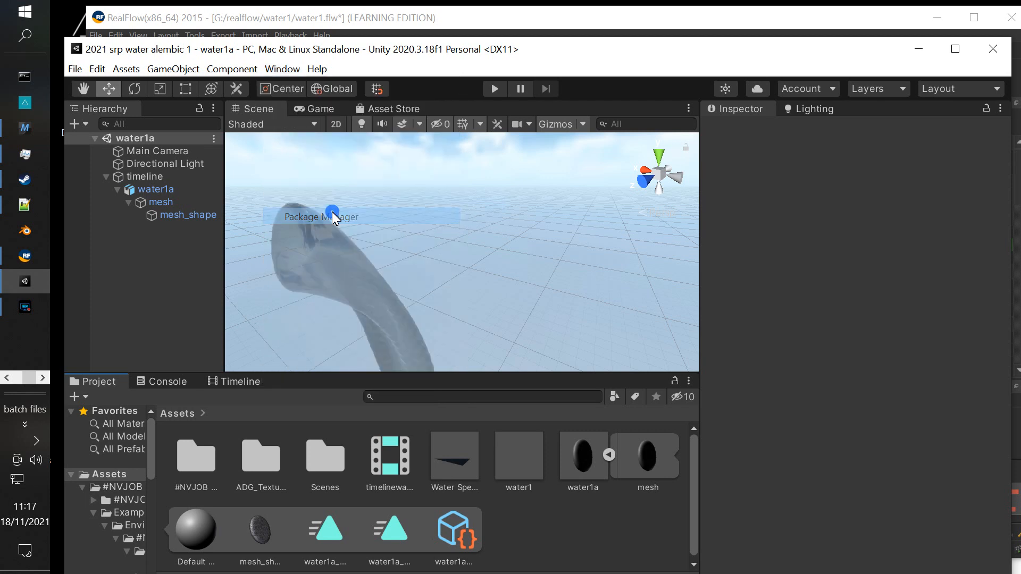
- Review NVJOB Water Shaders and Unity Registry packages like Alembic 1.0.7, then close Package Manager
click(321, 217)
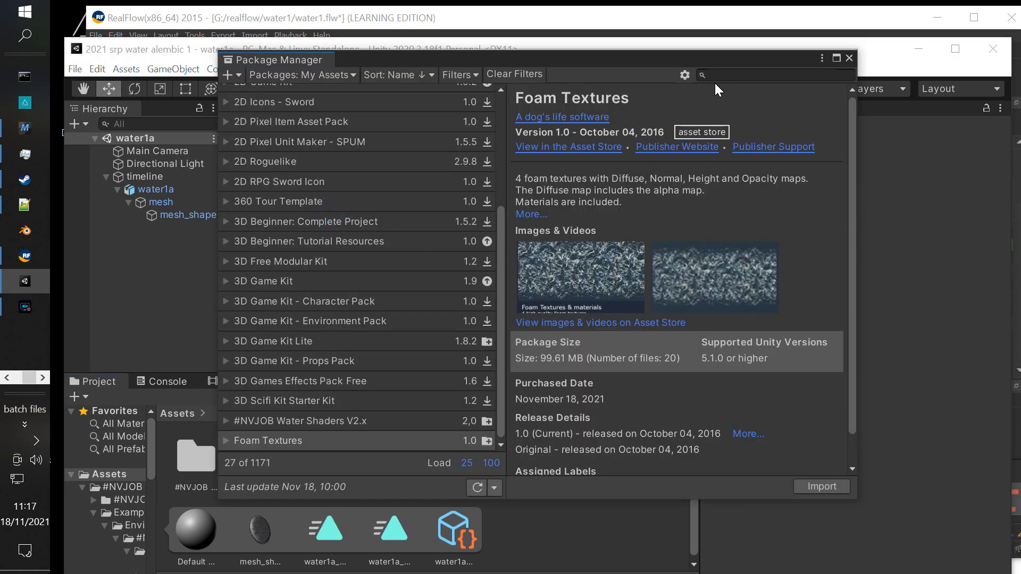
mouse_move(325, 431)
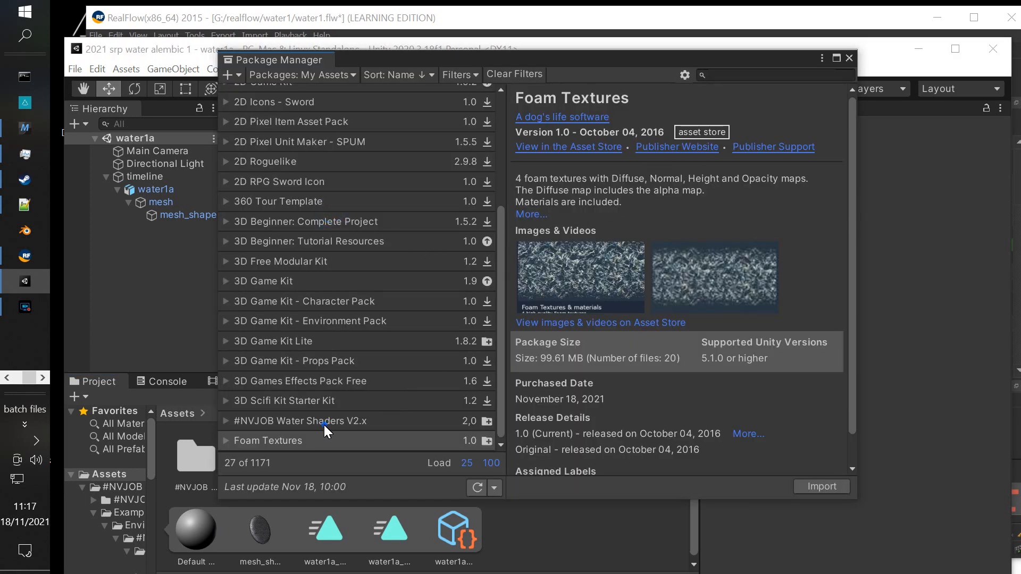
click(299, 421)
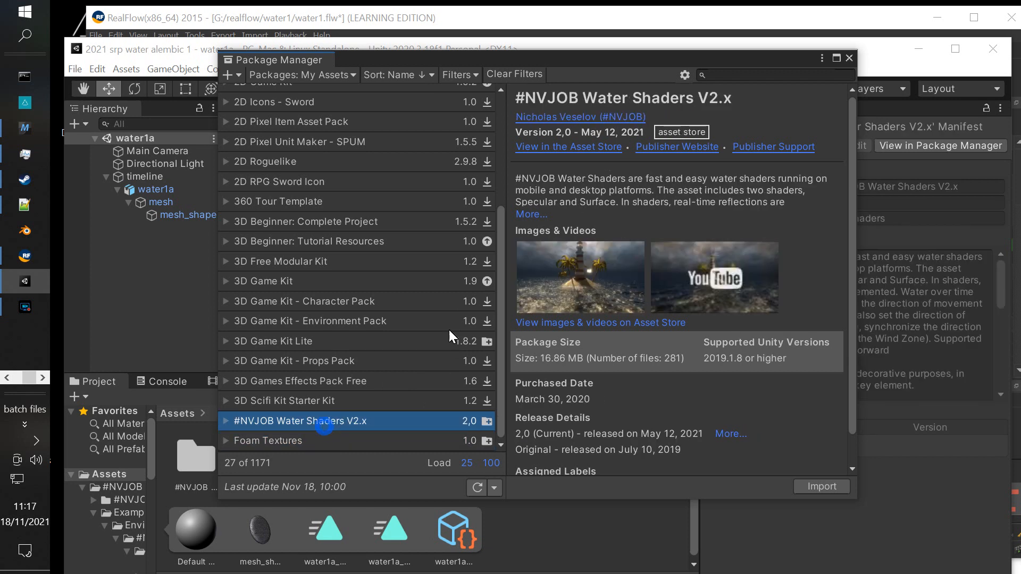
mouse_move(393, 149)
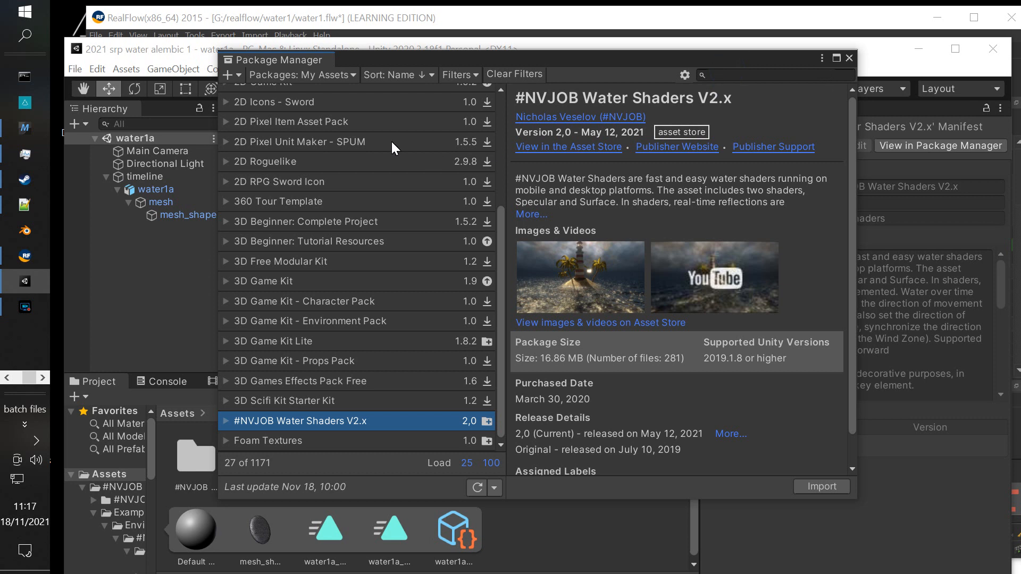
click(301, 74)
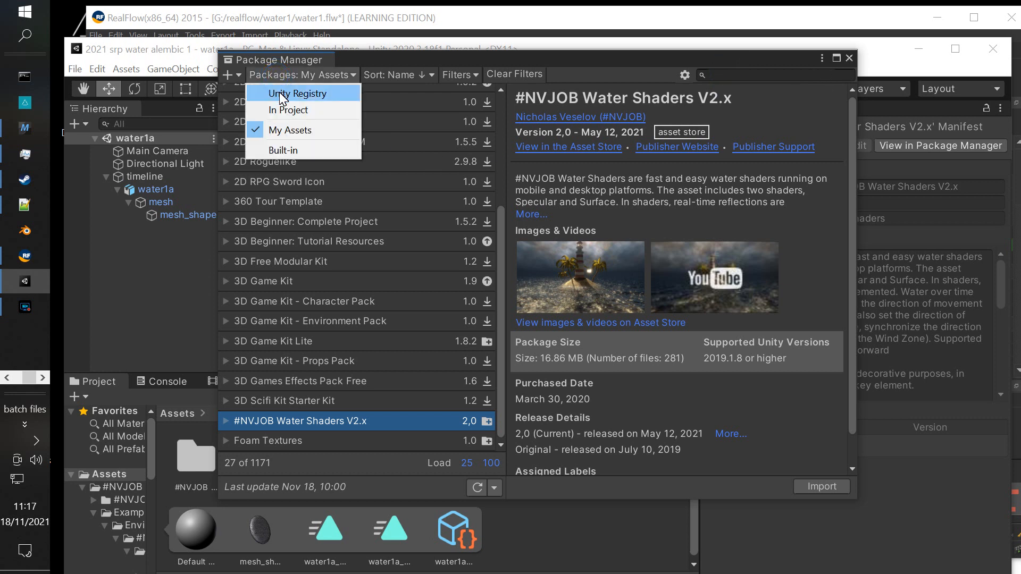
click(297, 94)
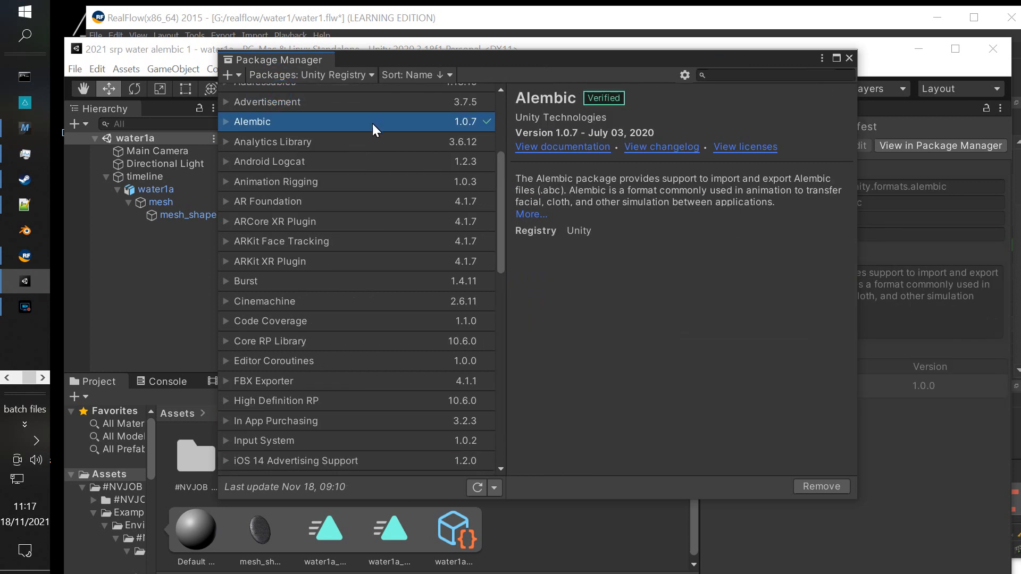
mouse_move(310, 115)
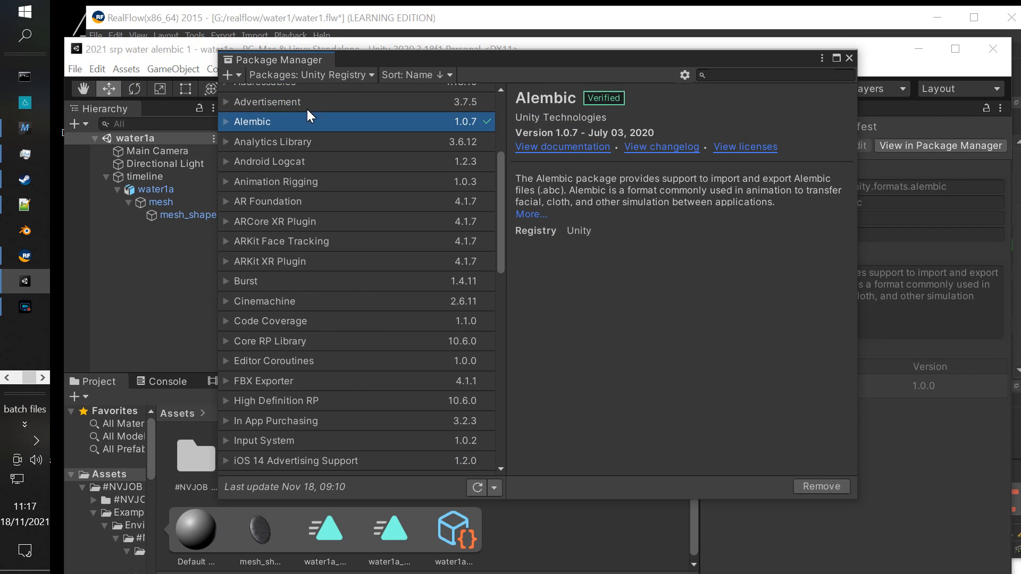
mouse_move(624, 172)
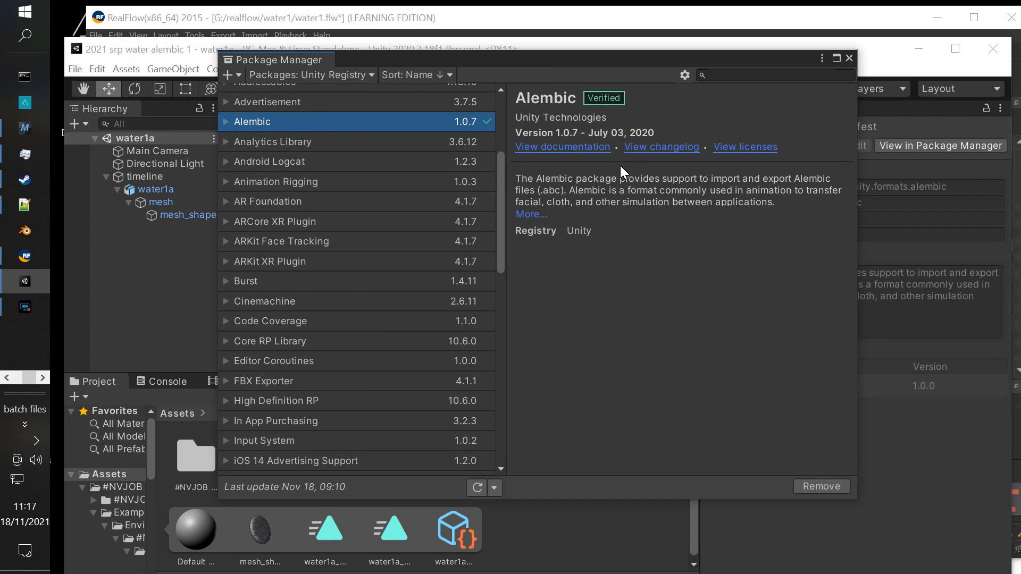
mouse_move(403, 133)
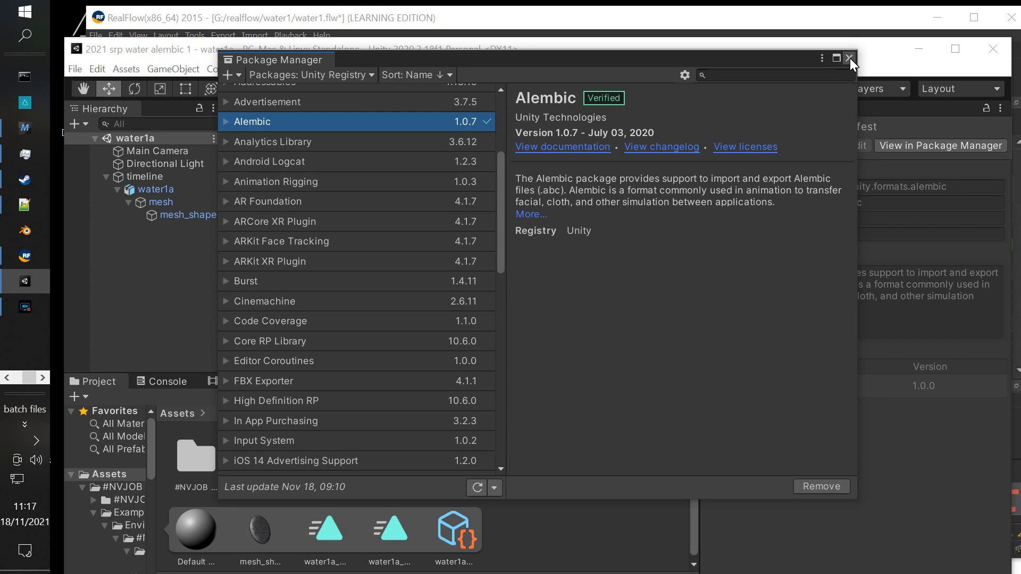
click(850, 59)
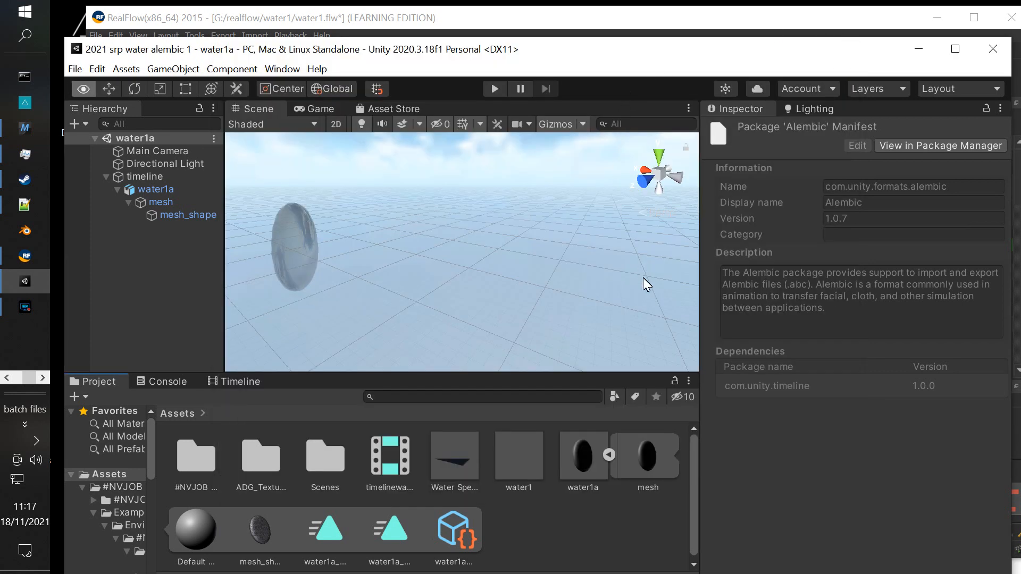
mouse_move(594, 235)
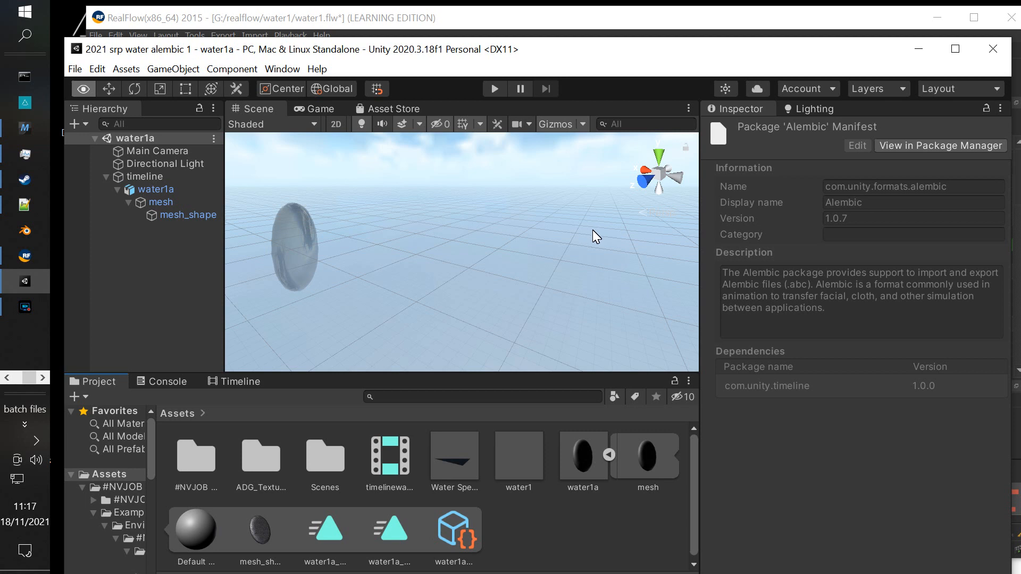
- Switch to Chrome and show the Brackeys Intro to Unity Timeline YouTube video
key(alt+tab)
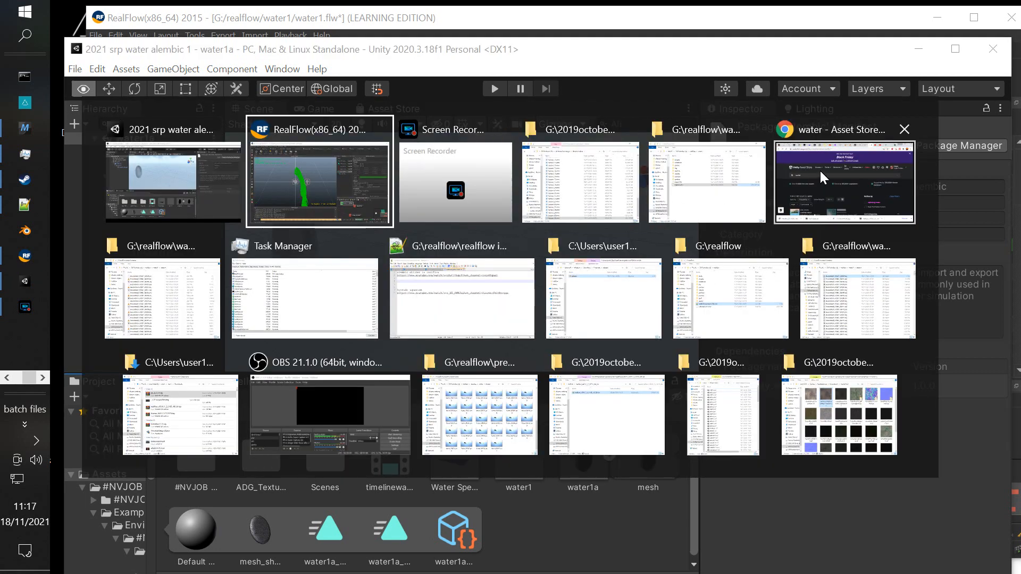
click(843, 182)
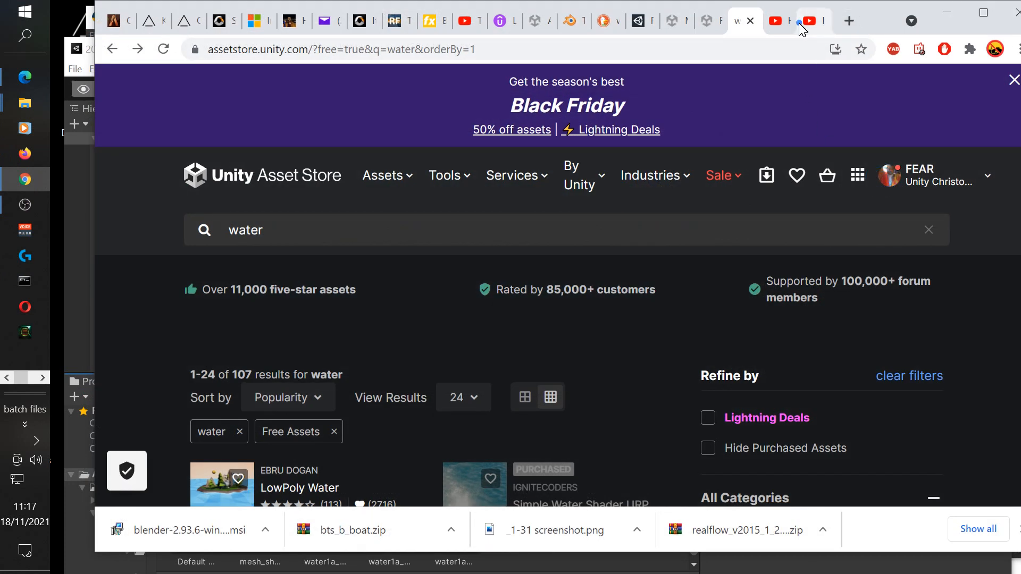
click(776, 21)
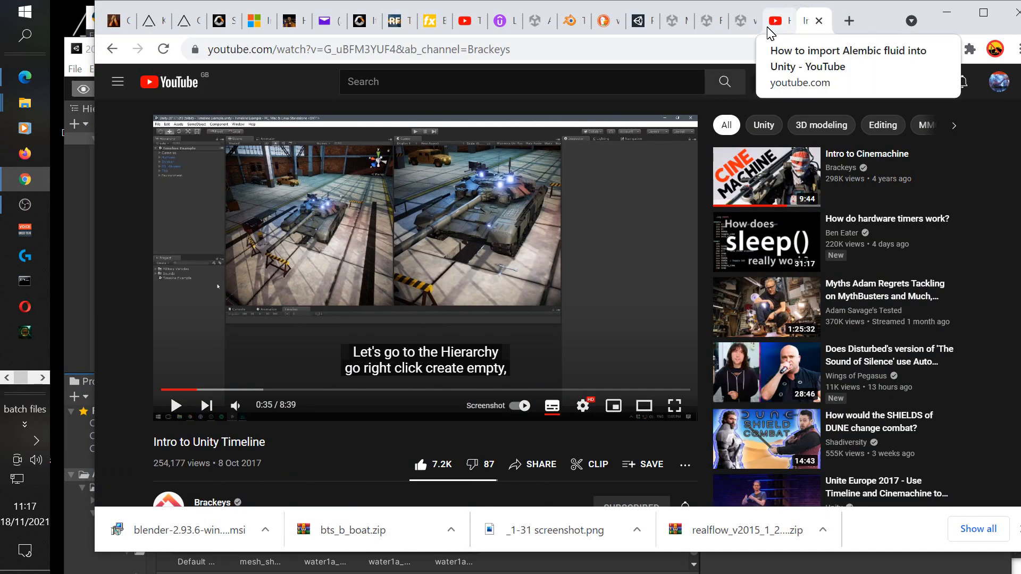
- Browse the Mega Cache Asset Store page, then return to the free water results
click(671, 21)
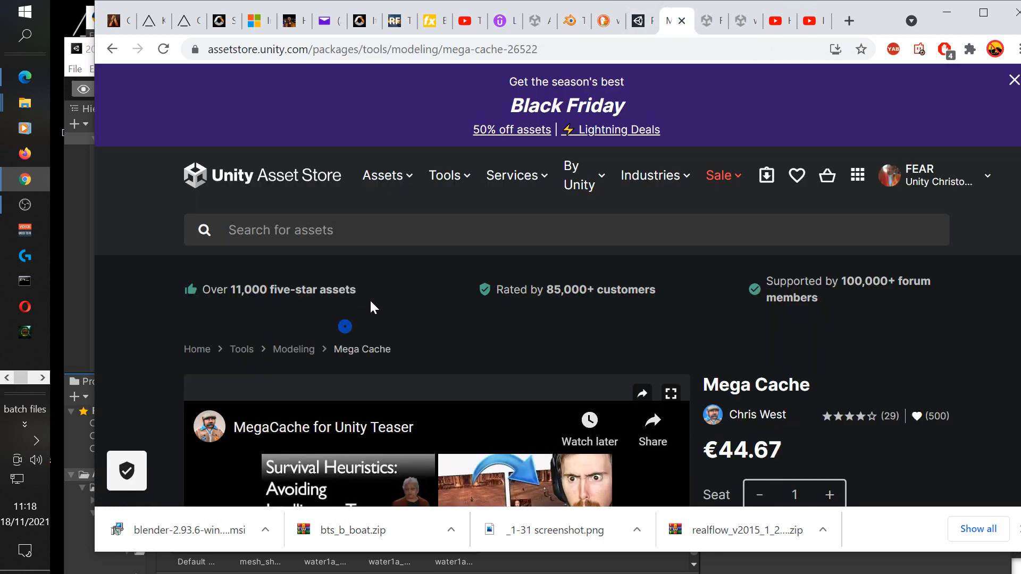
scroll(down, 3)
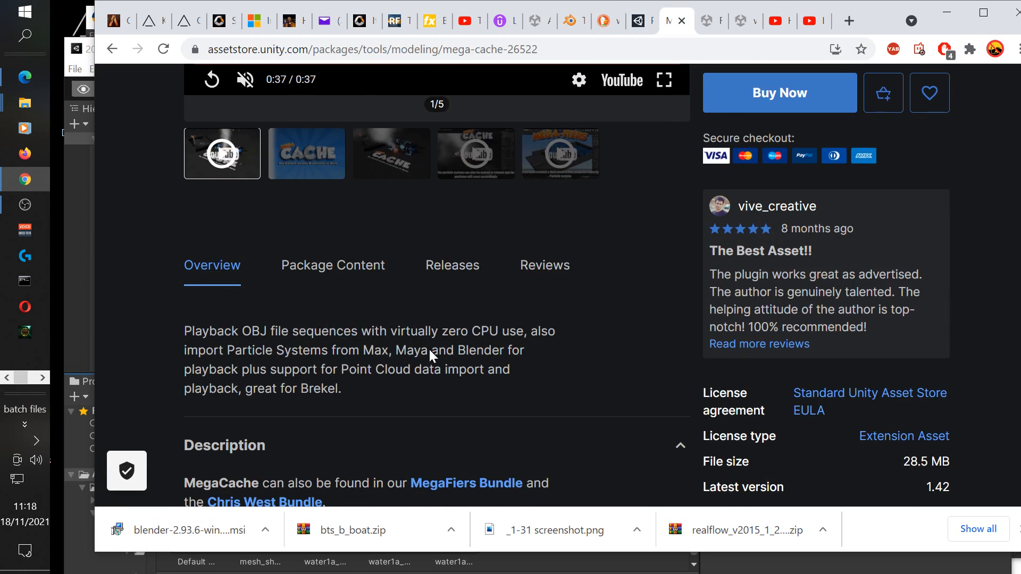
scroll(down, 3)
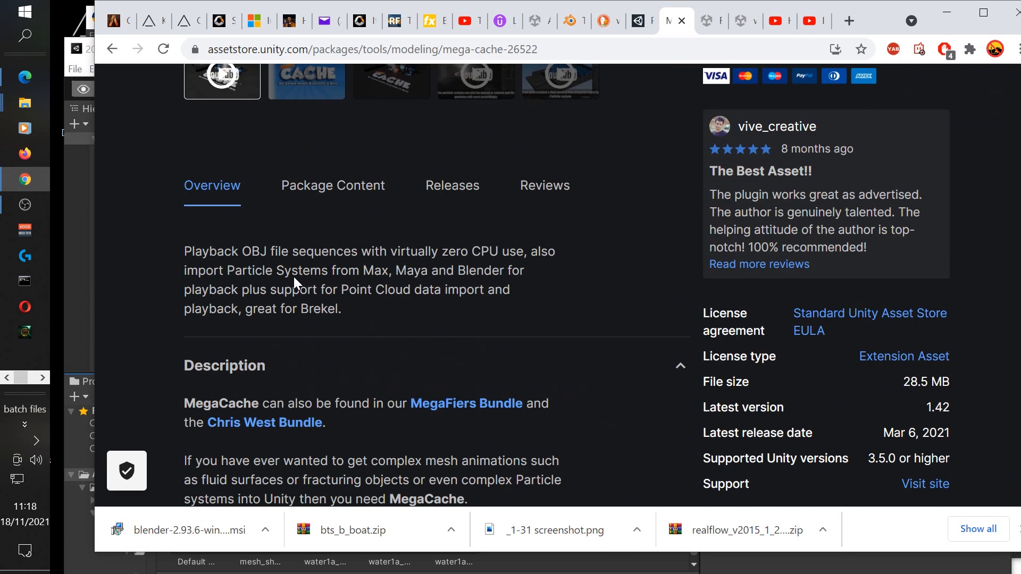
mouse_move(490, 276)
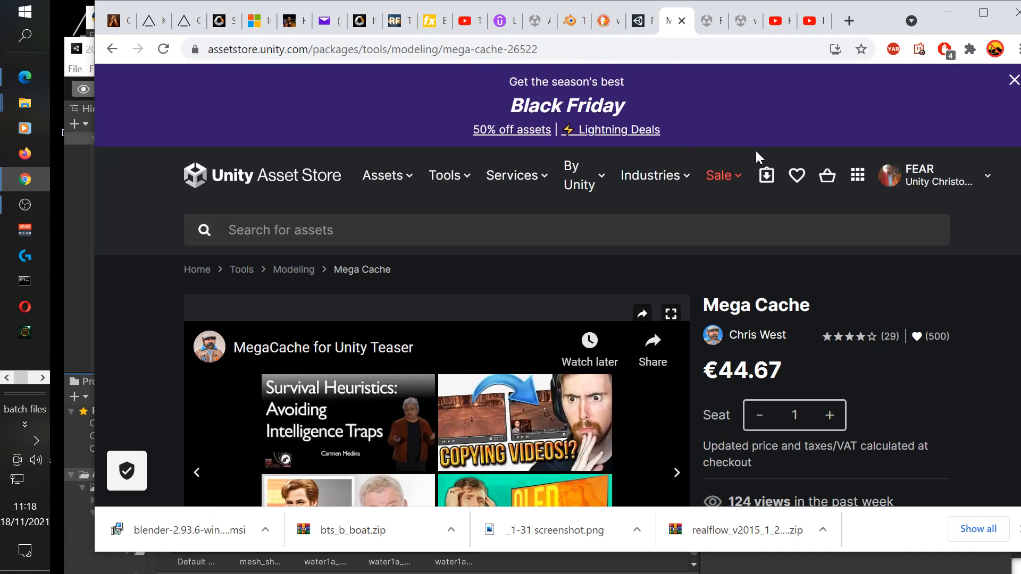
mouse_move(767, 176)
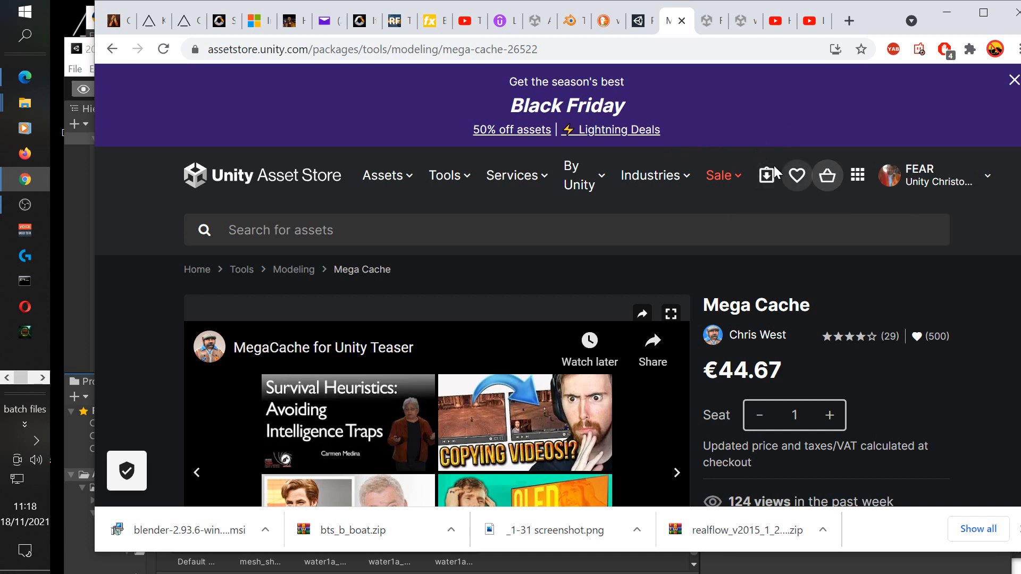
click(706, 21)
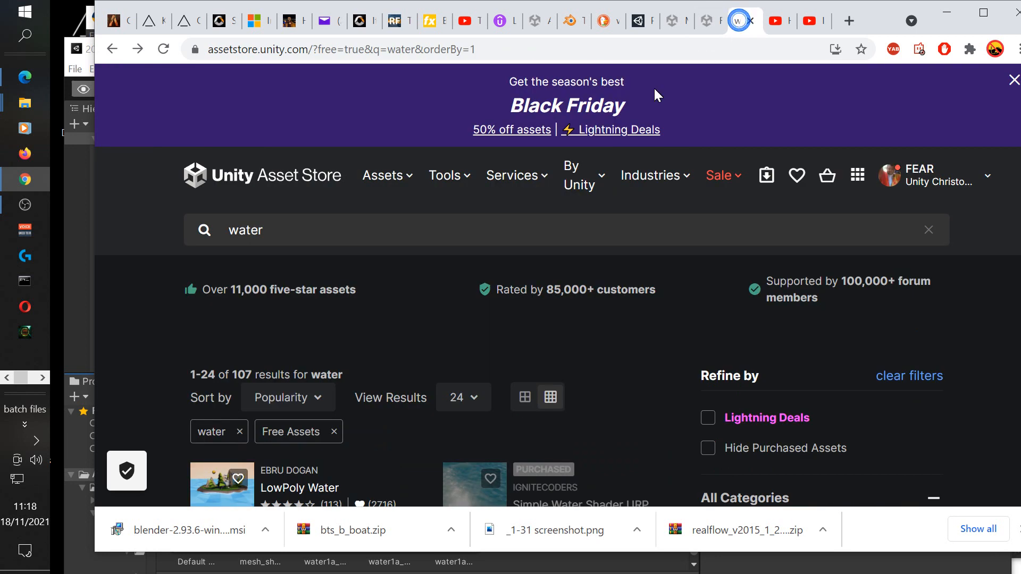
- Browse the free water results and show the 24/48/72/96 results-per-page choices
click(677, 21)
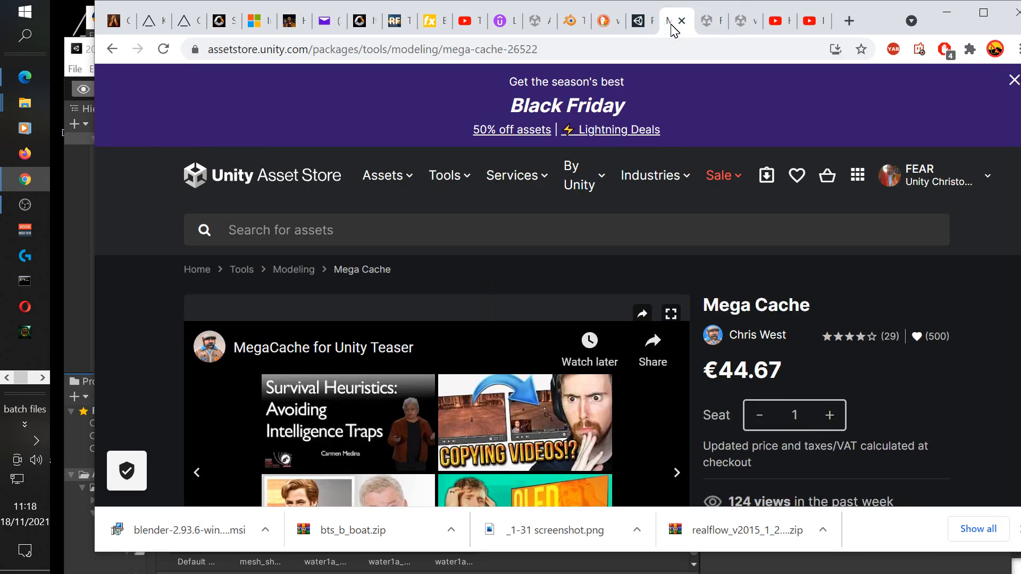
mouse_move(710, 21)
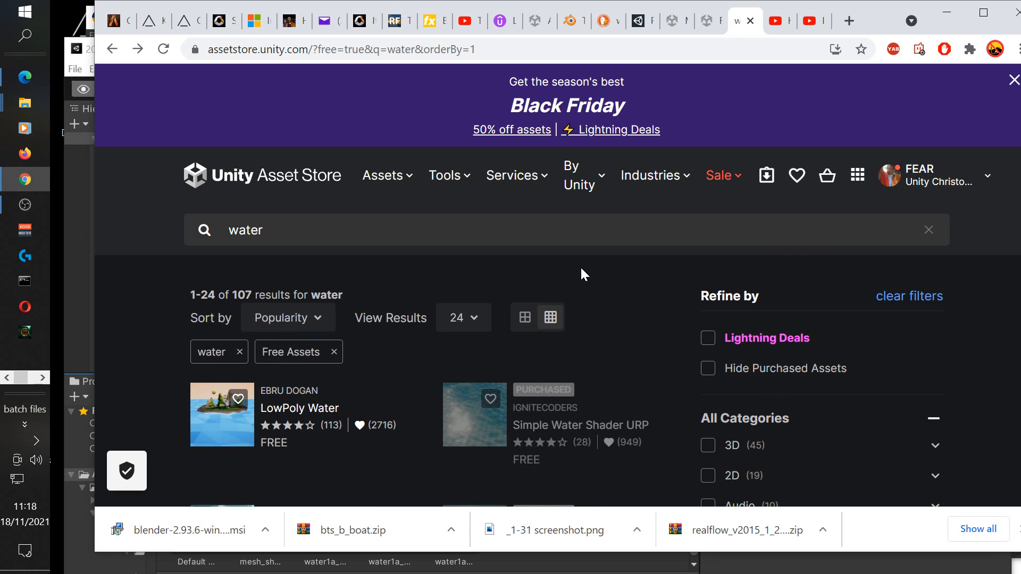
mouse_move(568, 295)
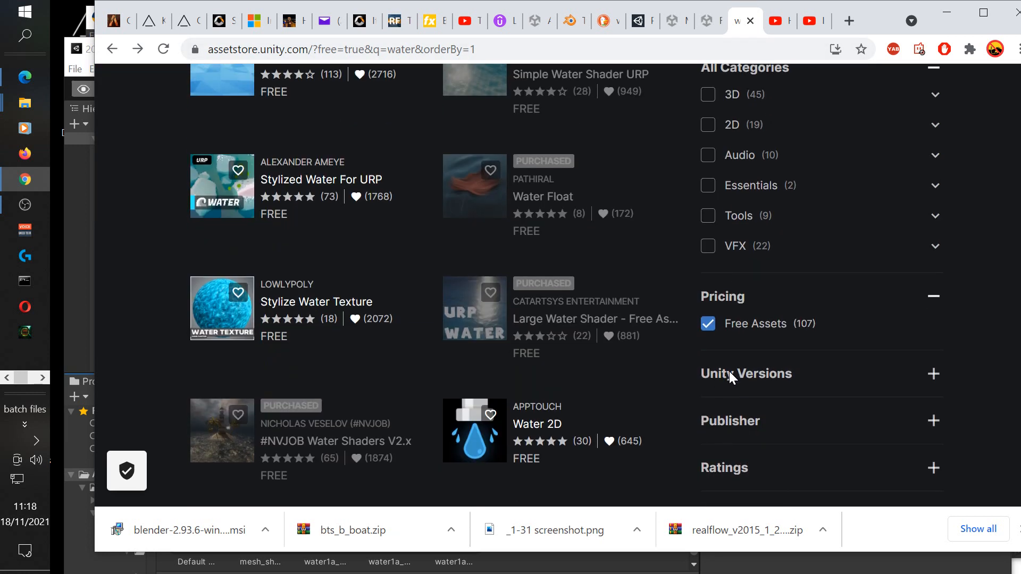
scroll(up, 3)
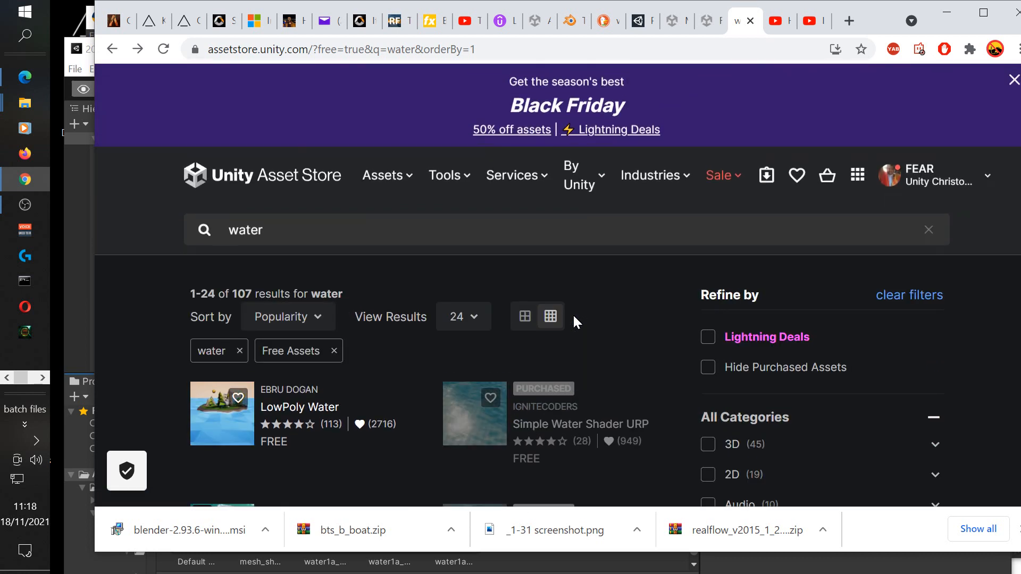
scroll(down, 3)
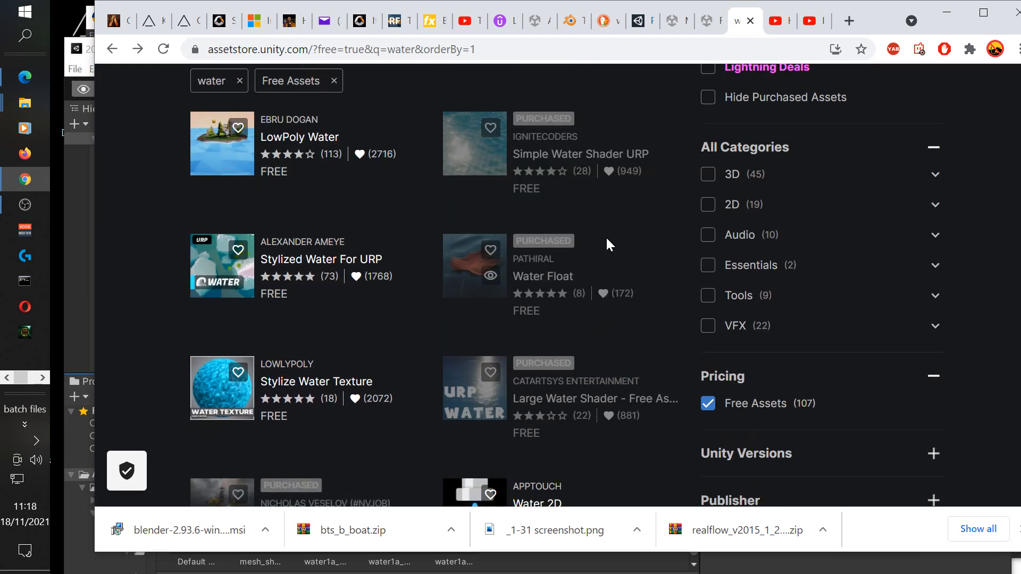
scroll(down, 3)
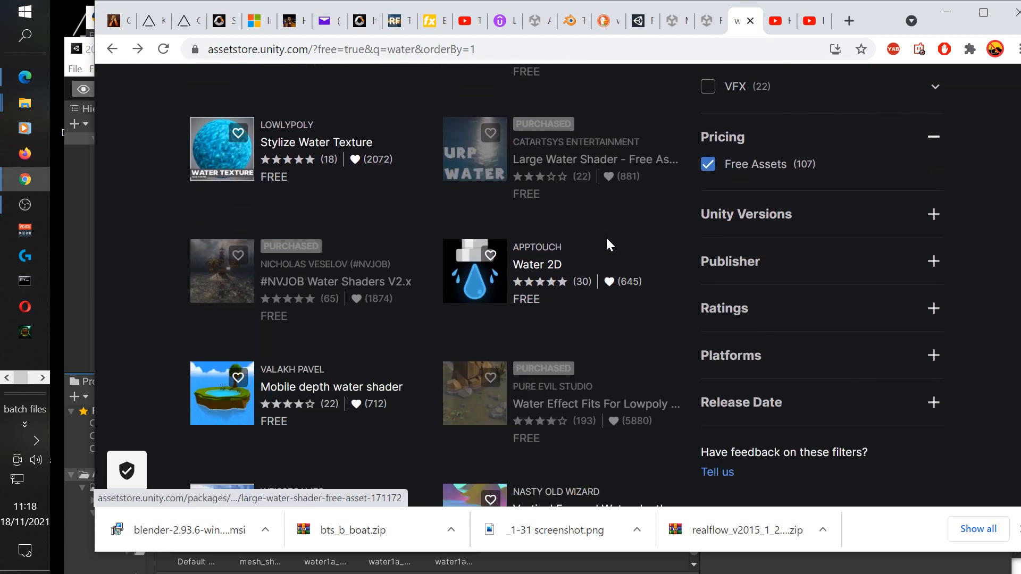
scroll(down, 3)
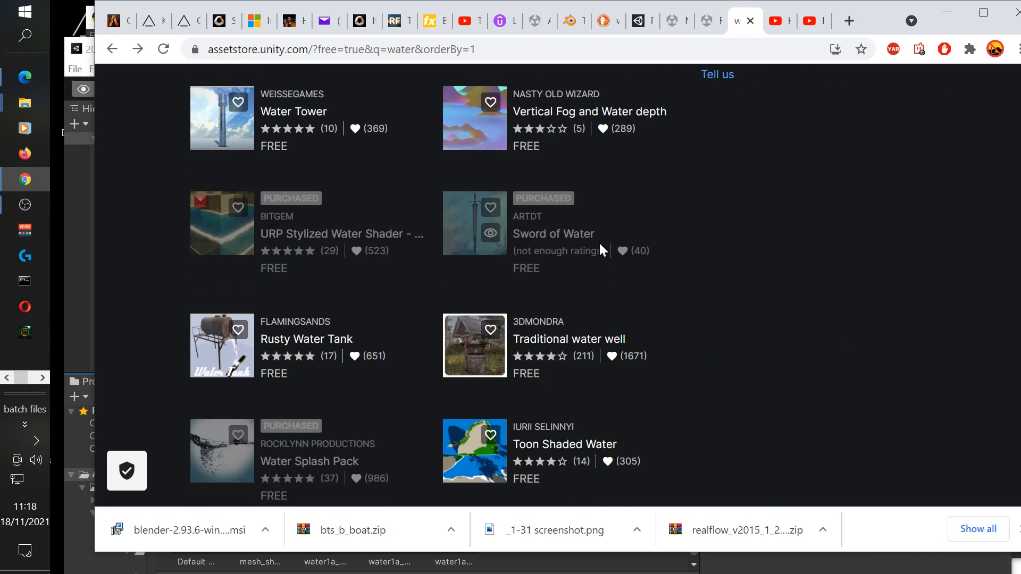
scroll(down, 3)
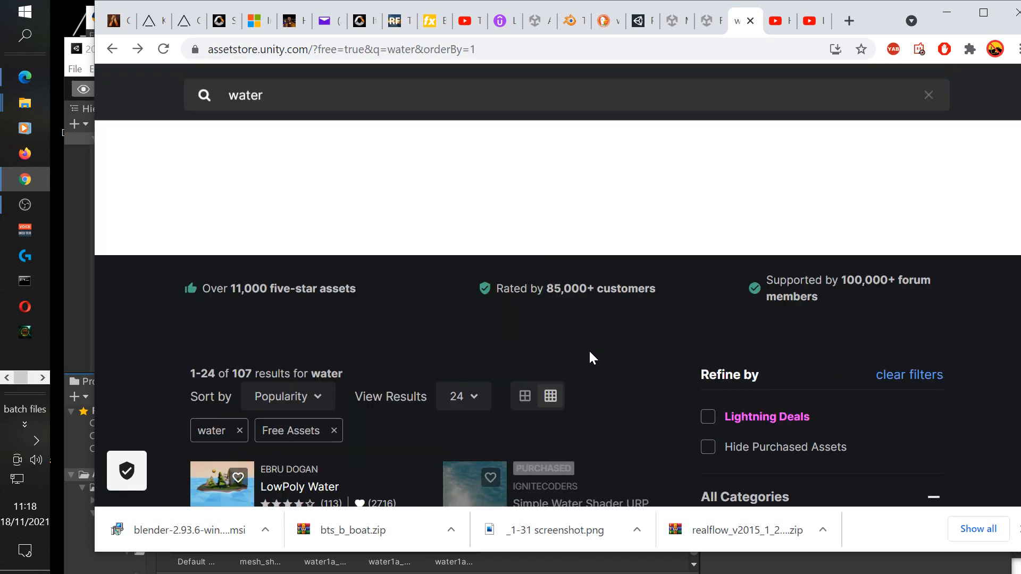
click(462, 318)
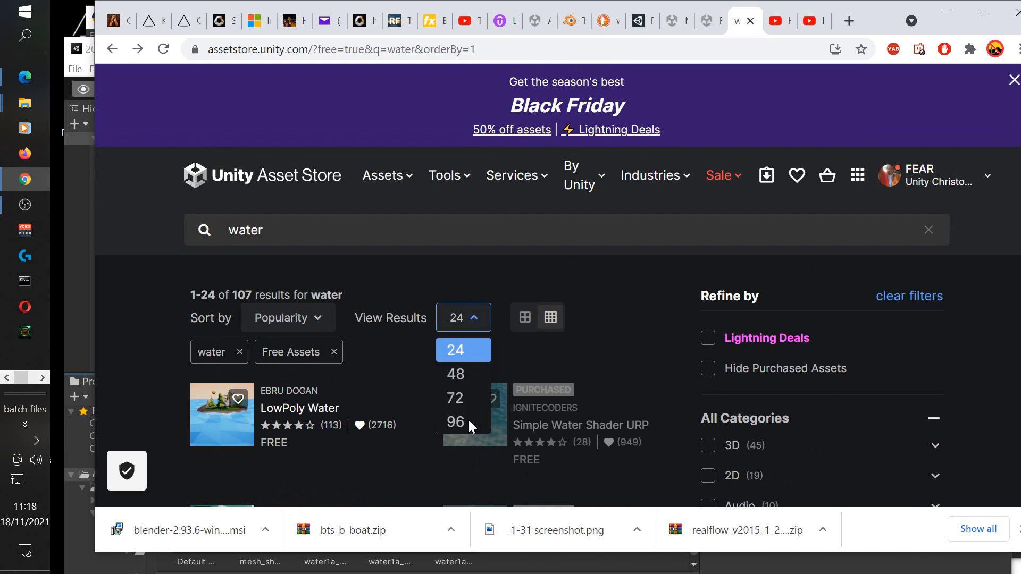
- Show 96 free water results per page and scroll through them
click(456, 422)
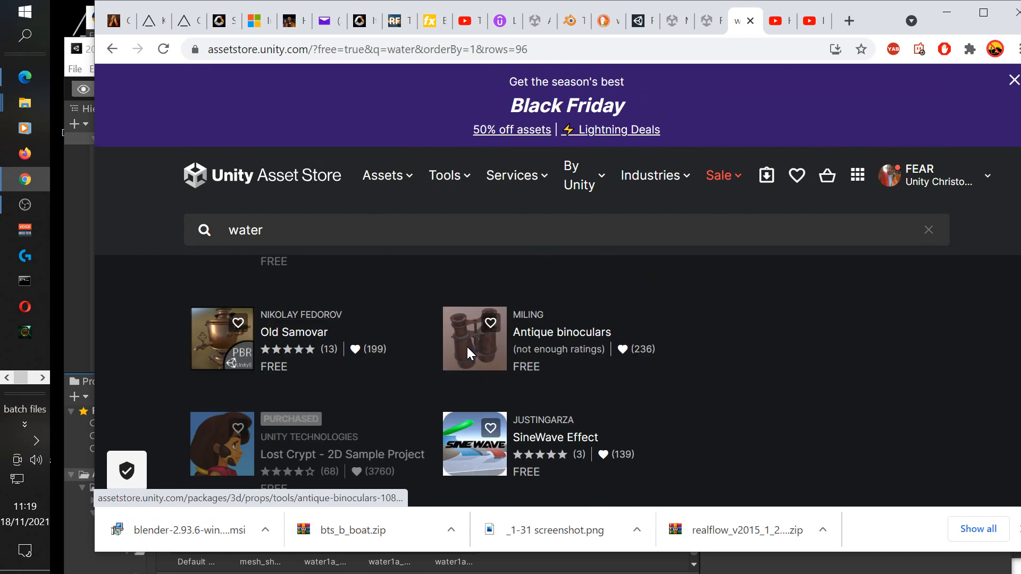
click(1013, 79)
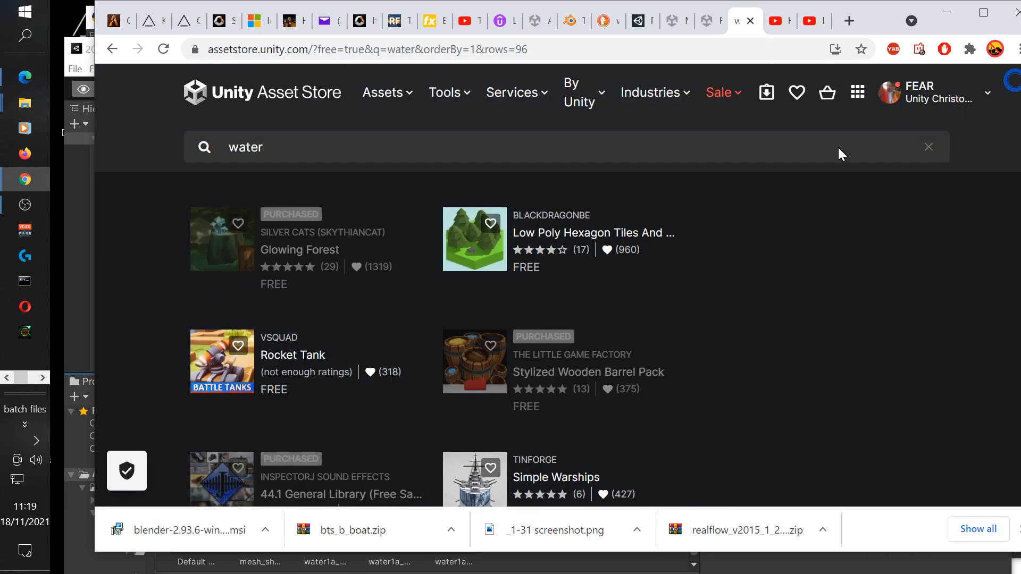
scroll(down, 3)
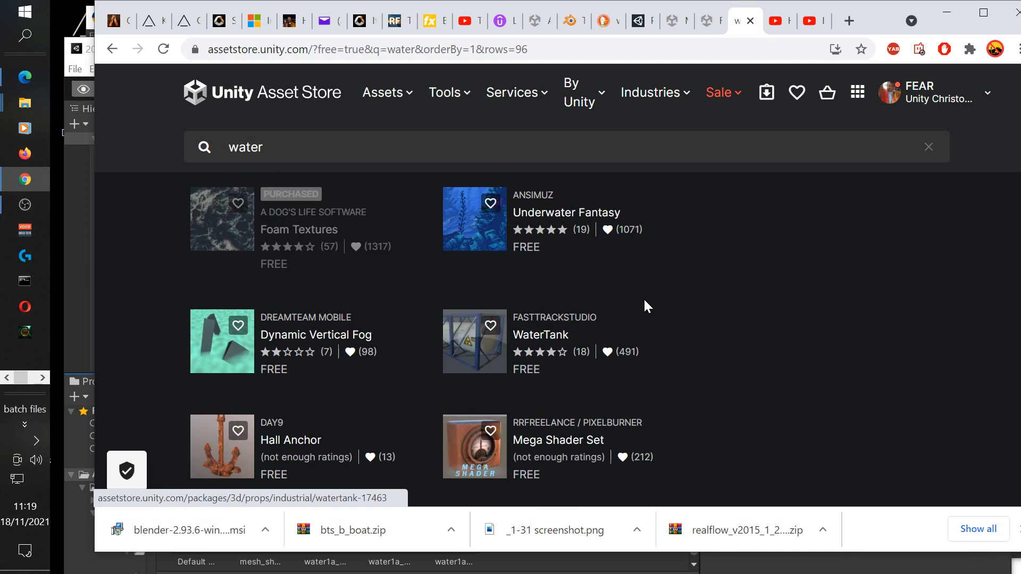
scroll(down, 3)
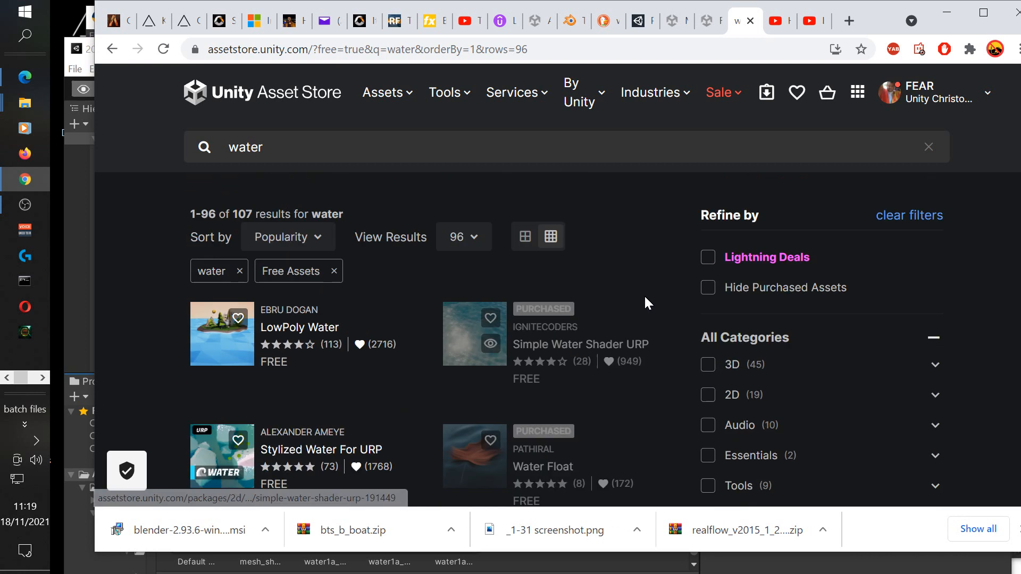
scroll(down, 3)
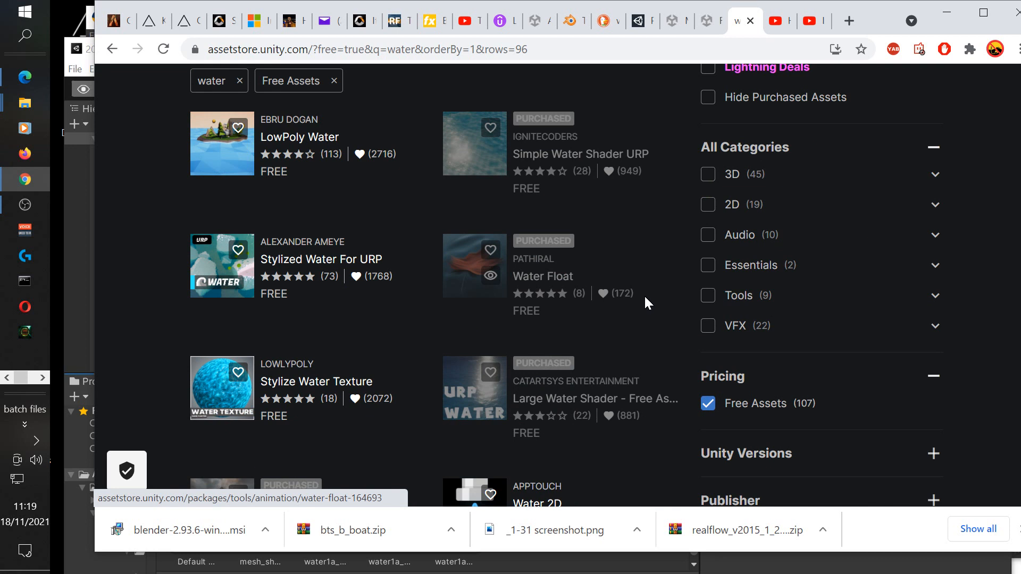
scroll(down, 3)
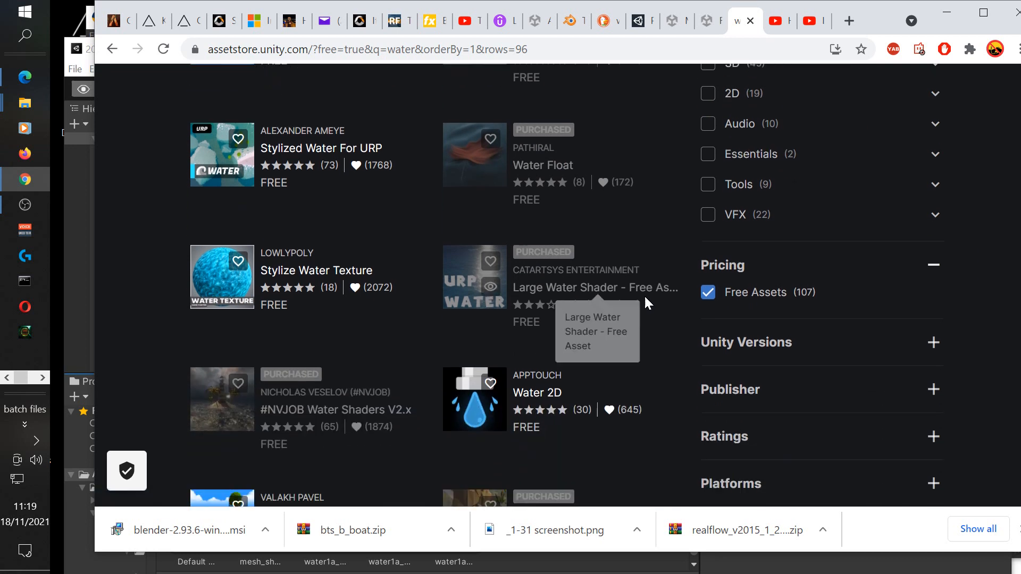
scroll(down, 3)
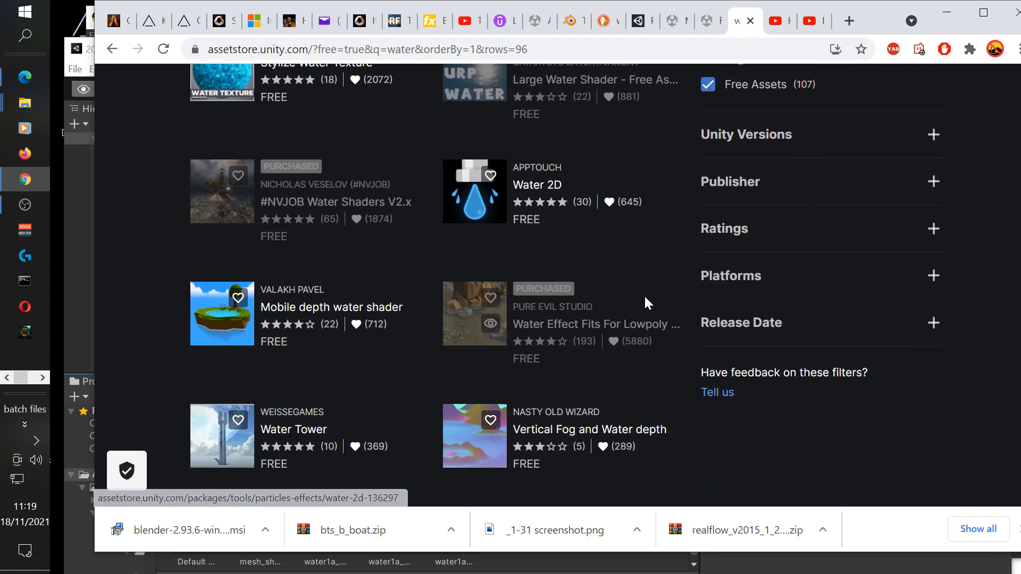
mouse_move(290, 213)
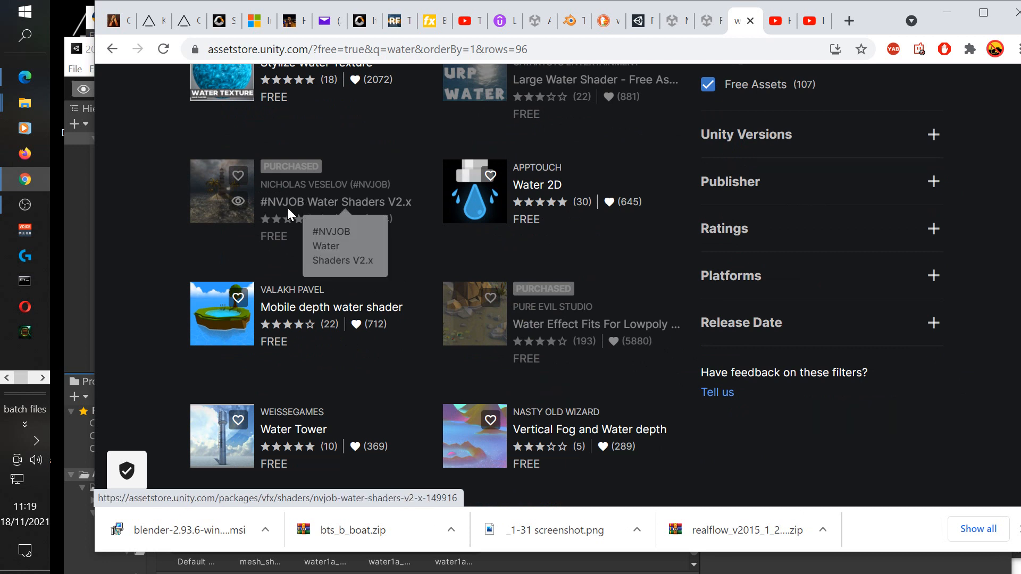
mouse_move(273, 212)
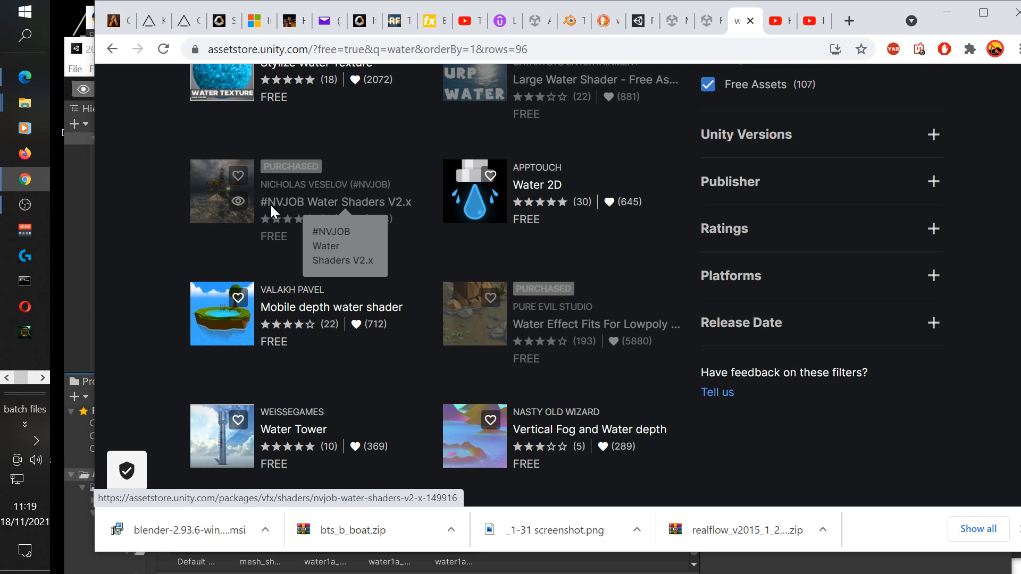
mouse_move(377, 245)
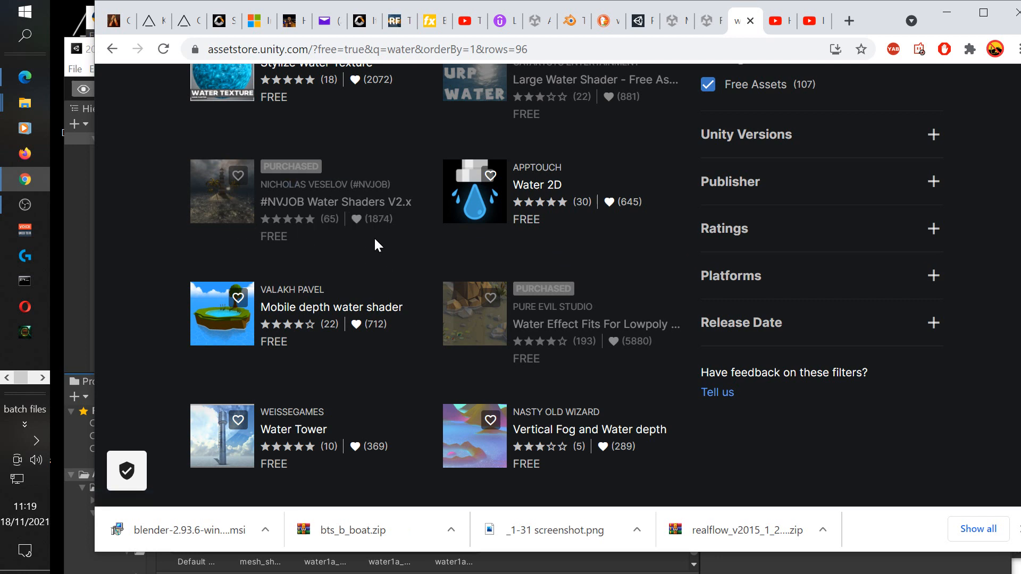
- Keep scrolling the results, then open the #NVJOB Water Shaders V2.x listing
scroll(down, 3)
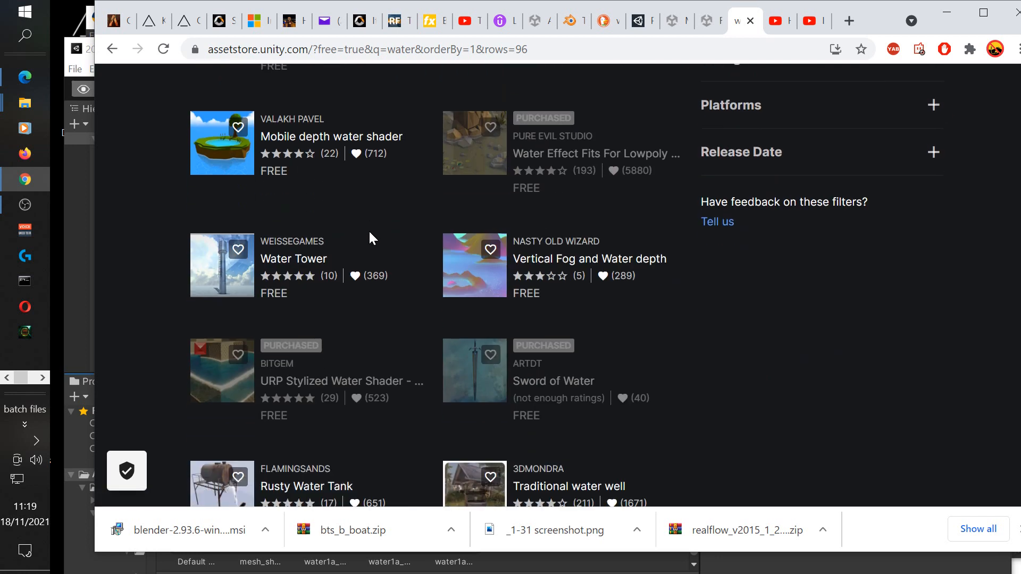
scroll(down, 3)
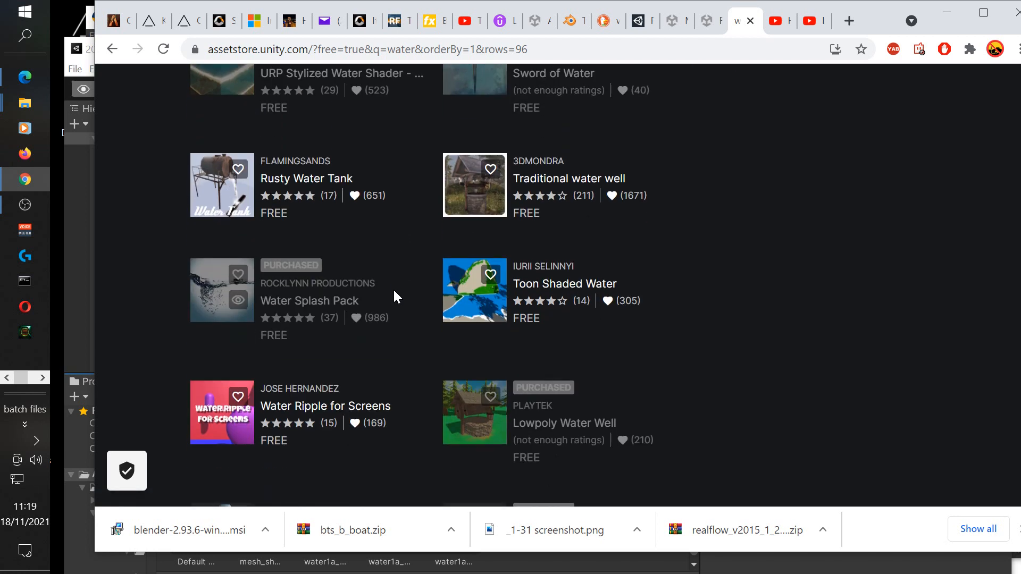
scroll(down, 3)
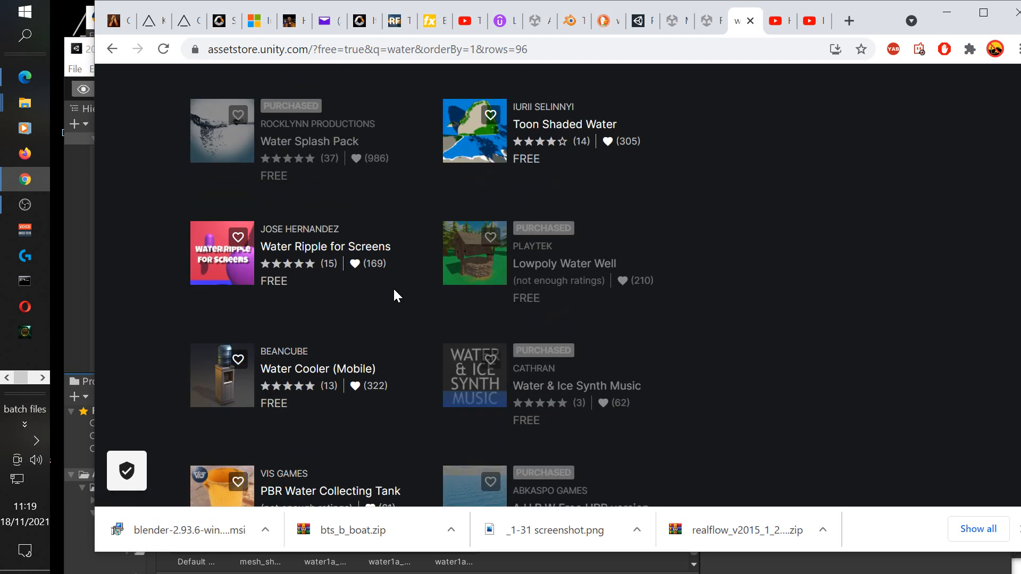
scroll(down, 3)
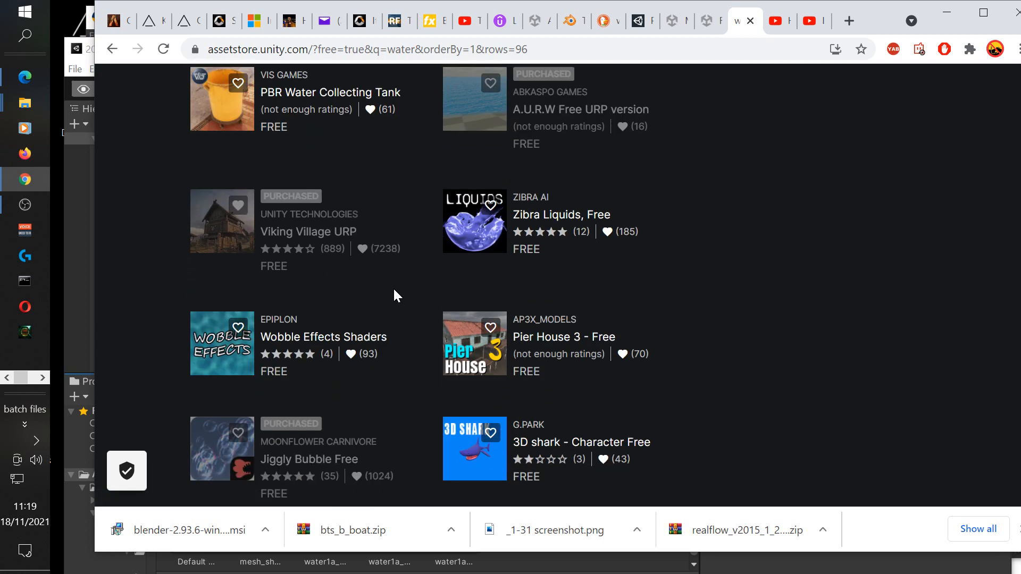
scroll(down, 3)
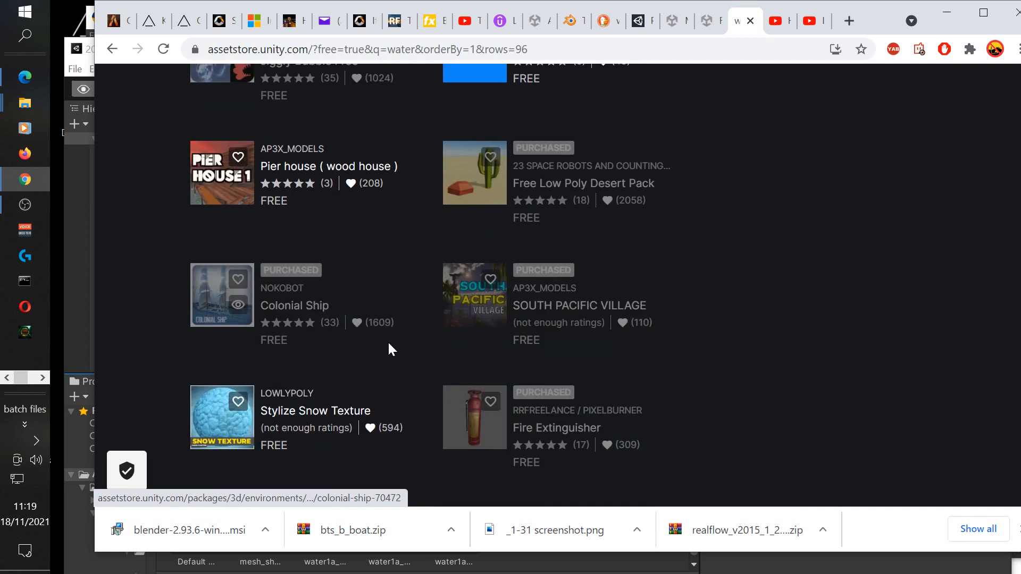
scroll(down, 3)
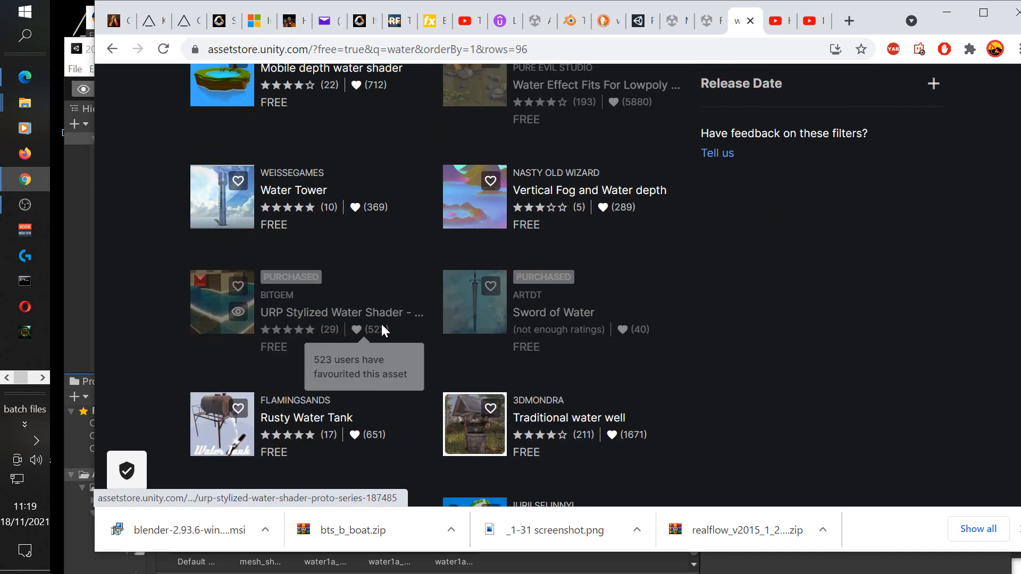
scroll(up, 3)
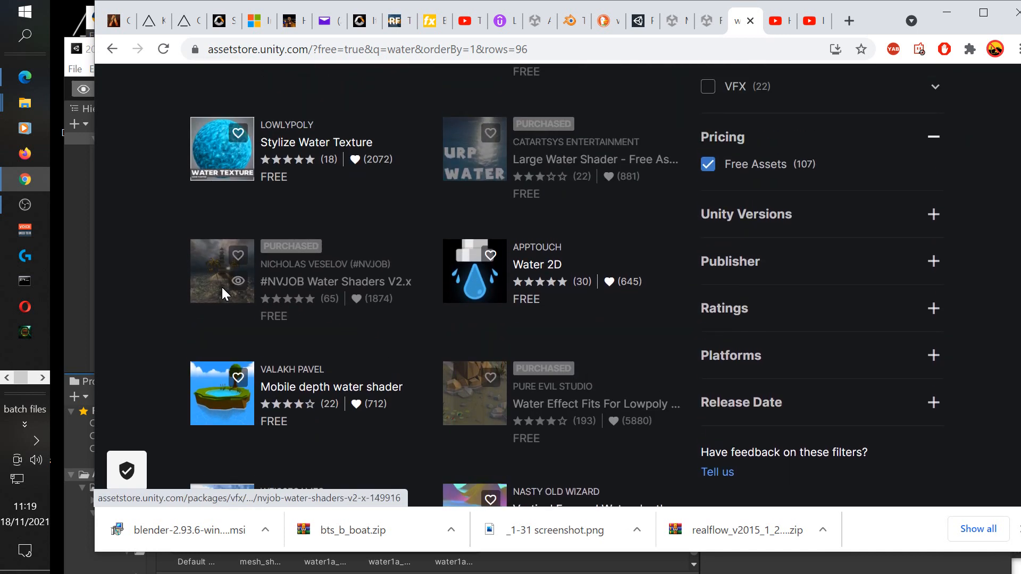
click(335, 282)
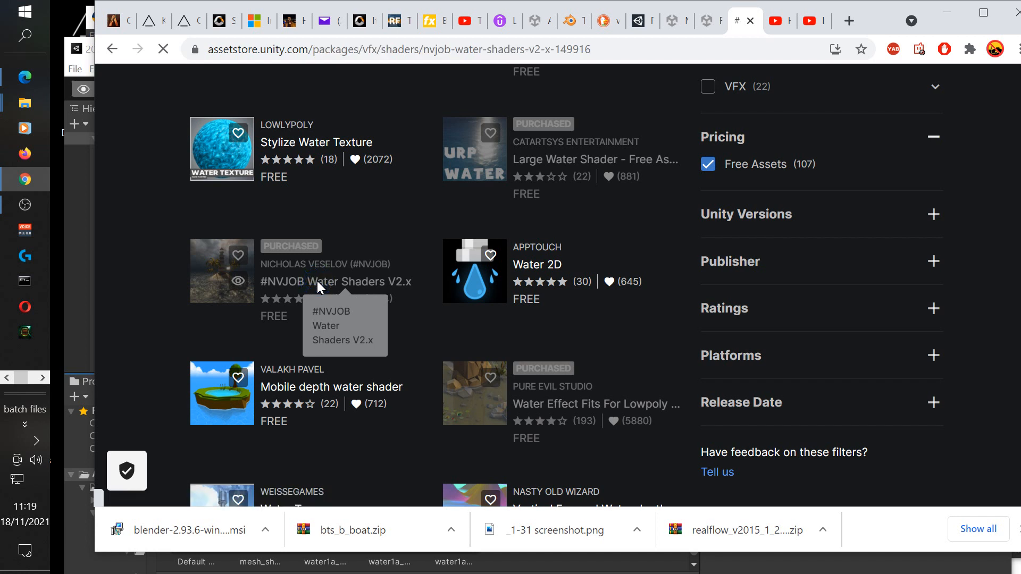
- Review the free 16.9 MB #NVJOB Water Shaders V2.x Asset Store page and its preview video
click(336, 282)
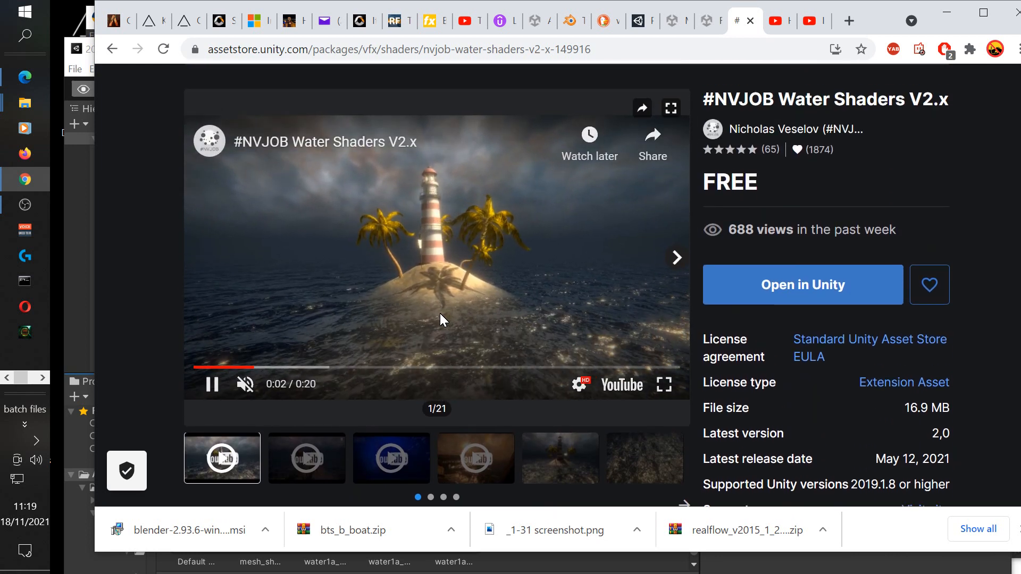
mouse_move(592, 318)
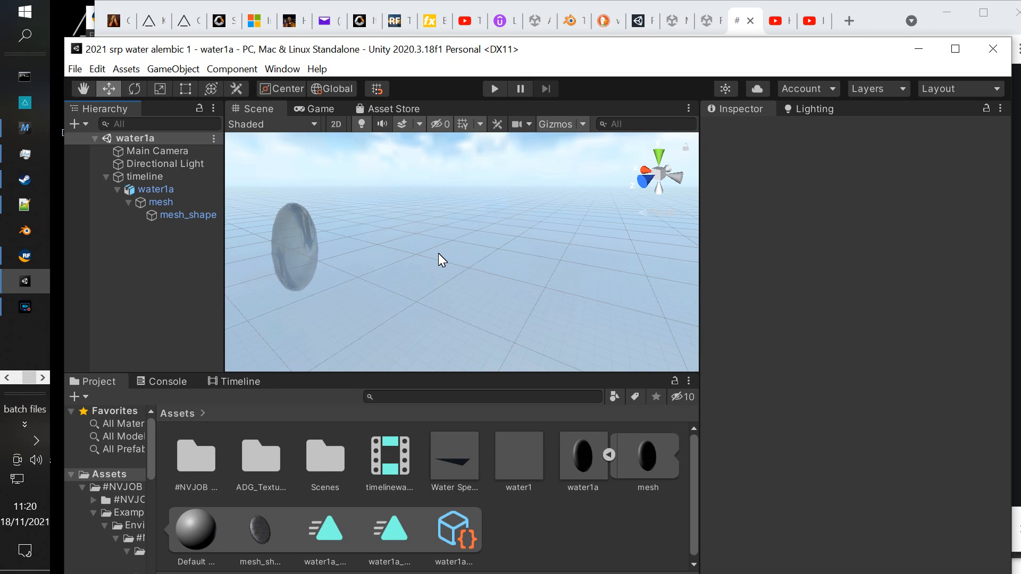
mouse_move(359, 455)
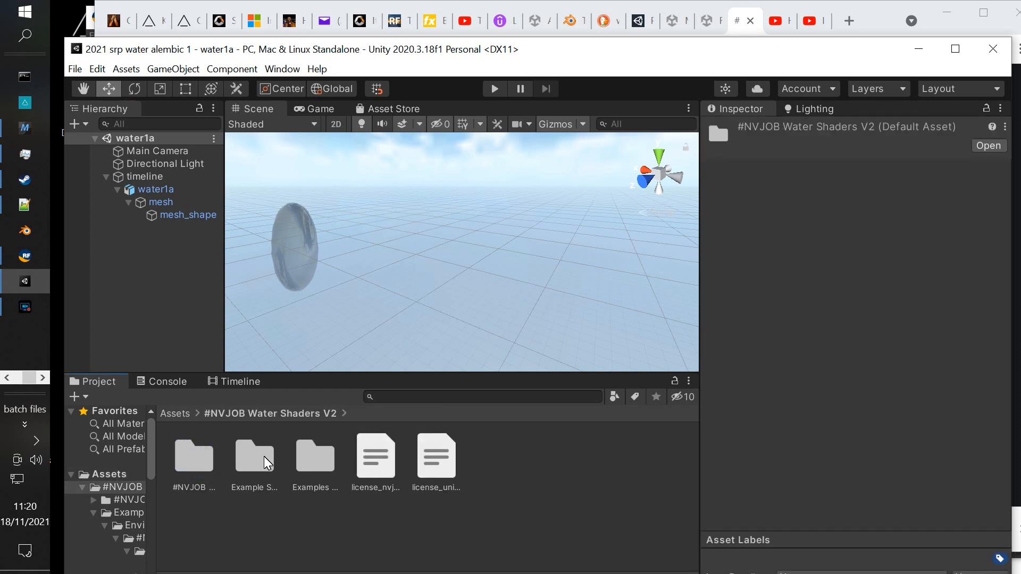
mouse_move(362, 301)
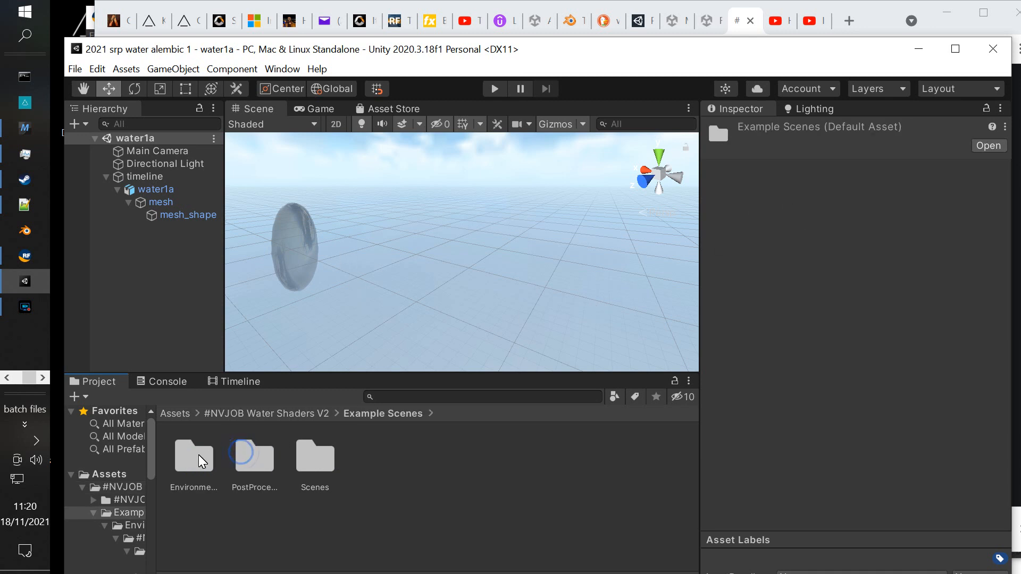
- Browse the imported #NVJOB Water Shaders V2 Example Scenes and show the lighting environment, which uses skybox1
click(253, 454)
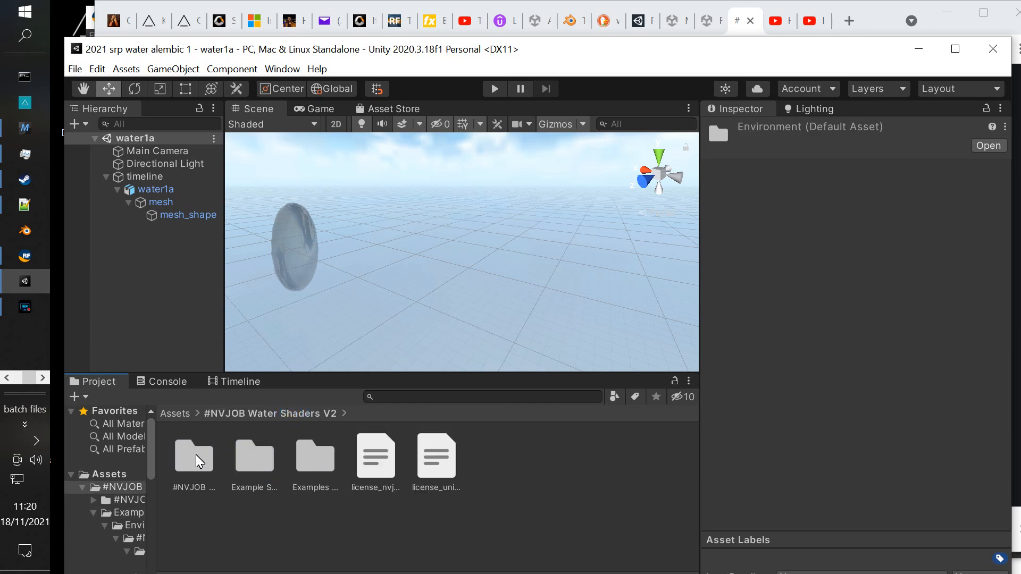
mouse_move(636, 162)
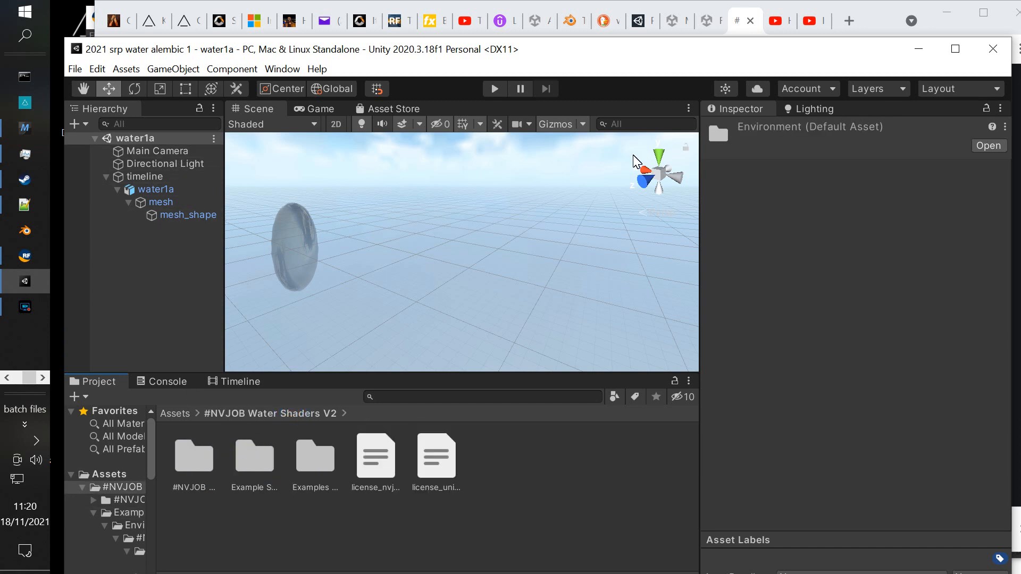
click(812, 109)
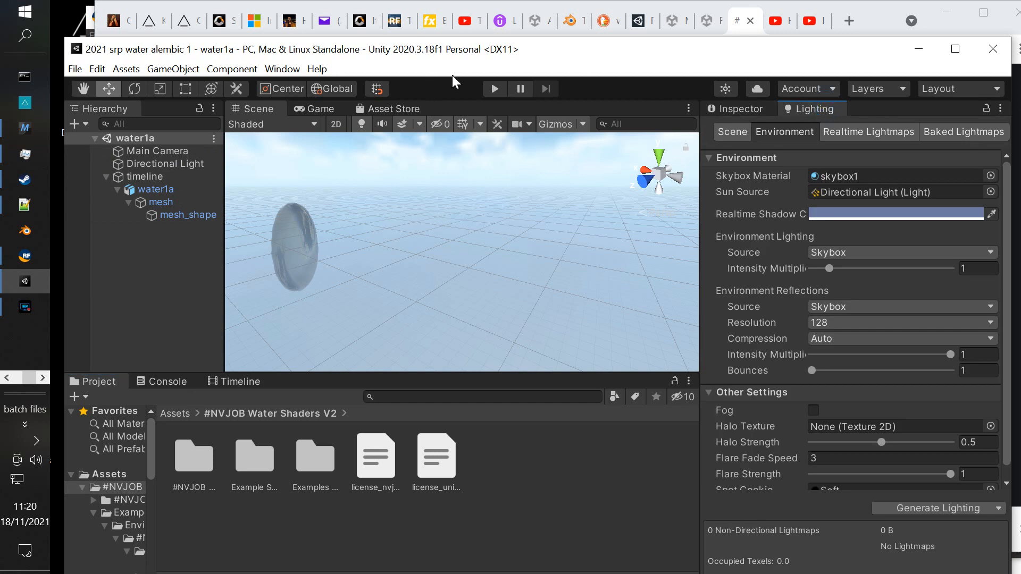
mouse_move(473, 170)
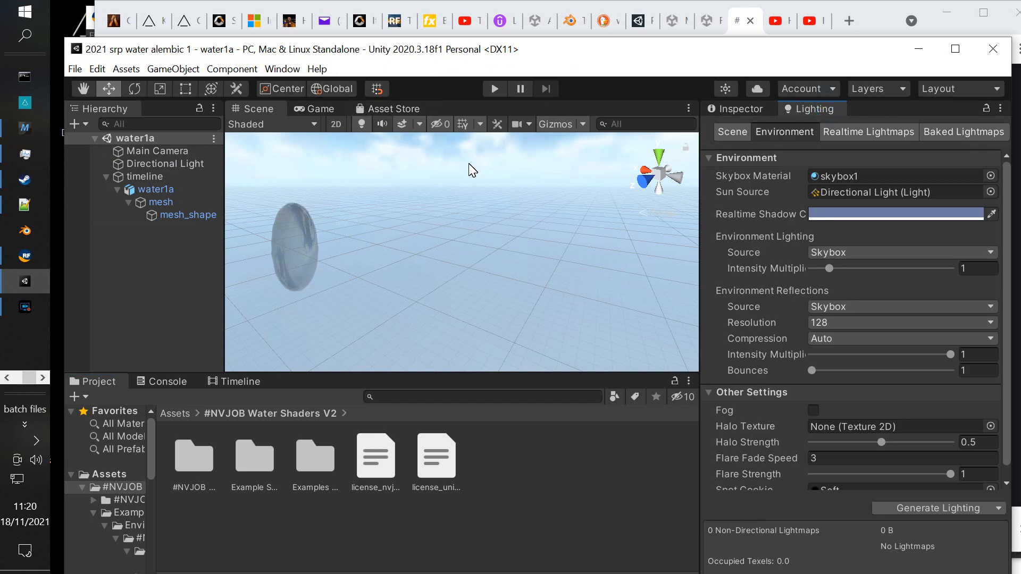
- Locate skybox1 in Examples Water > Materials > Textures and select the Cubemap texture
click(282, 68)
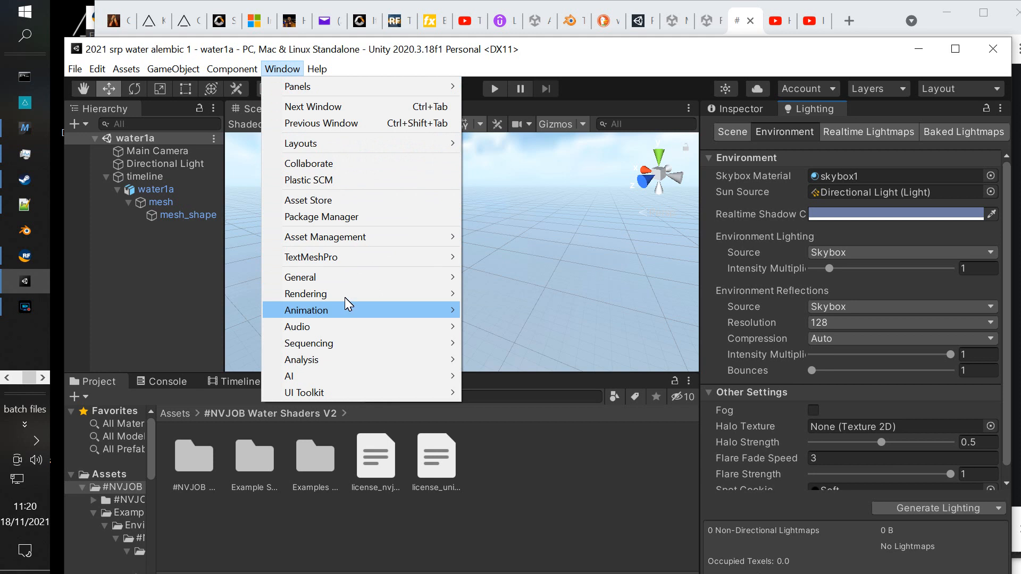
mouse_move(305, 294)
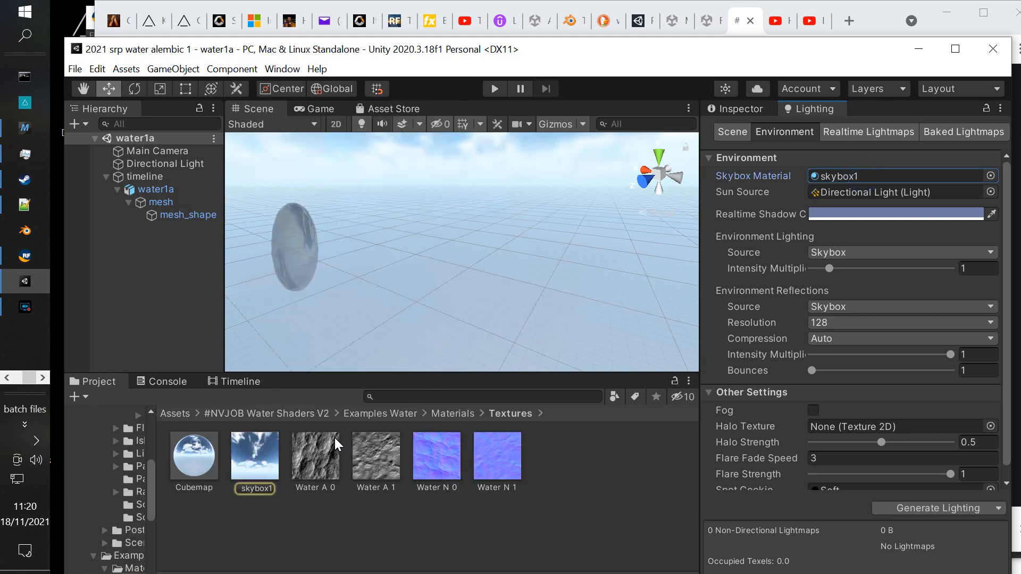
click(194, 454)
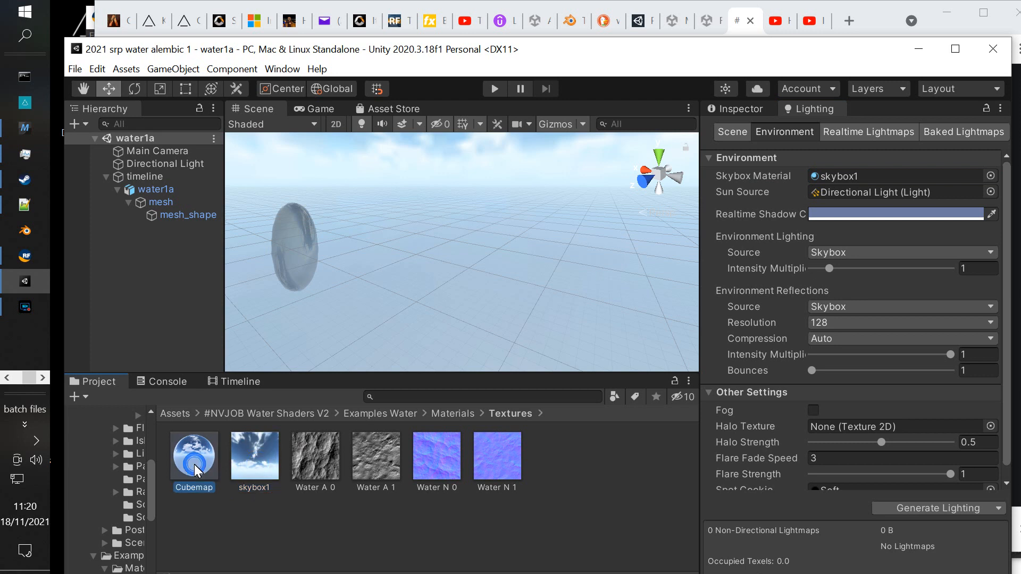
mouse_move(302, 462)
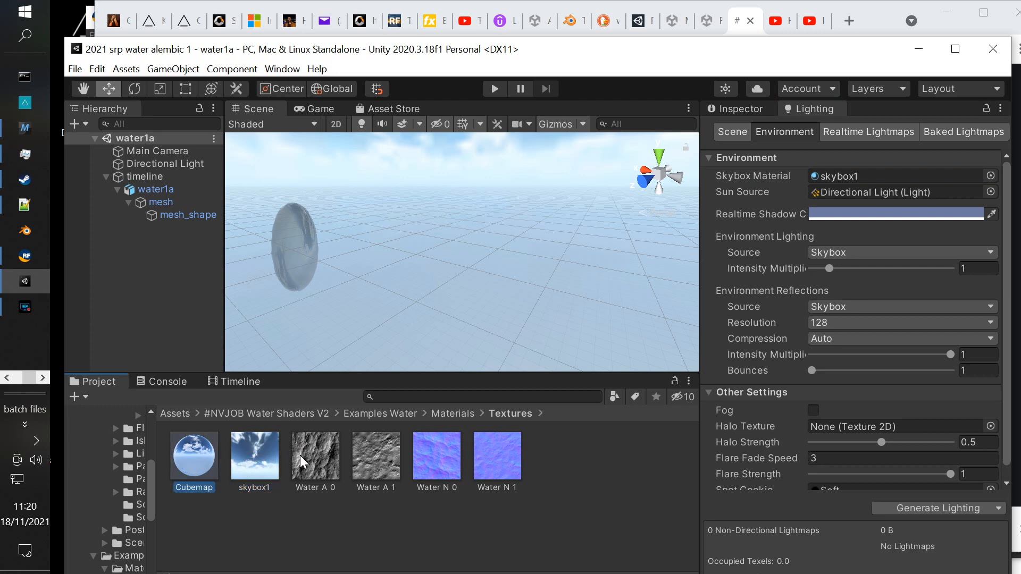
mouse_move(517, 464)
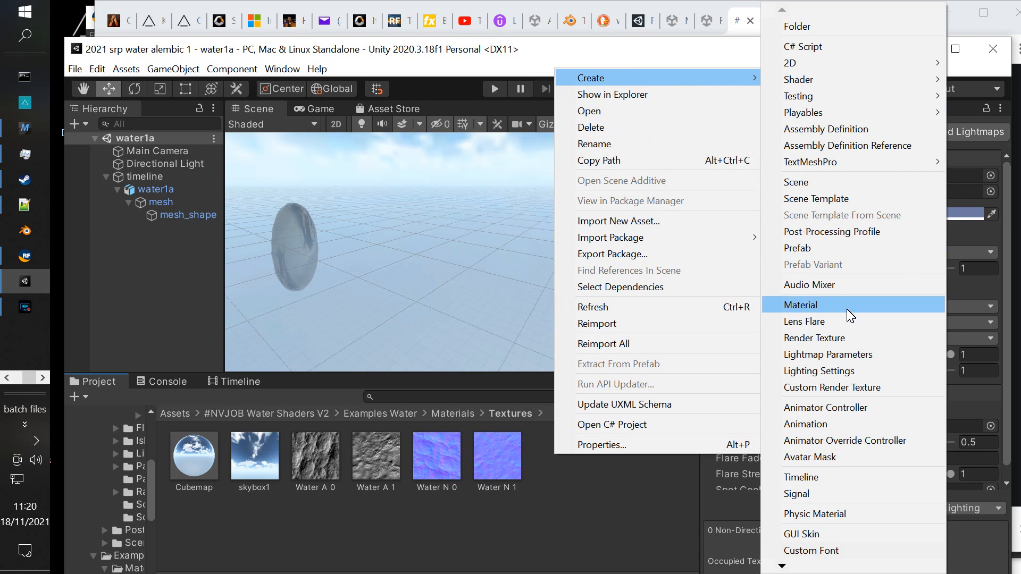
mouse_move(844, 202)
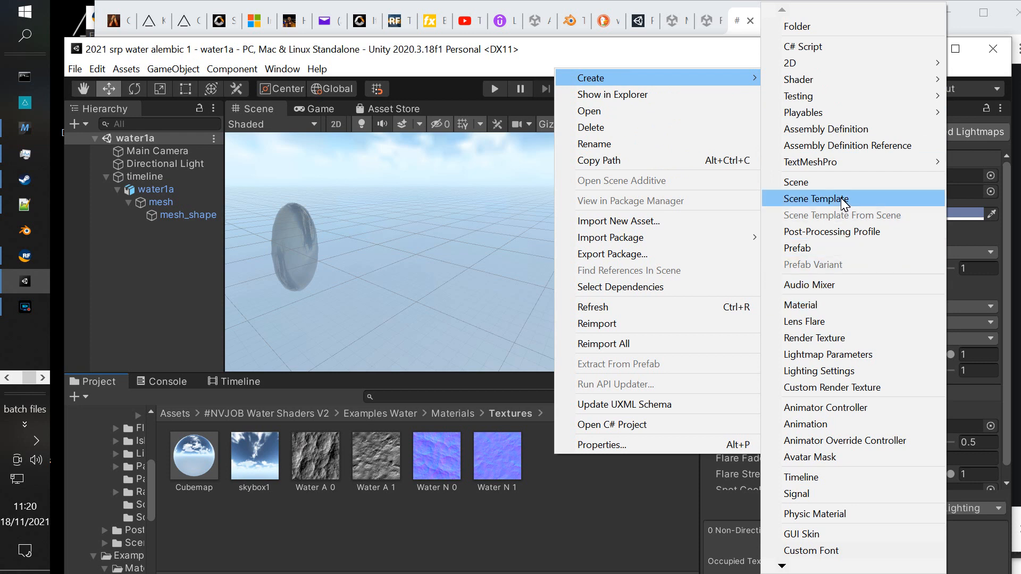
- Create a new Standard-shader material named skybox2 in the Textures folder and select it
click(801, 305)
text(skybox2)
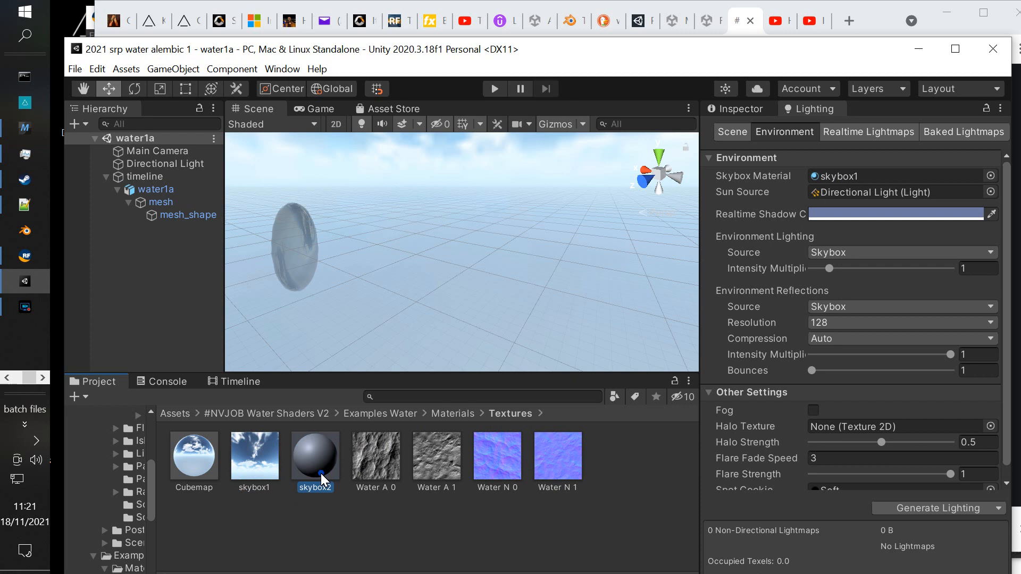
click(315, 456)
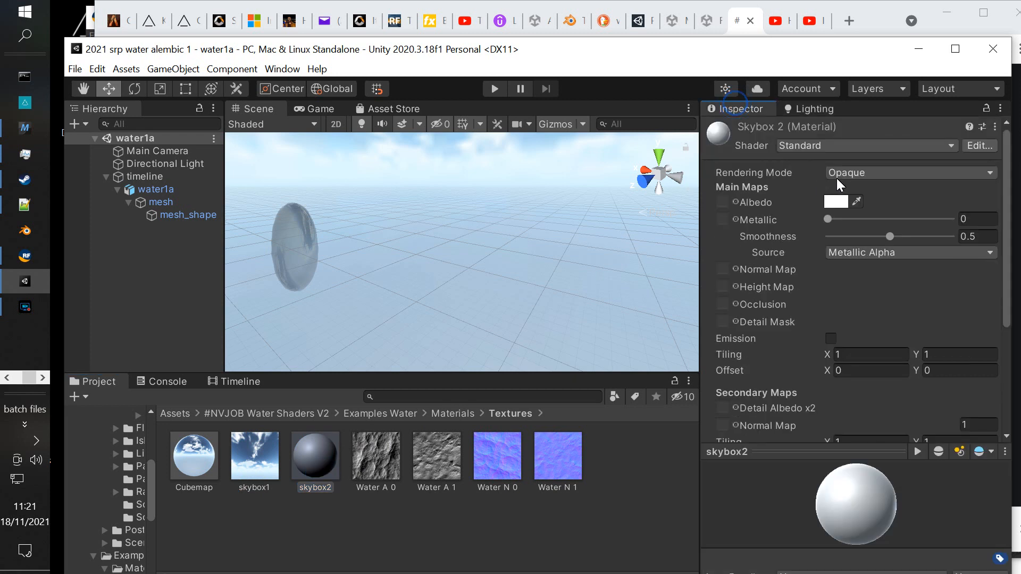
- Switch skybox2 to the Skybox/Cubemap shader and assign the Cubemap texture
click(866, 145)
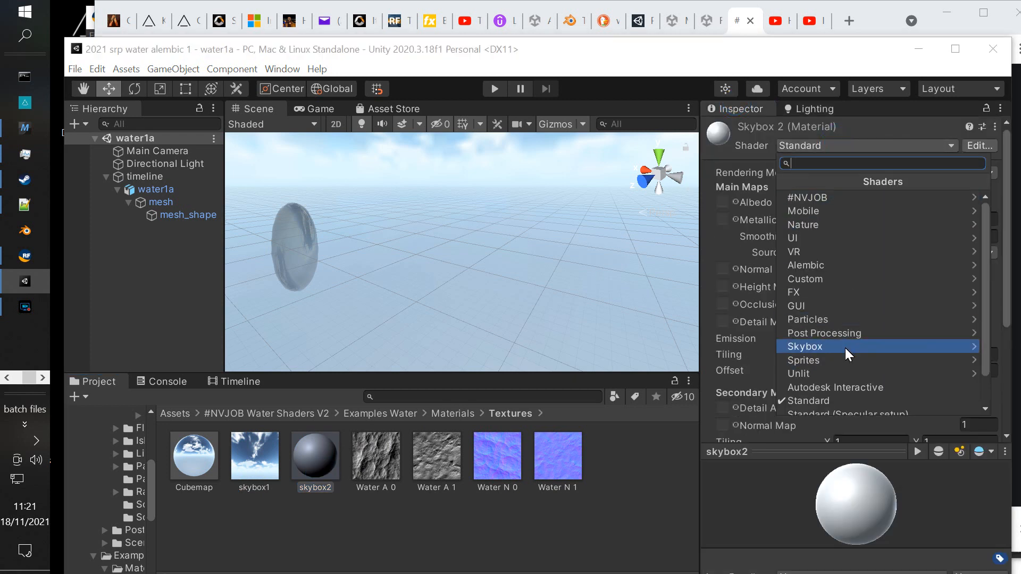
click(806, 345)
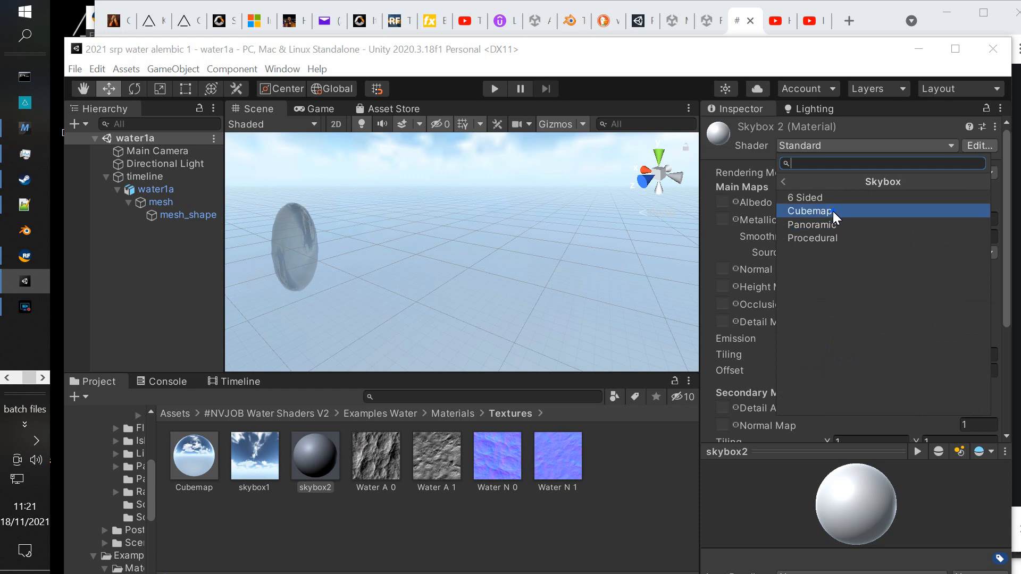
click(811, 210)
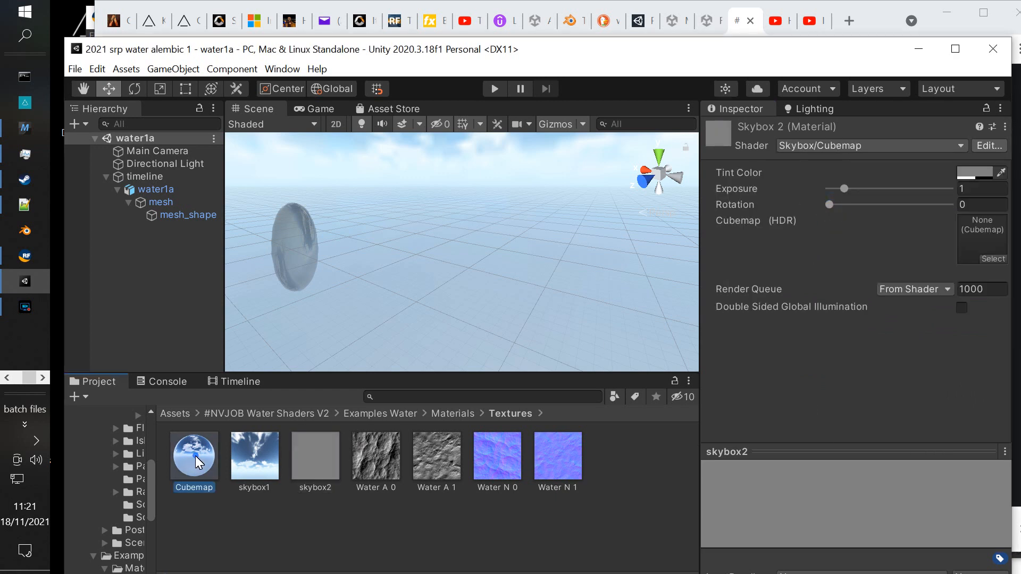
click(316, 456)
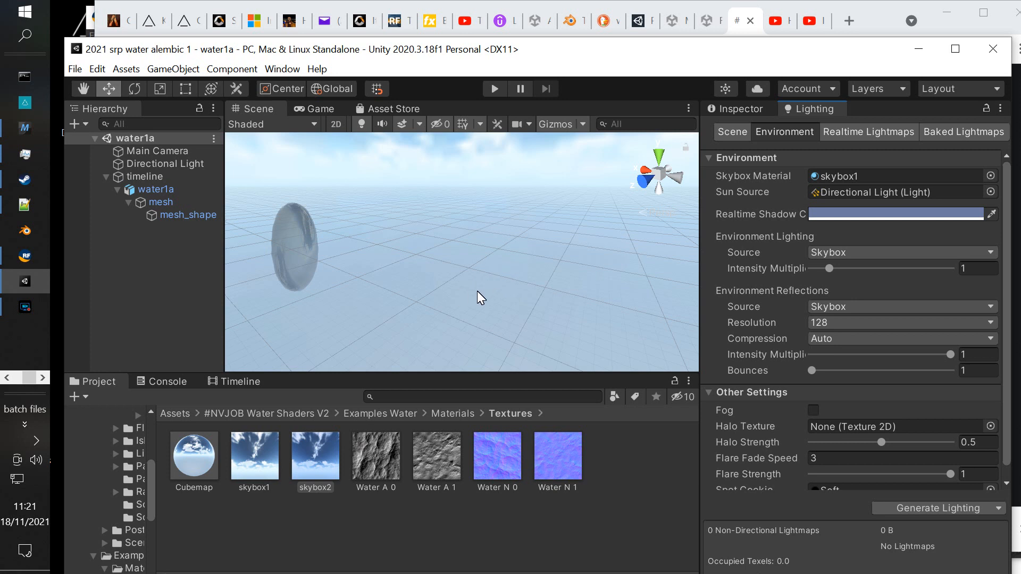
mouse_move(461, 270)
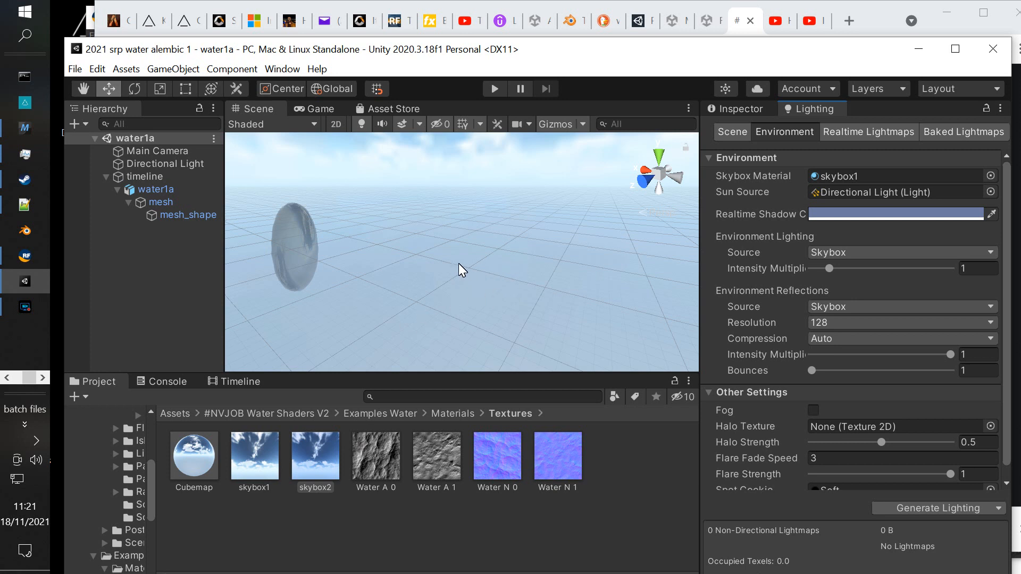
click(160, 203)
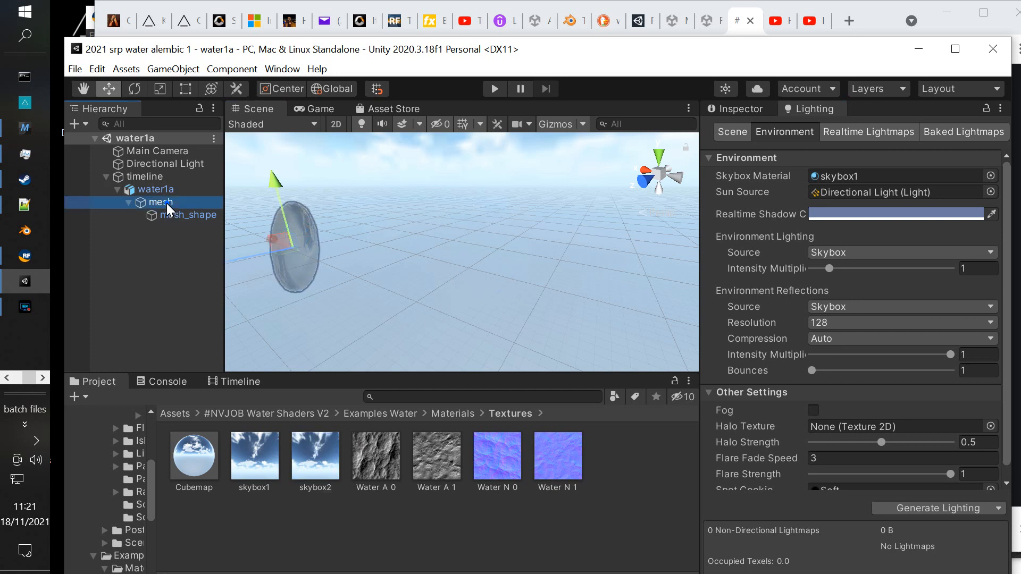
- Show mesh_shape's water1 NVJOB material albedo settings and enter Play mode to preview the stream
click(195, 215)
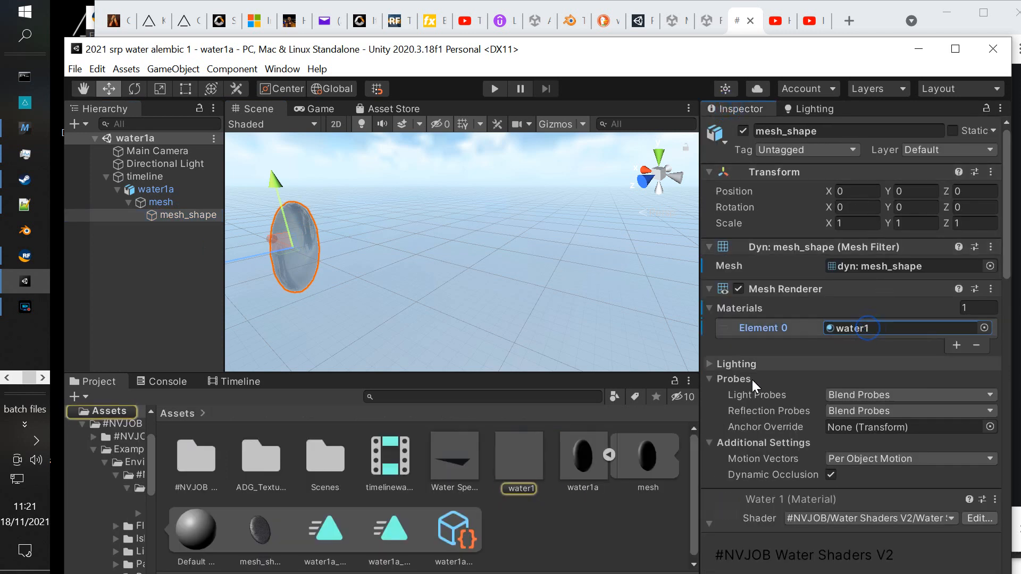
click(518, 456)
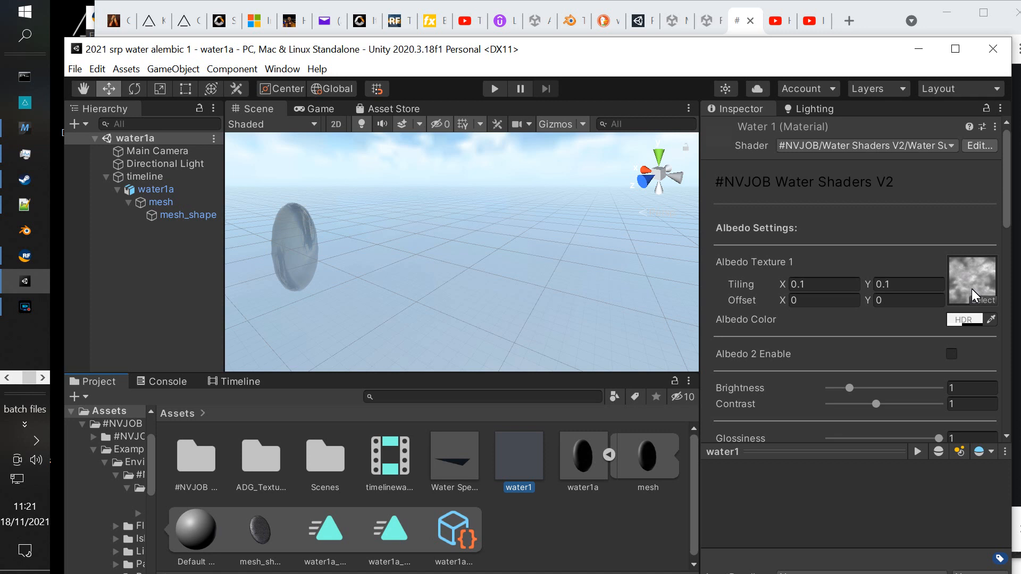
scroll(down, 3)
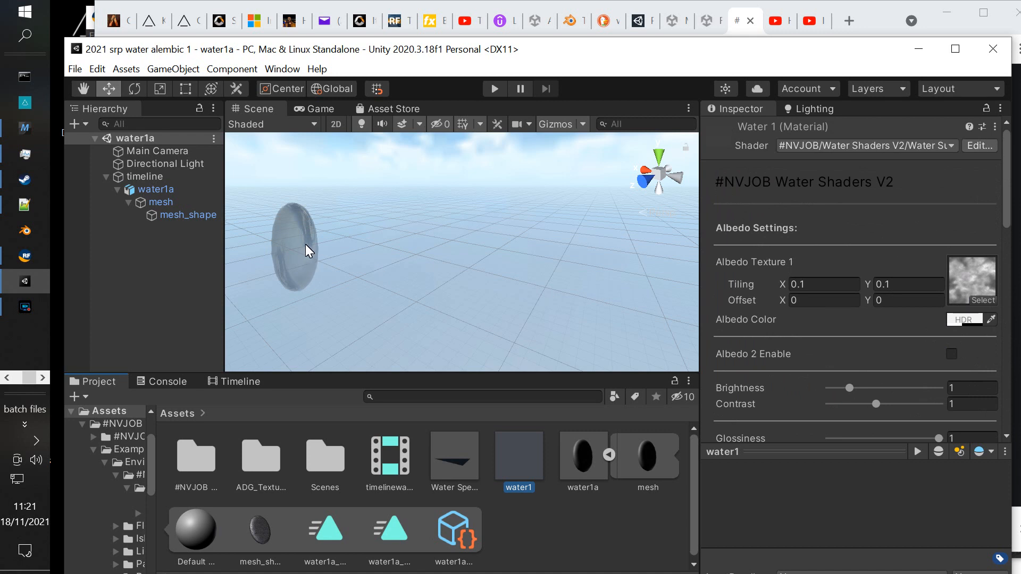
click(493, 88)
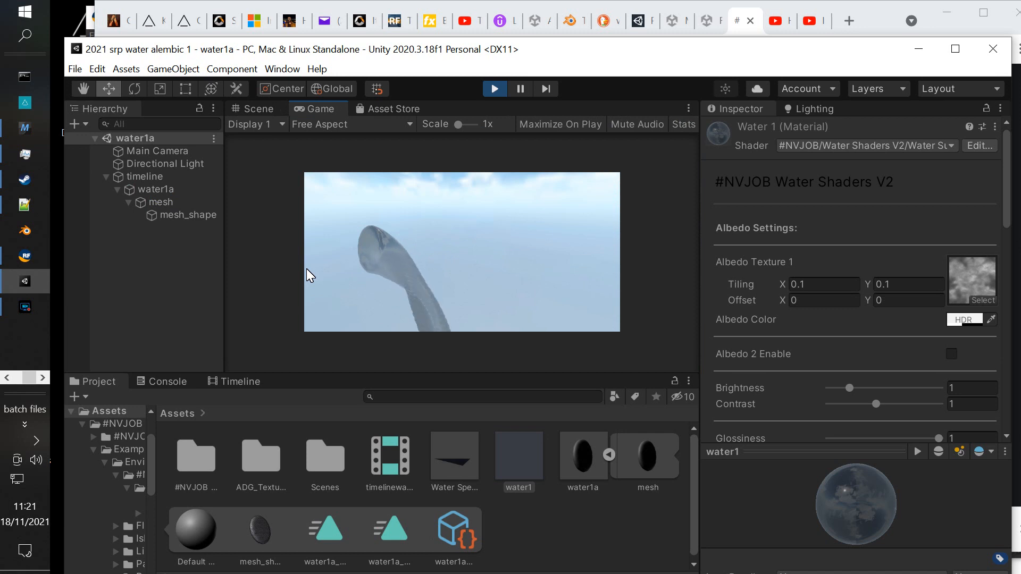
mouse_move(413, 296)
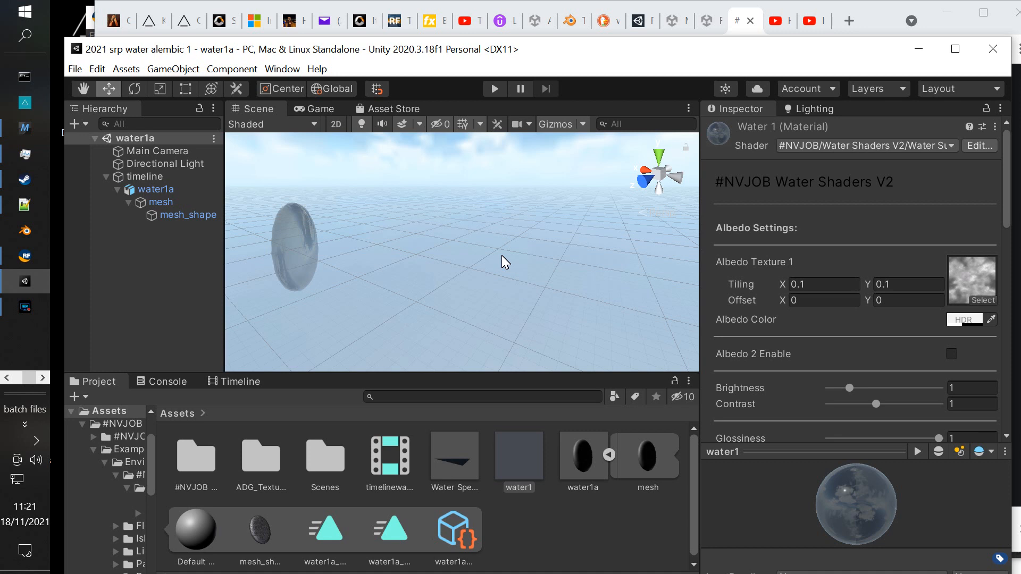
- Open the Example 2 demo scene from #NVJOB Water Shaders V2 > Example Scenes > Scenes
click(195, 456)
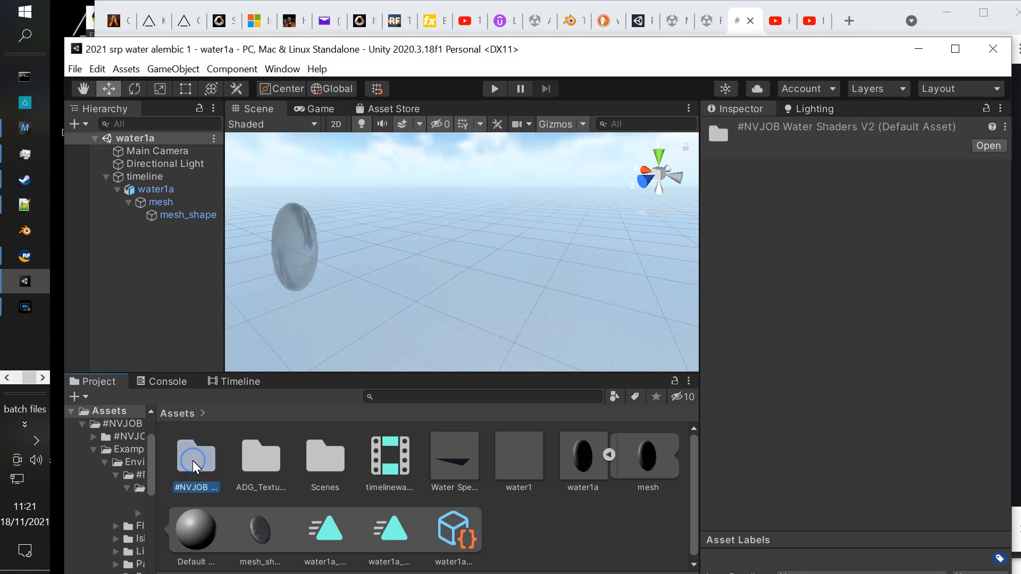
double_click(197, 456)
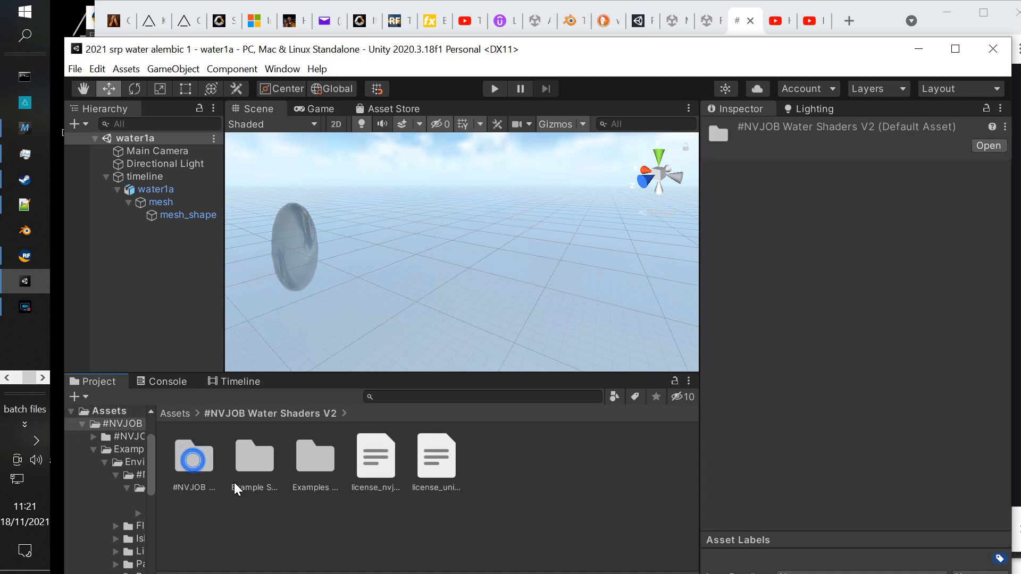
double_click(254, 456)
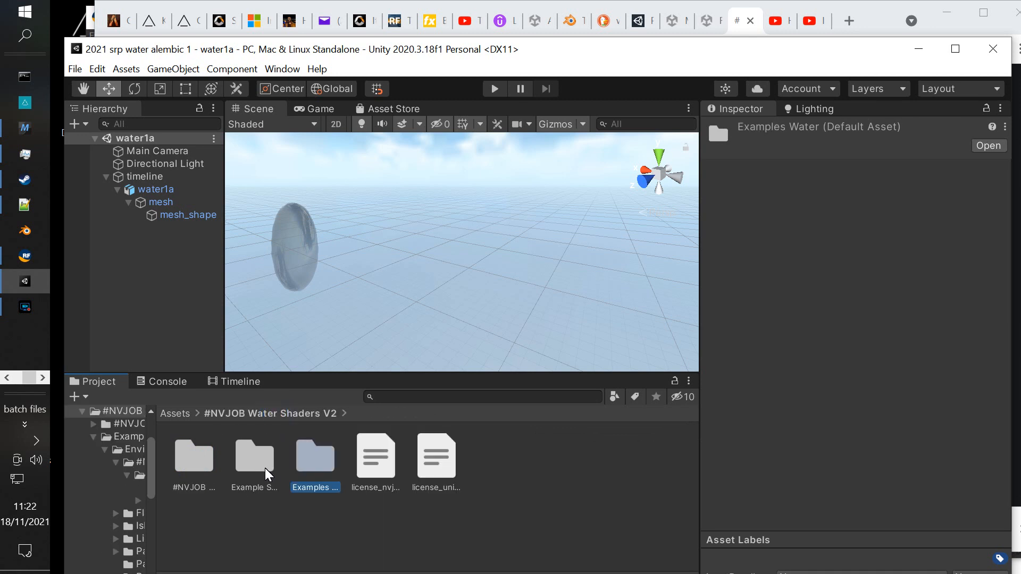
double_click(315, 456)
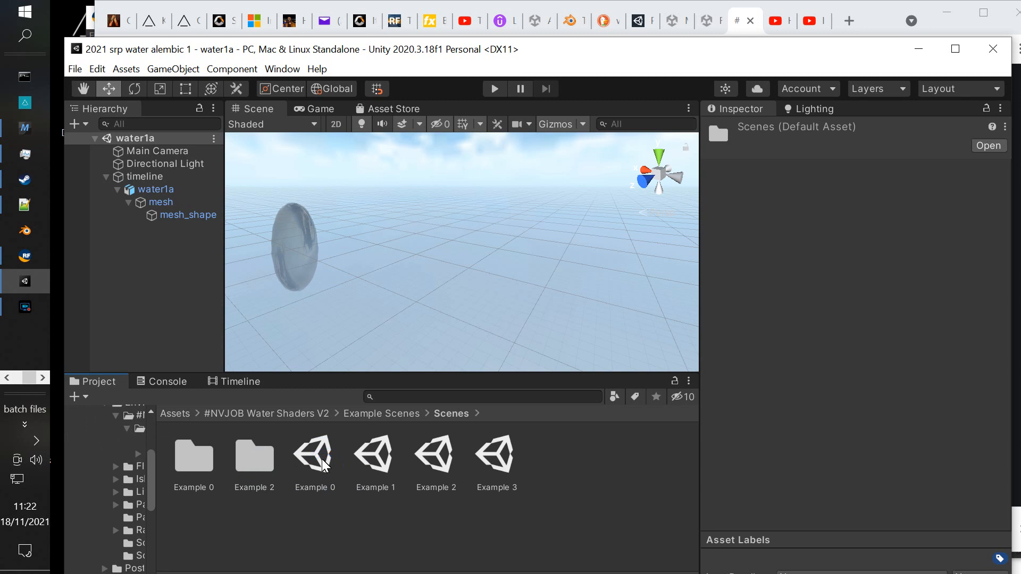
double_click(314, 455)
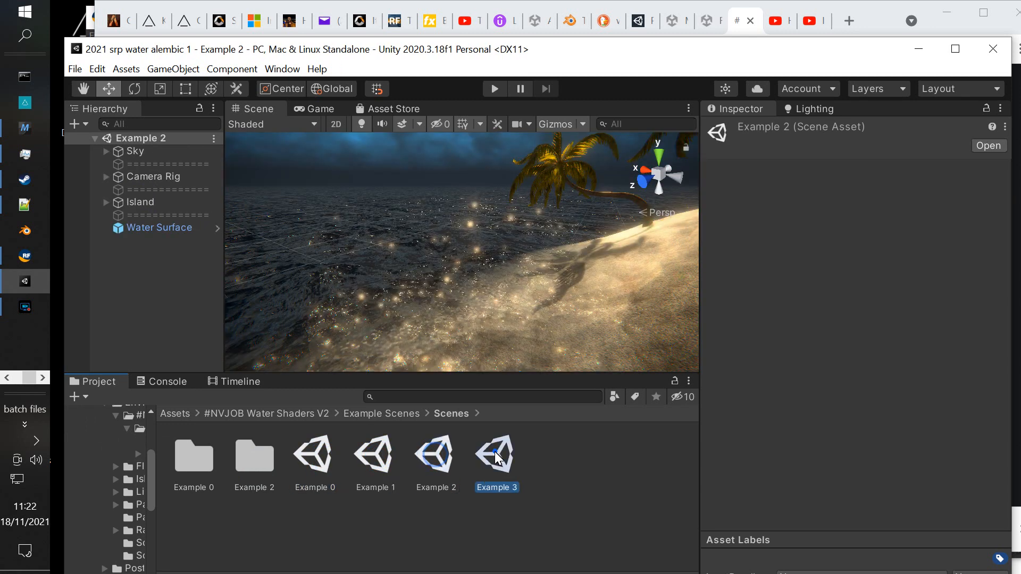
- Run Example 2 in Play mode and watch the island from the Game view
click(435, 454)
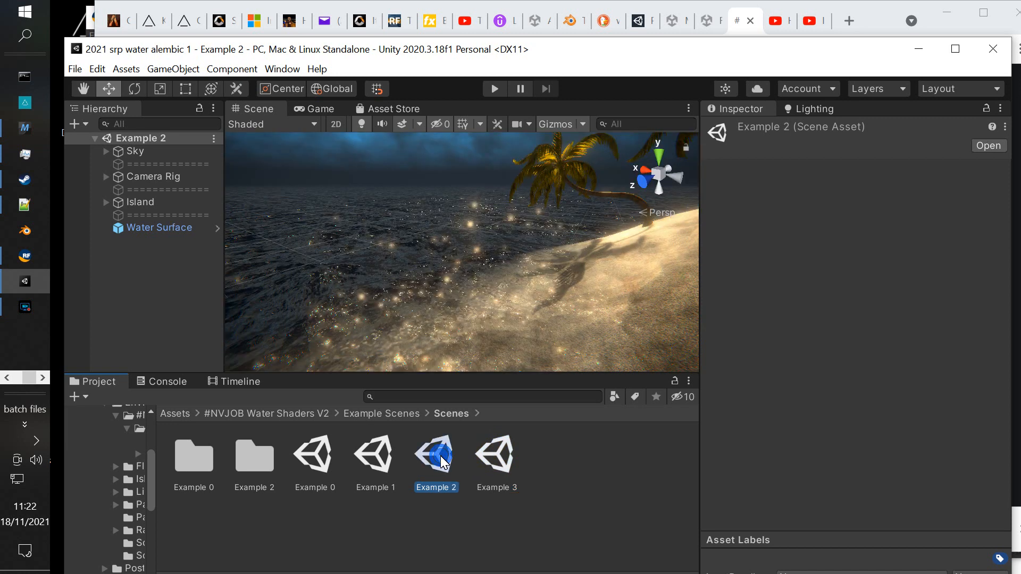
click(493, 89)
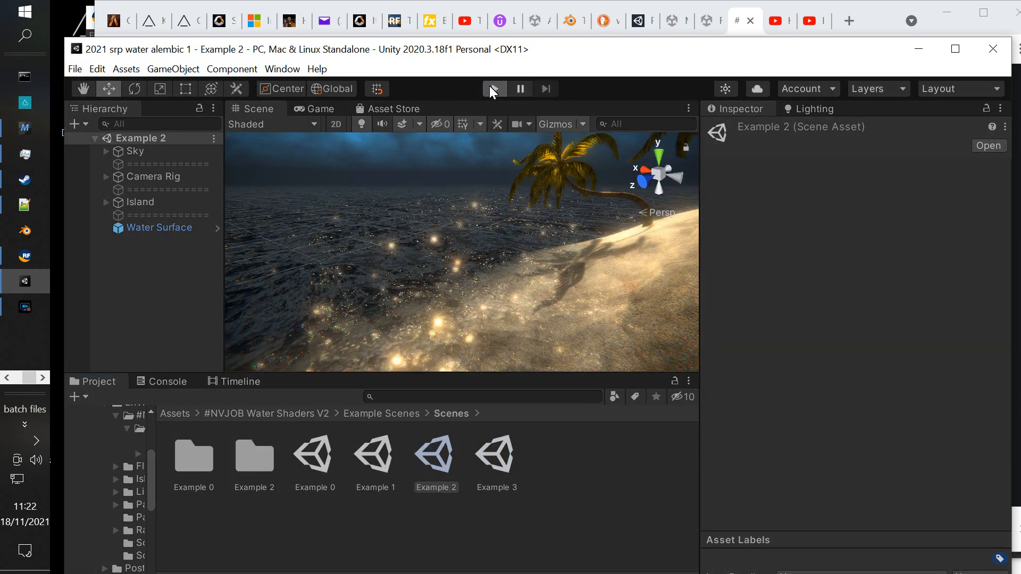
click(494, 89)
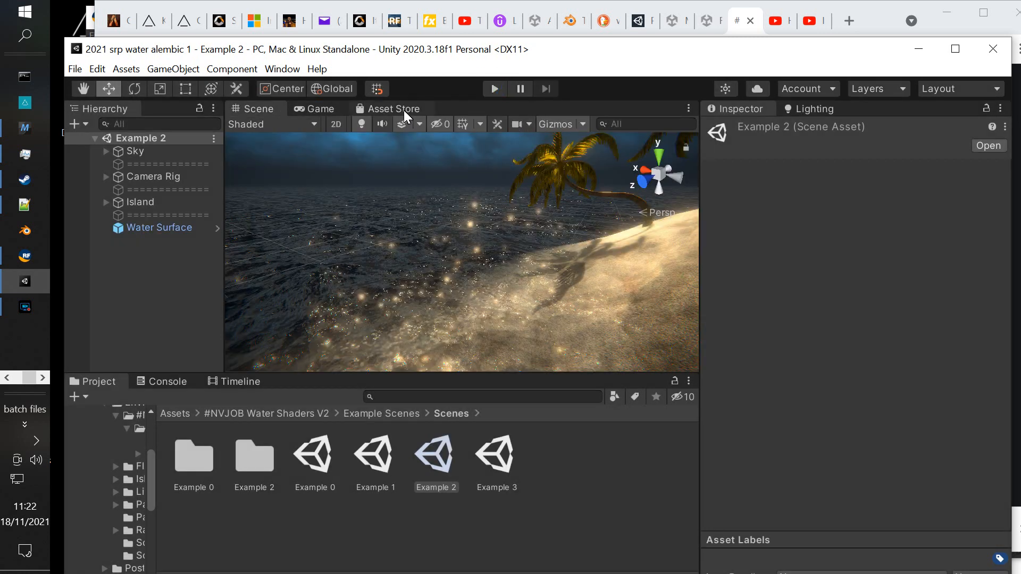
click(319, 108)
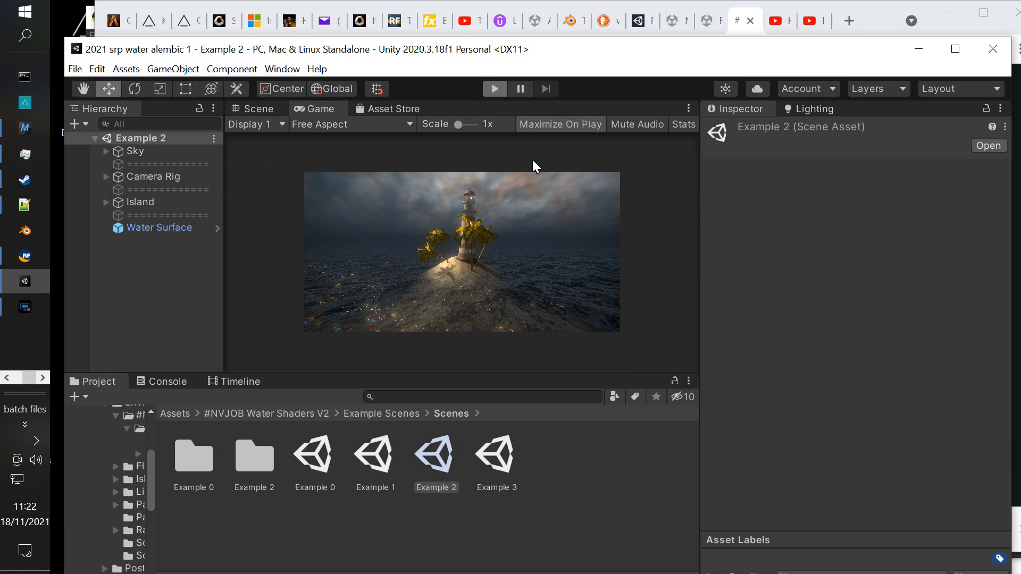
- Stop Play mode to end the Example 2 preview
click(493, 88)
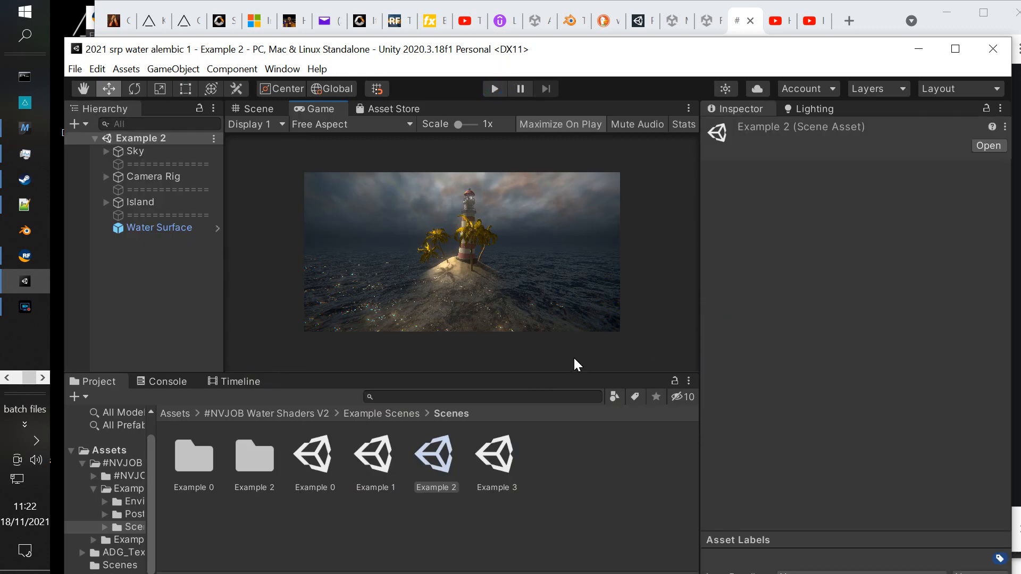
mouse_move(223, 280)
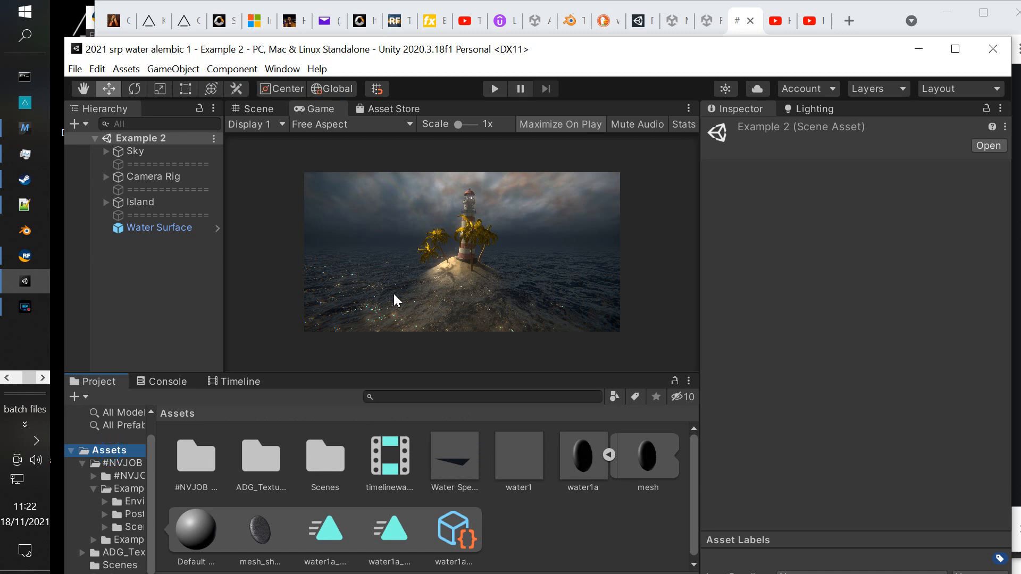
- Reopen the water1a scene and bring up the Timeline window for the timeline object
click(75, 69)
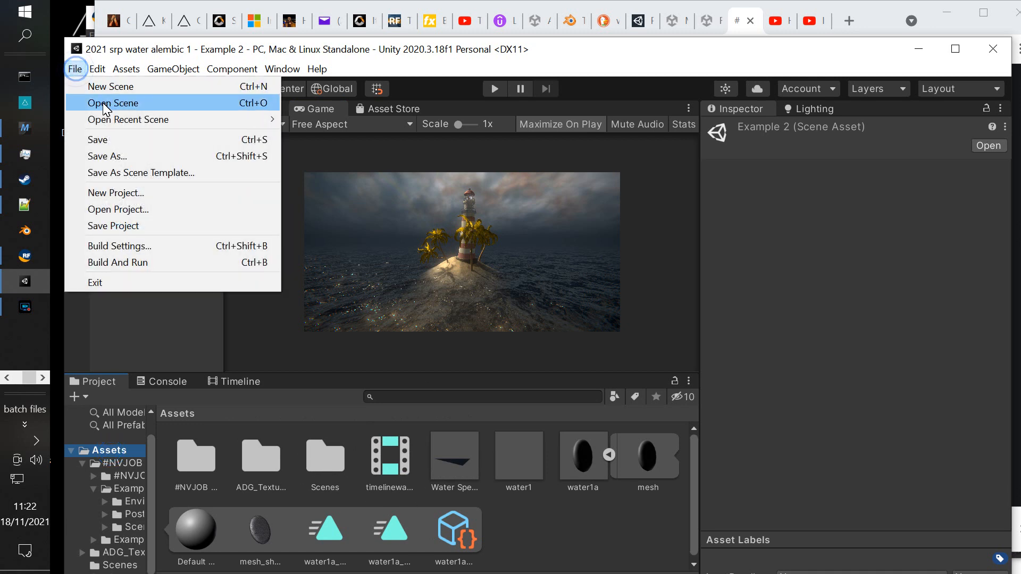
click(114, 103)
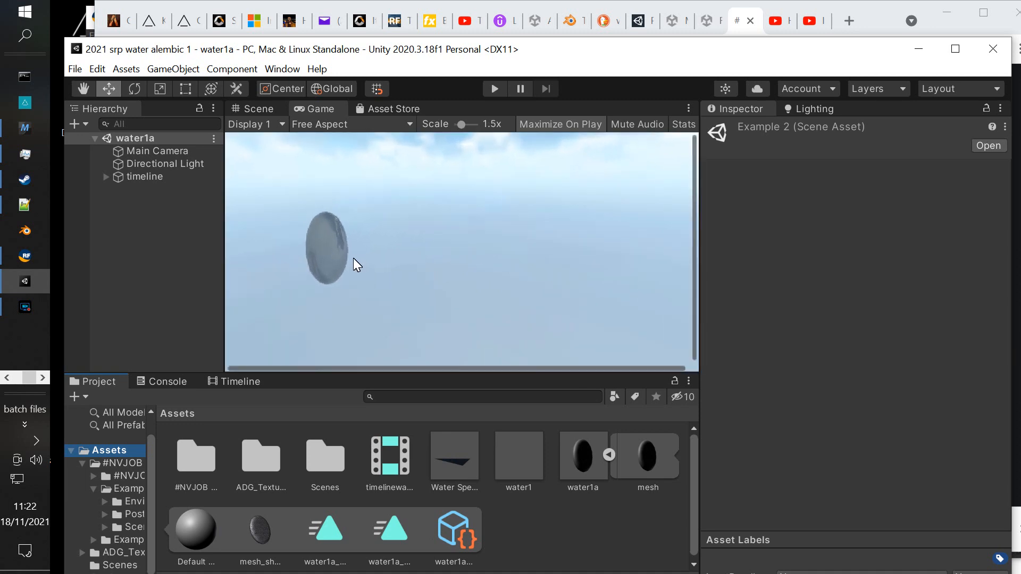
mouse_move(154, 212)
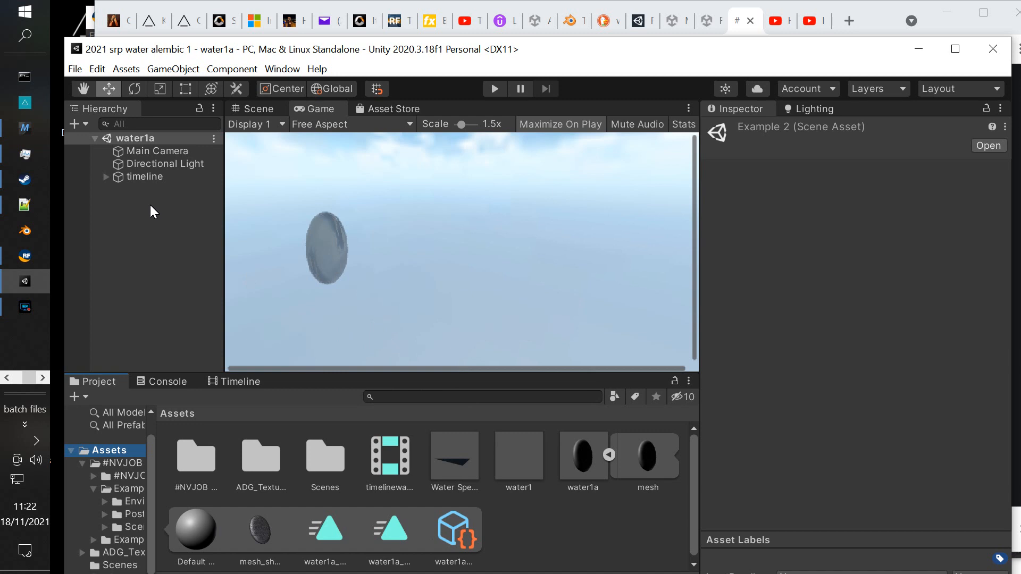
click(144, 177)
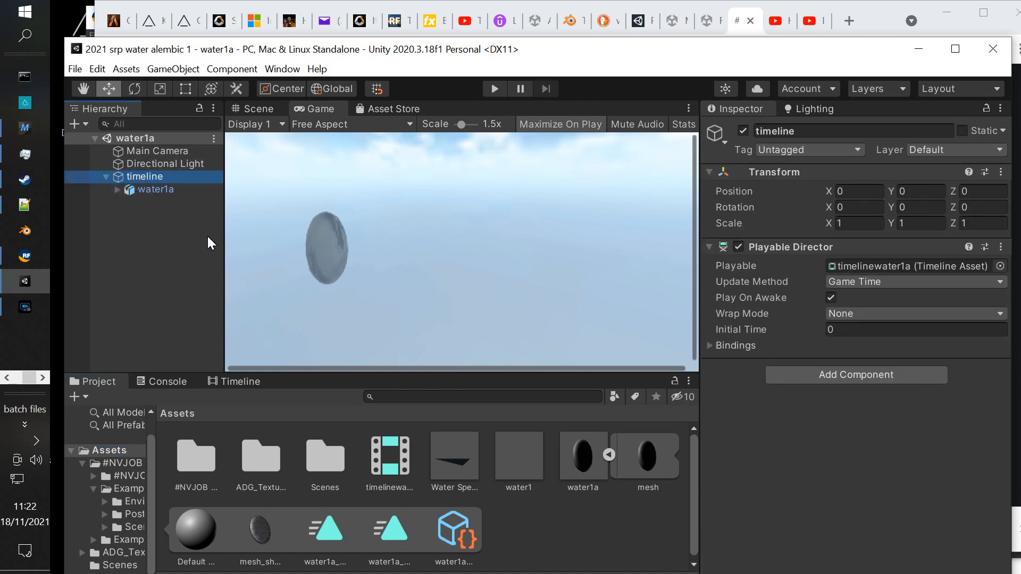
click(282, 69)
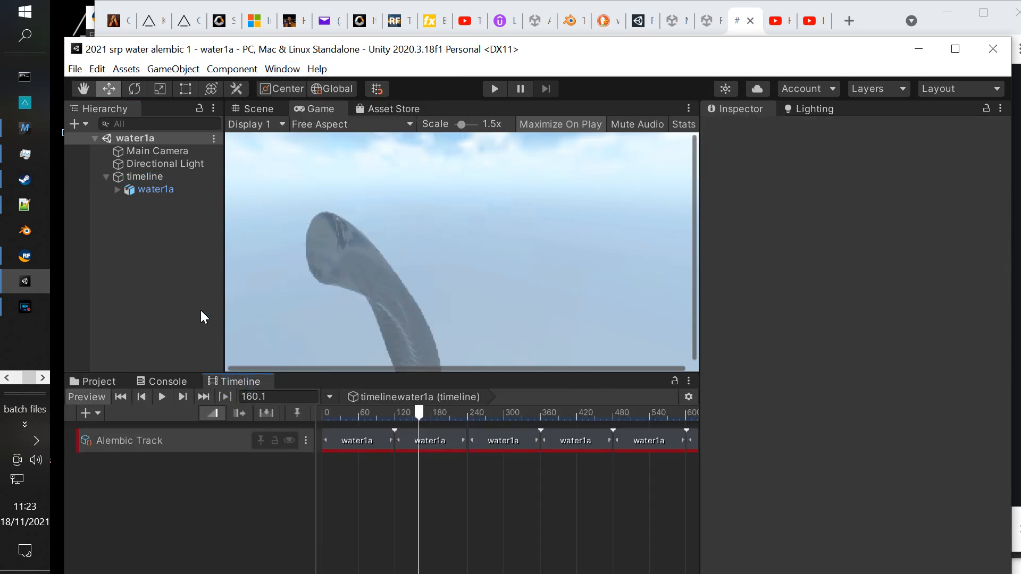
click(145, 176)
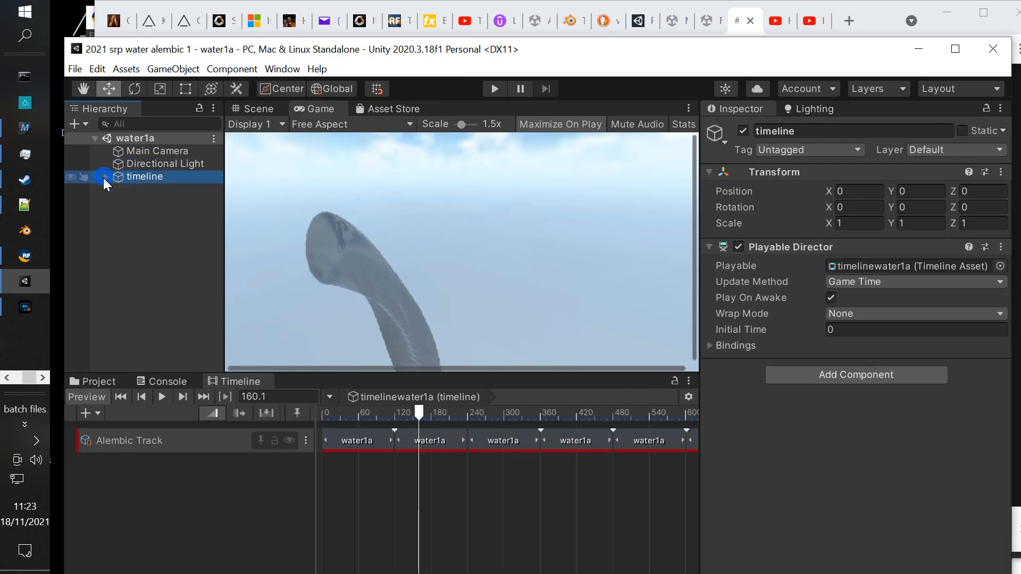
click(105, 177)
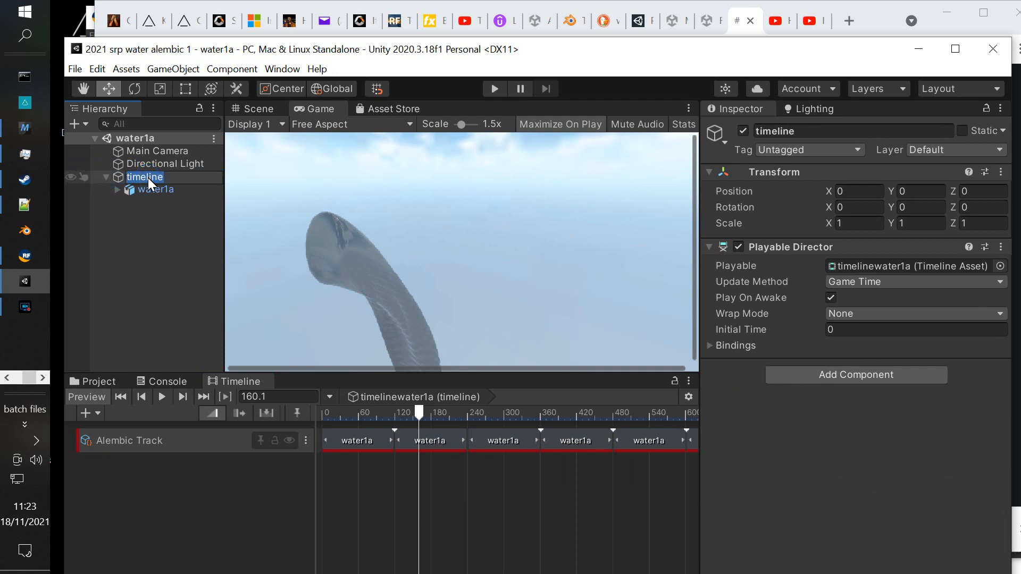
- Review the Alembic Track's first water1a clip timing, then select mesh_shape to view water1
click(155, 189)
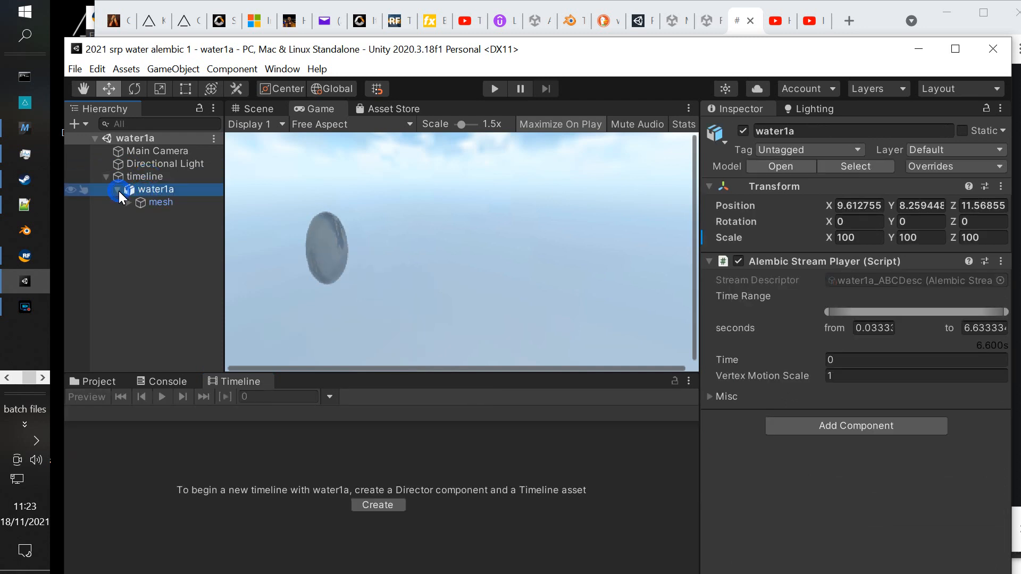
click(378, 505)
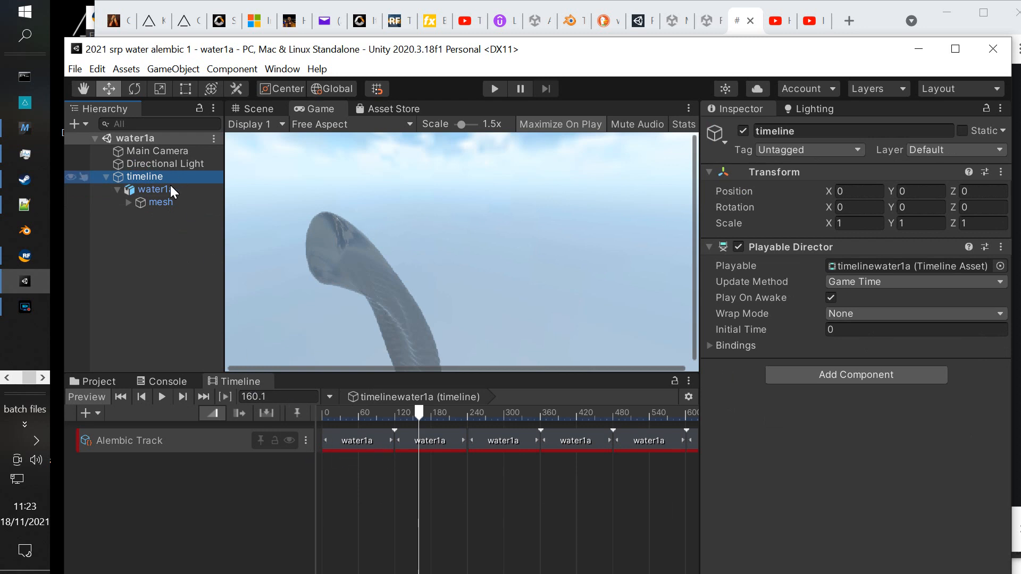
click(161, 202)
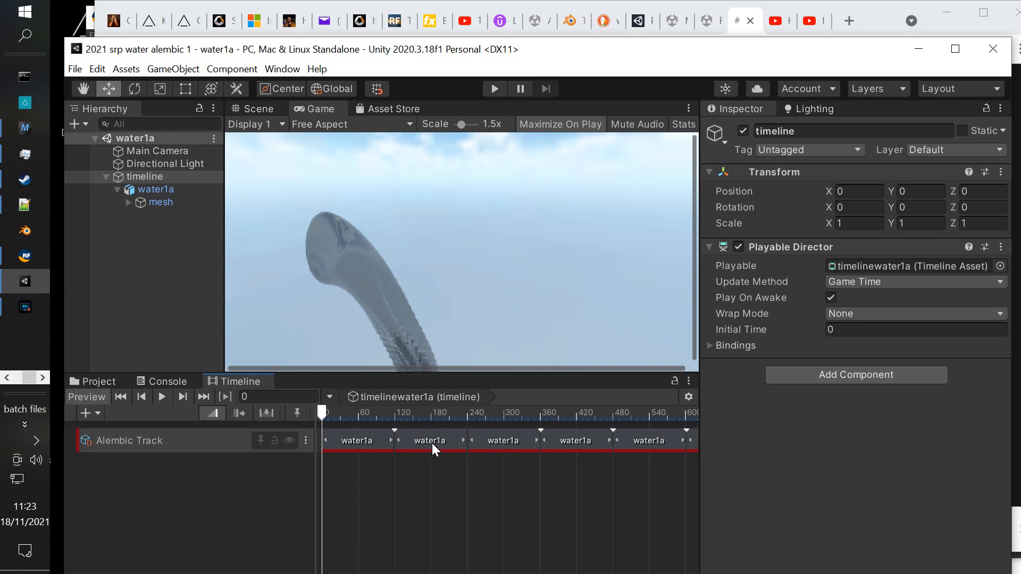
click(357, 440)
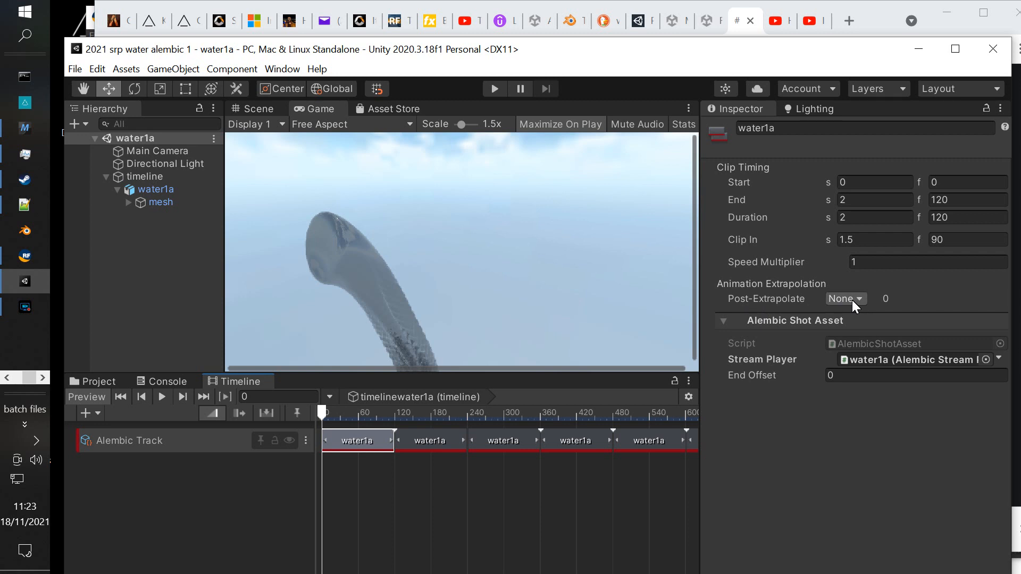
click(160, 202)
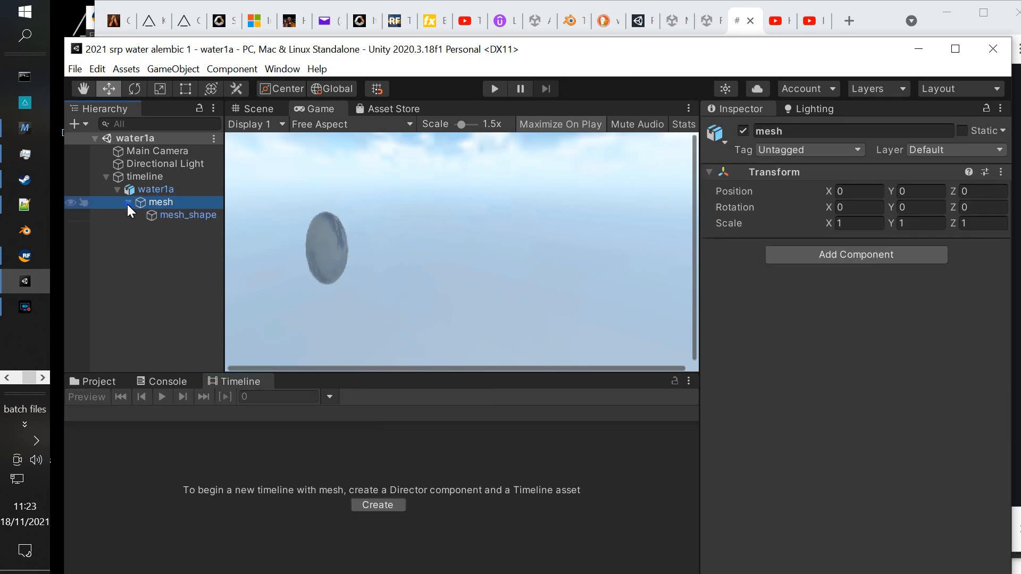
click(188, 215)
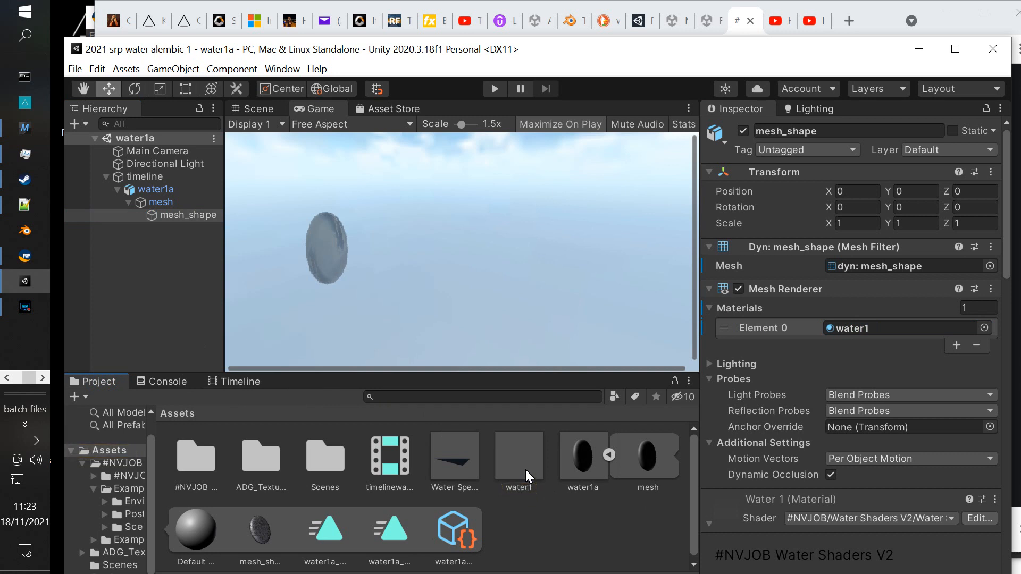
- Lower the water1 material's albedo colour intensity to about -7.5
click(517, 455)
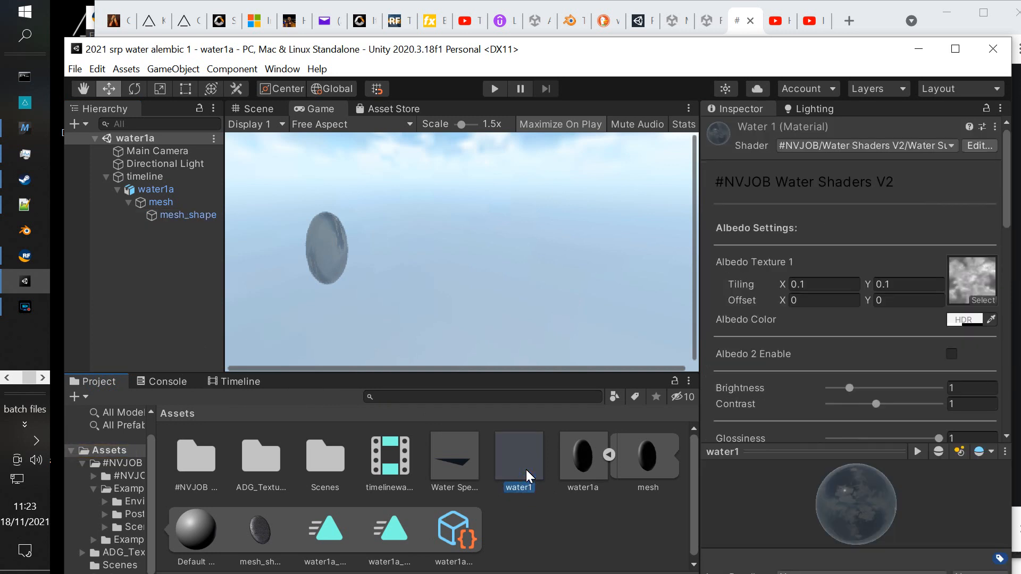
scroll(down, 3)
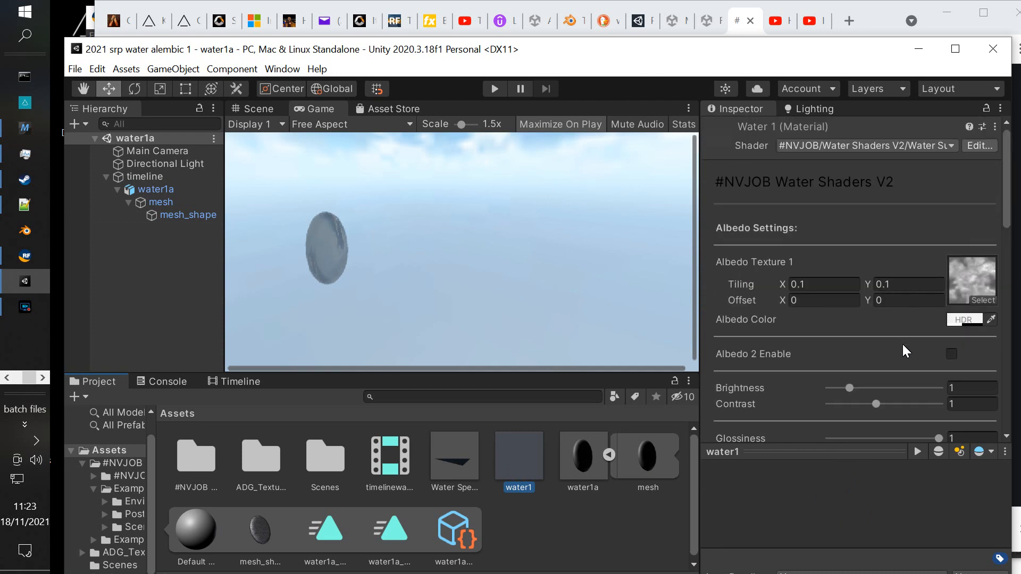
click(964, 319)
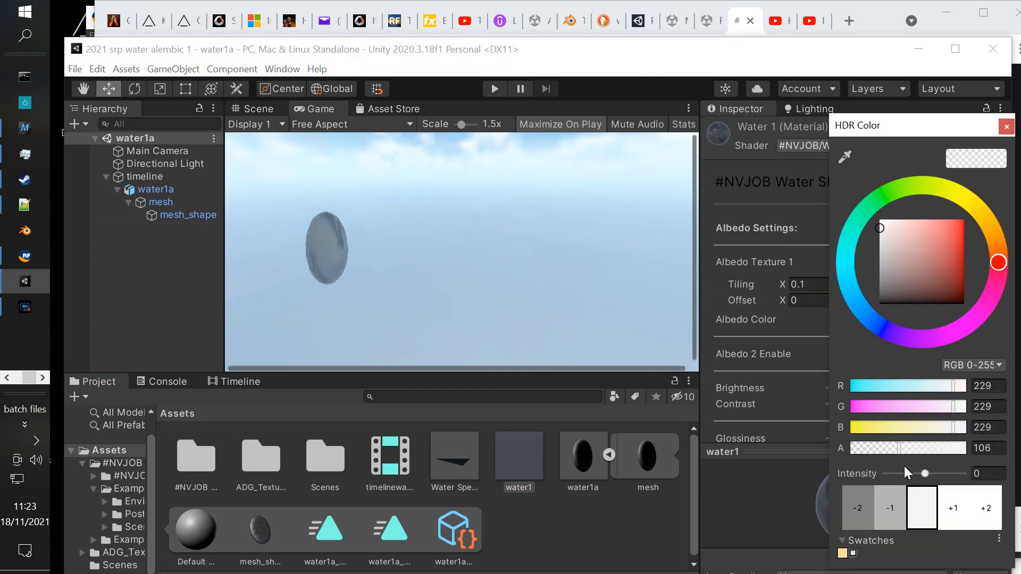
drag(923, 473, 900, 473)
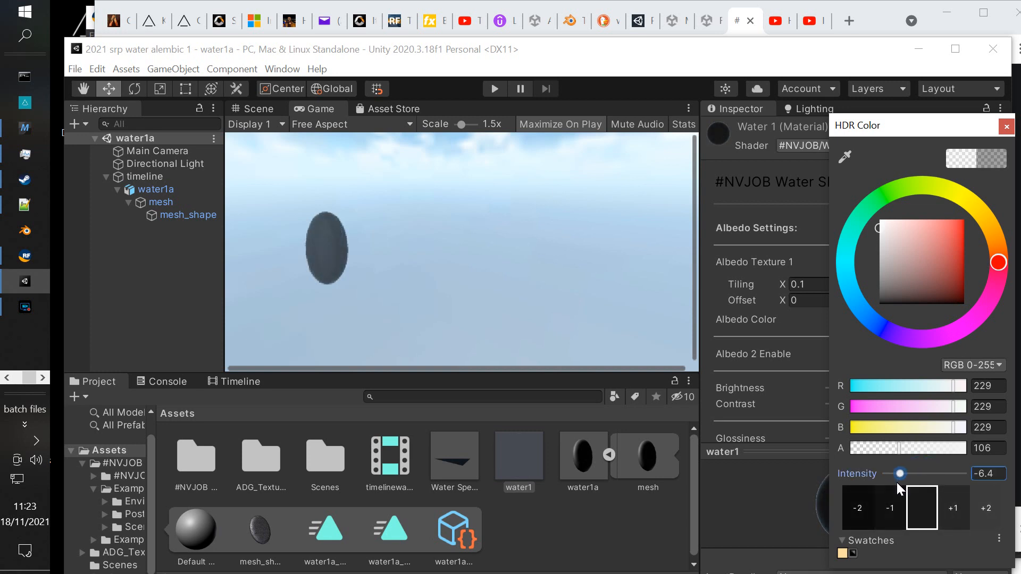
drag(900, 473, 893, 473)
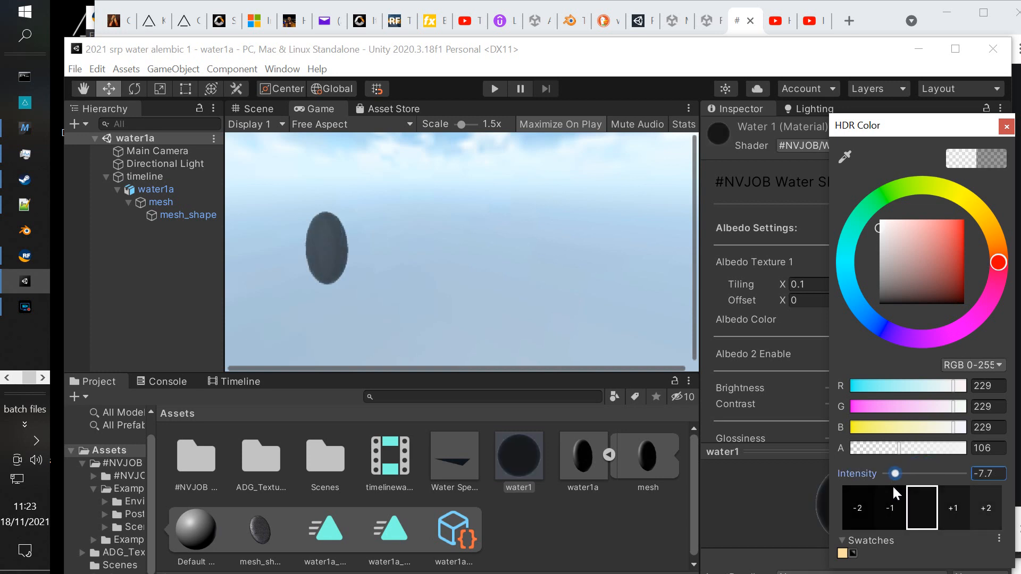
drag(893, 474, 898, 473)
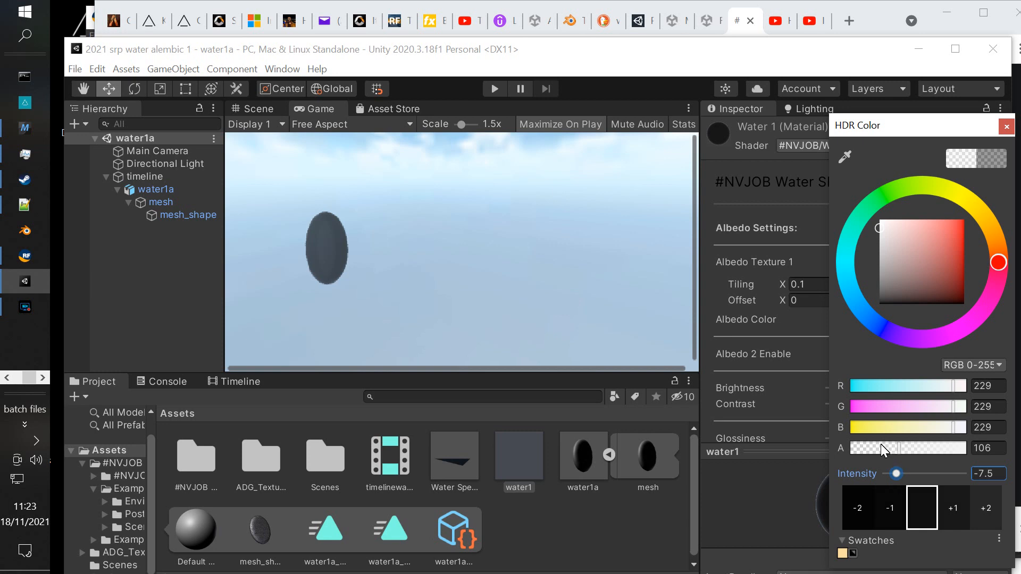
drag(944, 448, 860, 448)
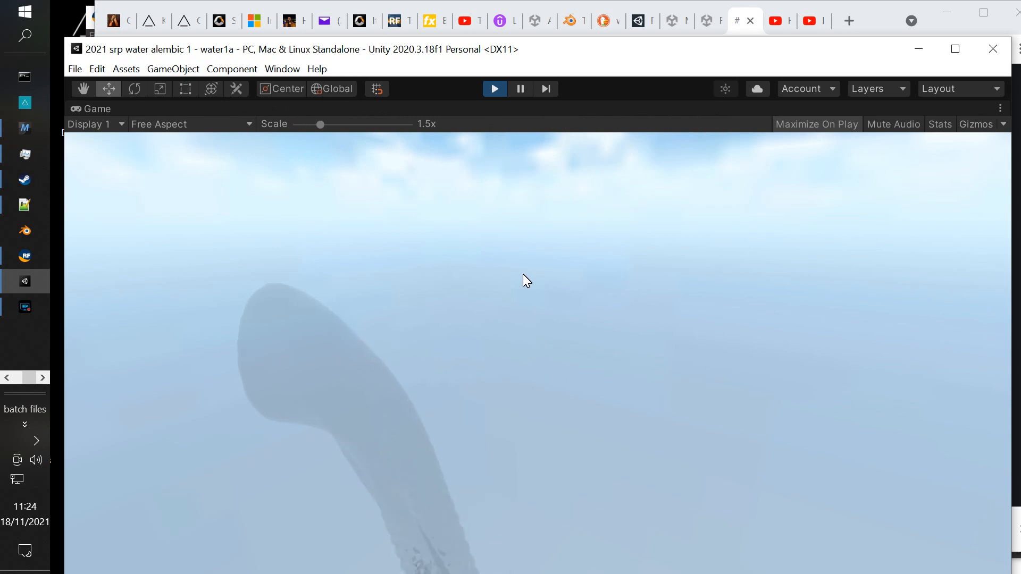
mouse_move(515, 107)
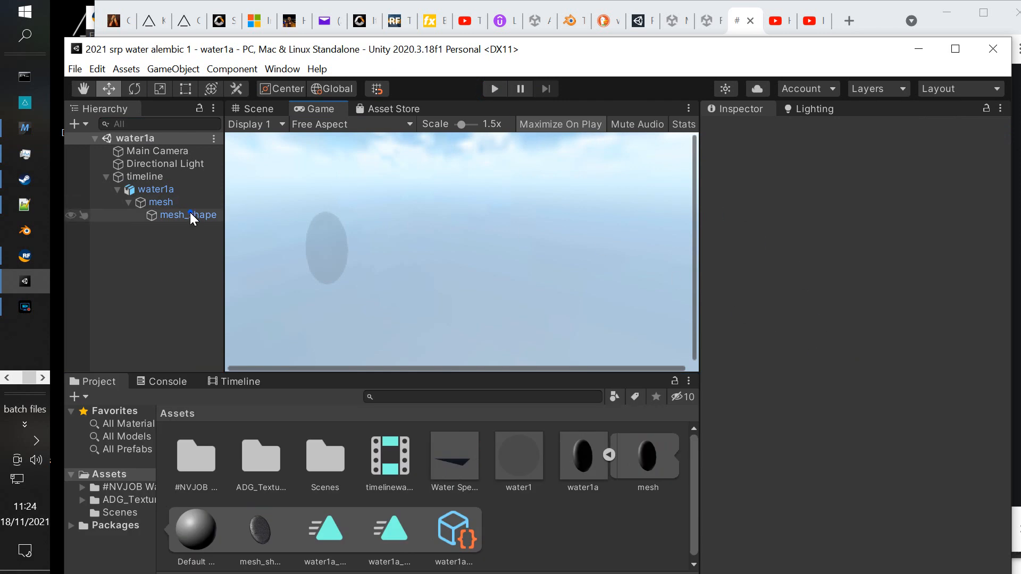
- Select the water1 material and set its Albedo Color alpha to 43
click(186, 214)
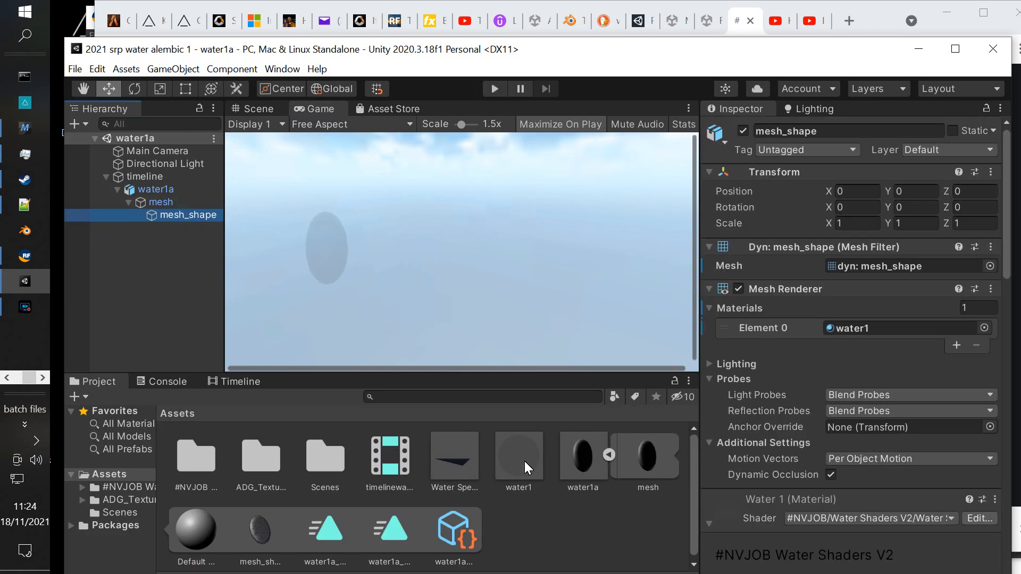
click(519, 453)
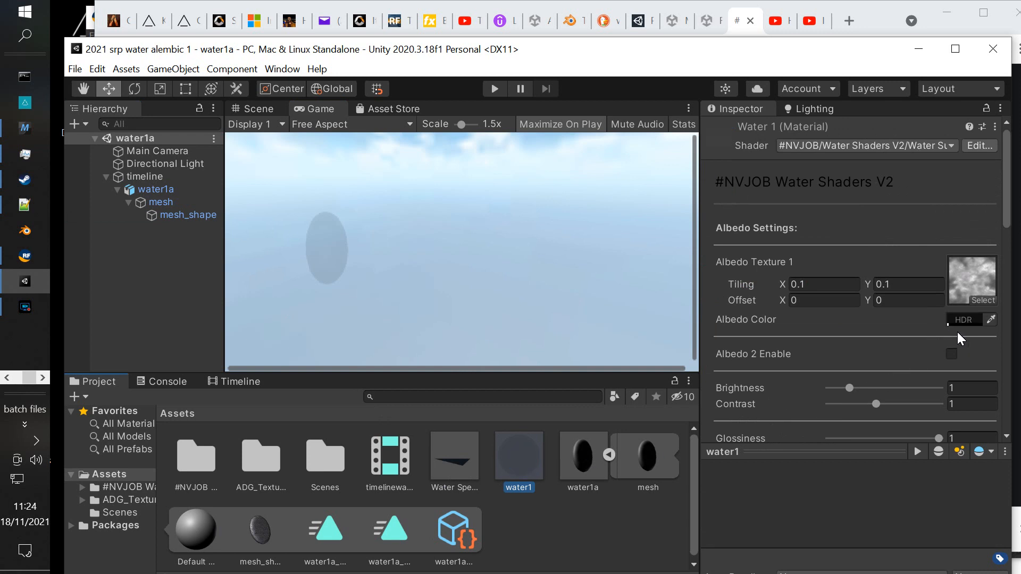
click(964, 320)
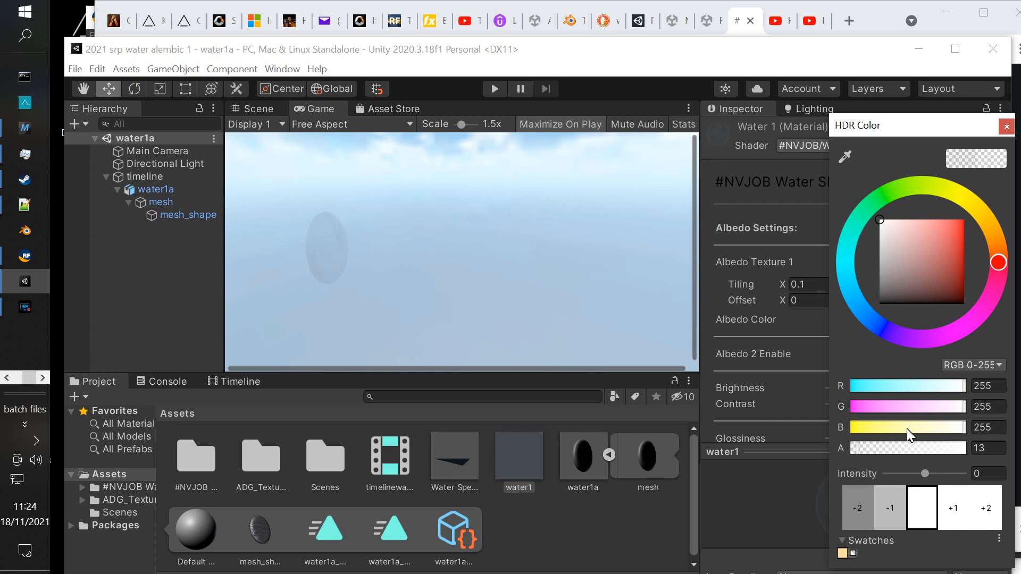
drag(860, 447, 885, 448)
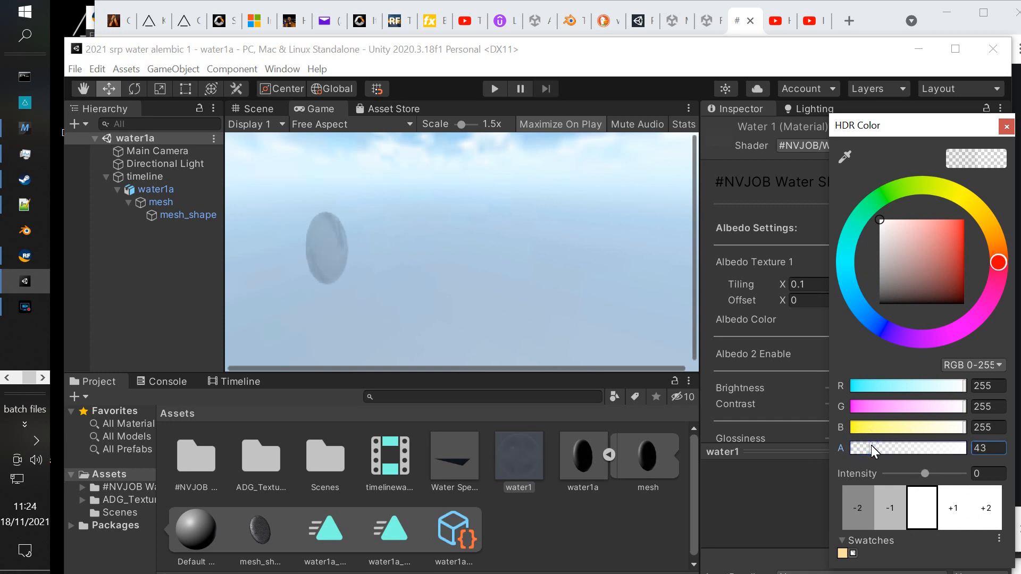
click(1006, 125)
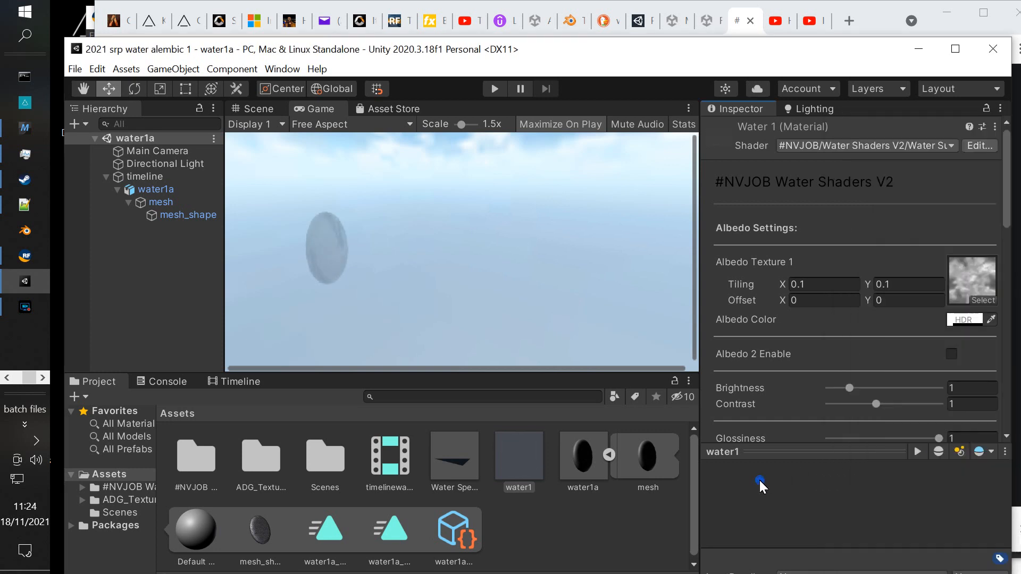
- Enable Mirror Reflection on the water1 material
scroll(down, 3)
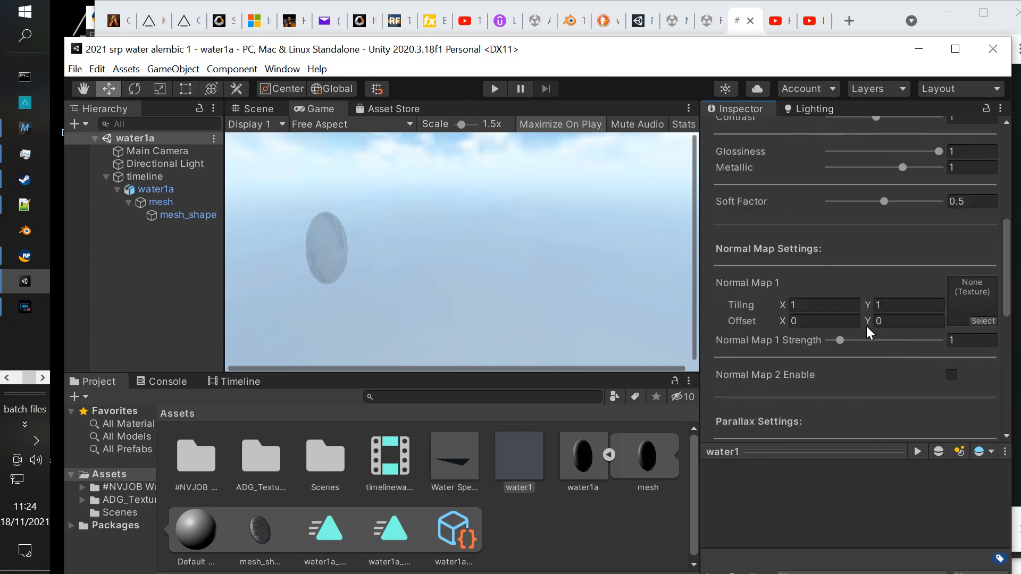
scroll(down, 3)
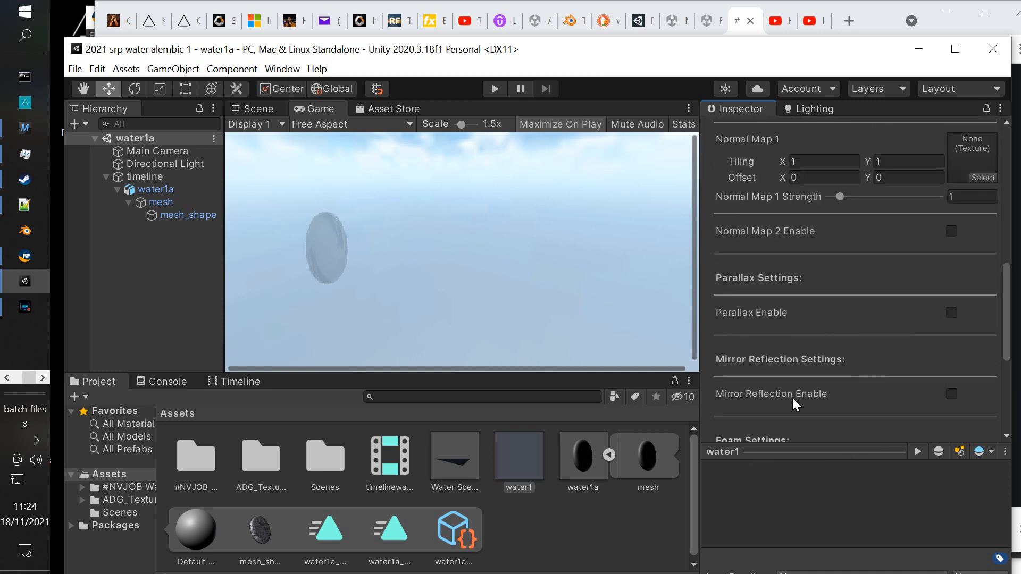
click(951, 394)
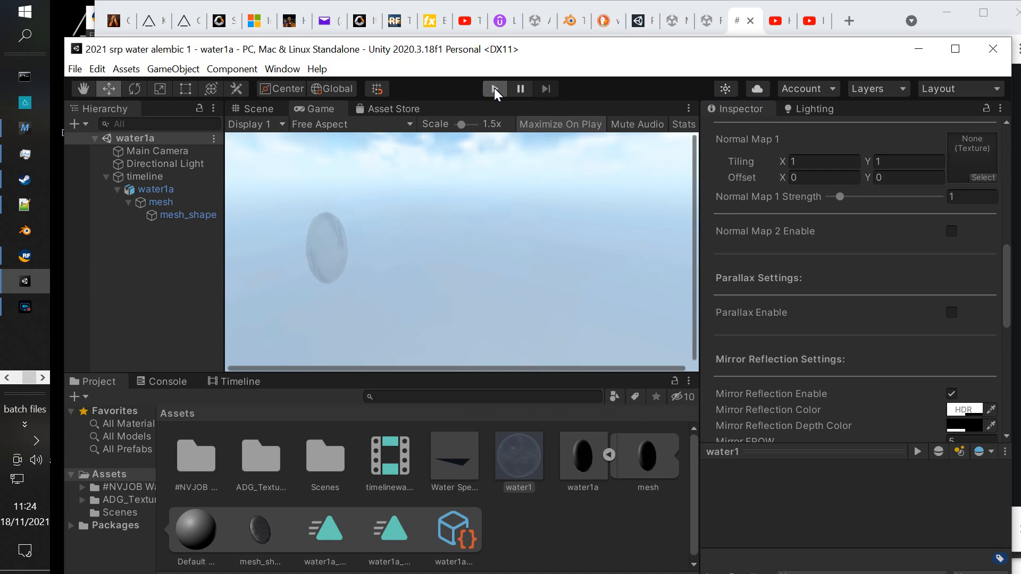
click(493, 89)
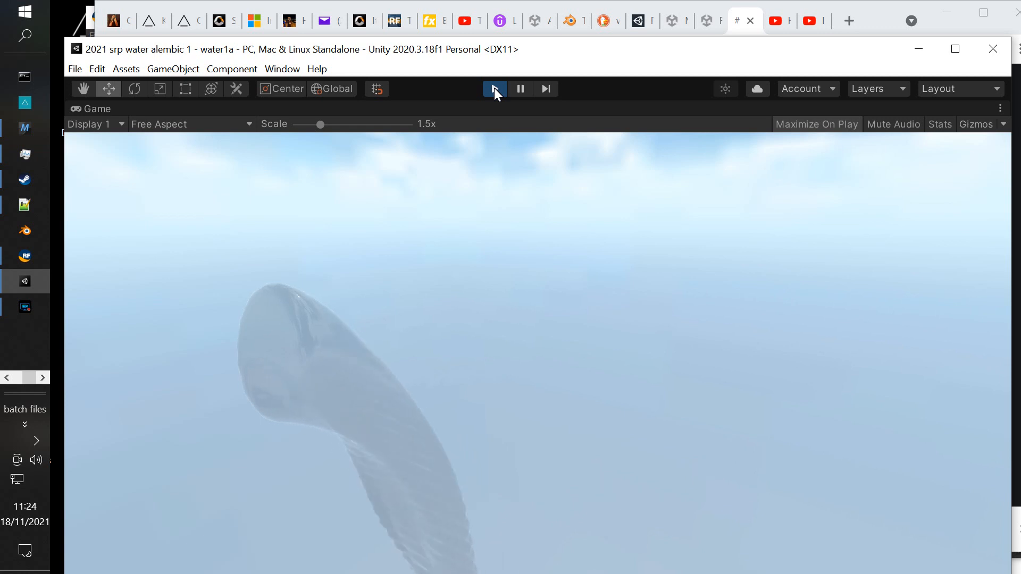
click(495, 89)
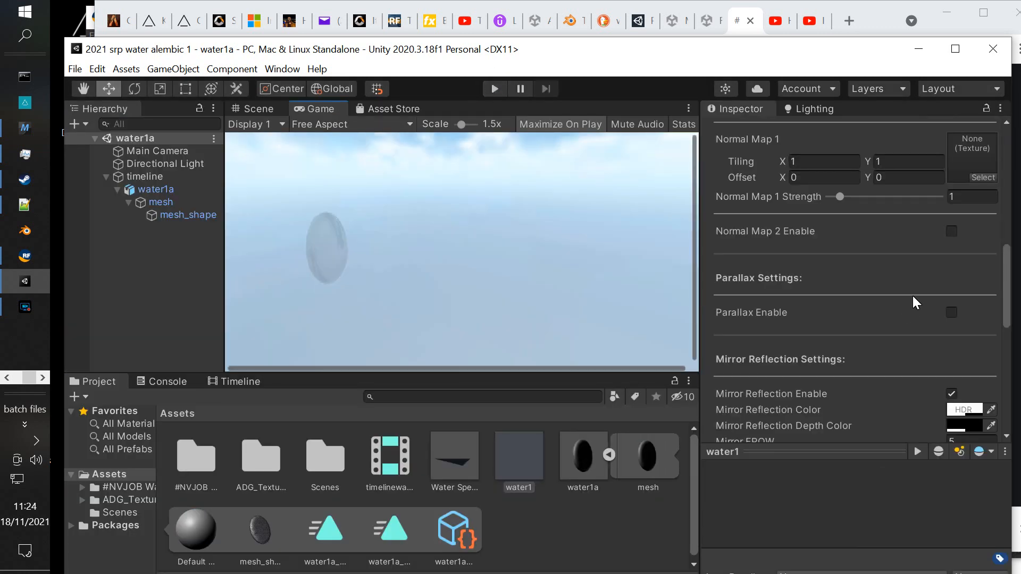
scroll(down, 3)
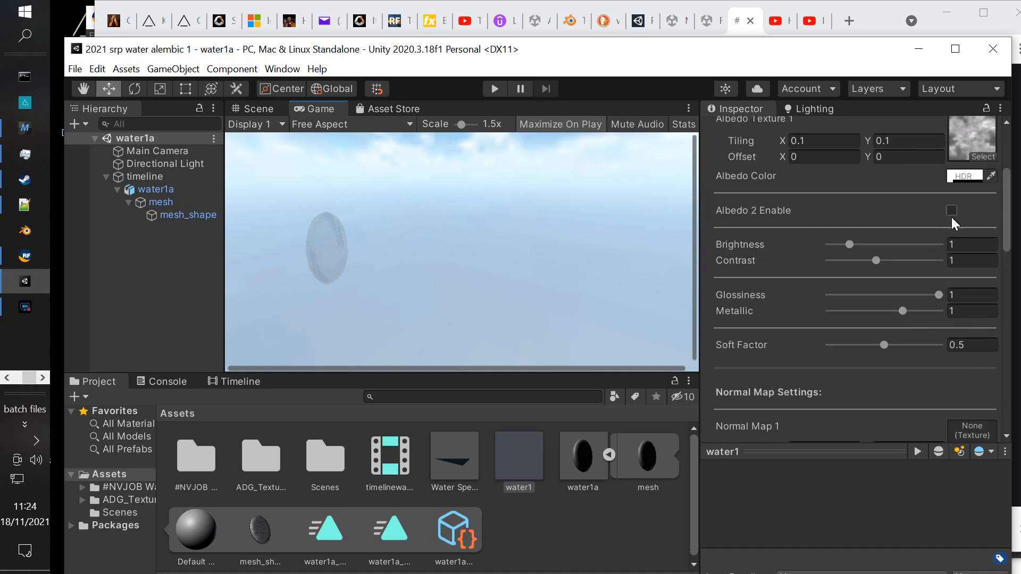
- Enable Albedo 2 and assign a blue speckled foam texture as Albedo Texture 2
click(952, 210)
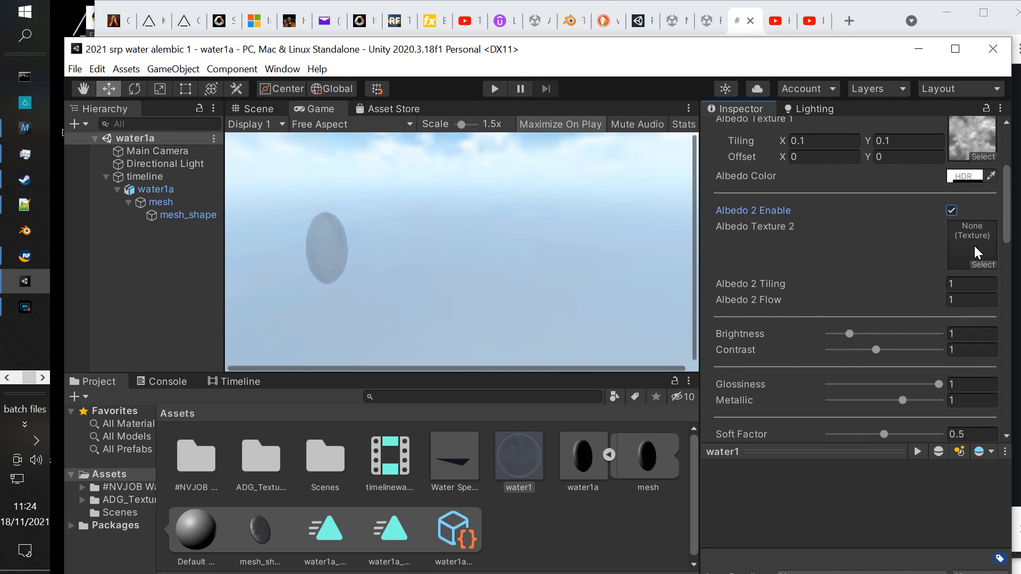
click(982, 265)
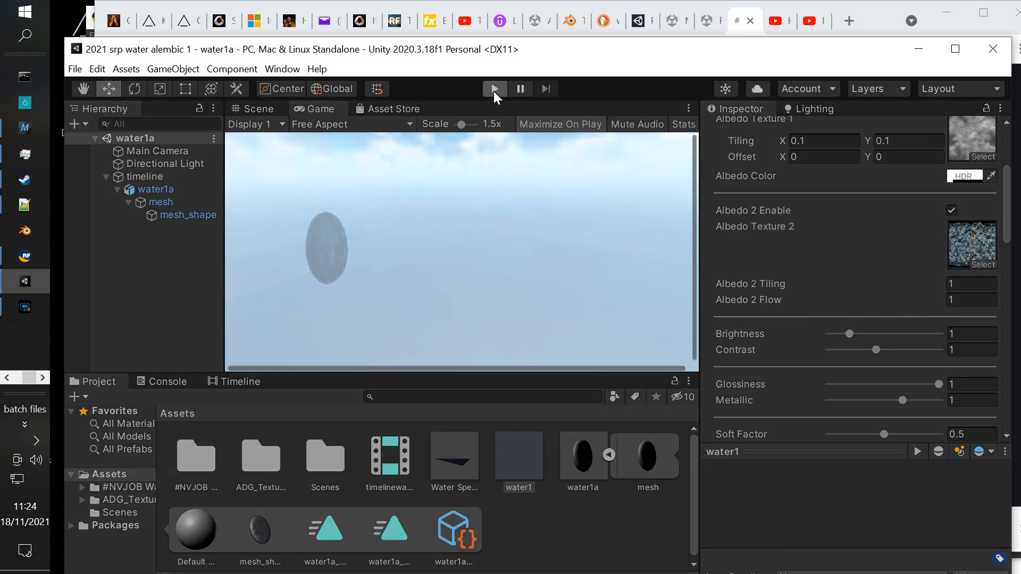
- Preview the foam-textured animated water in Play mode, then stop it
click(493, 89)
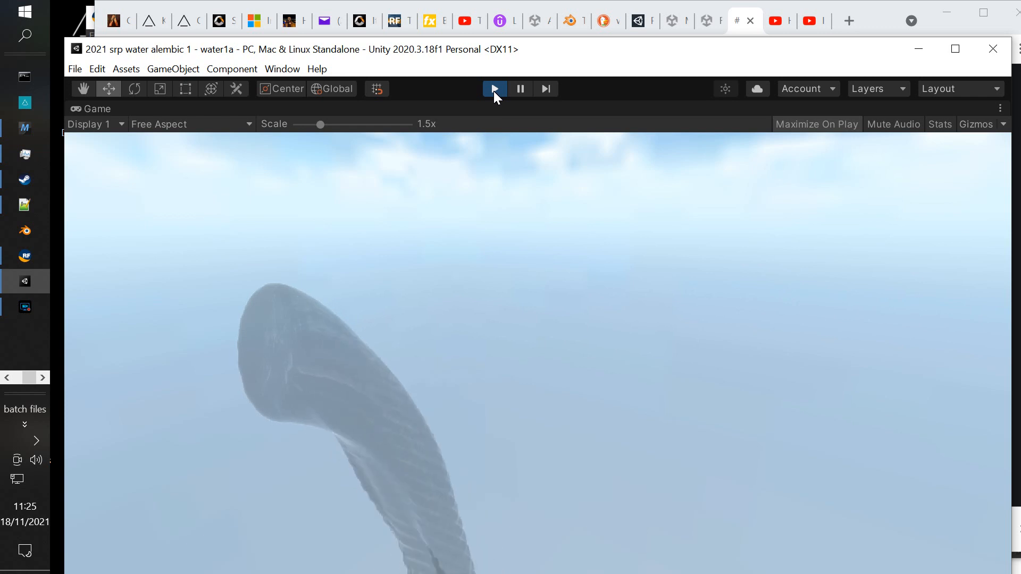
click(494, 89)
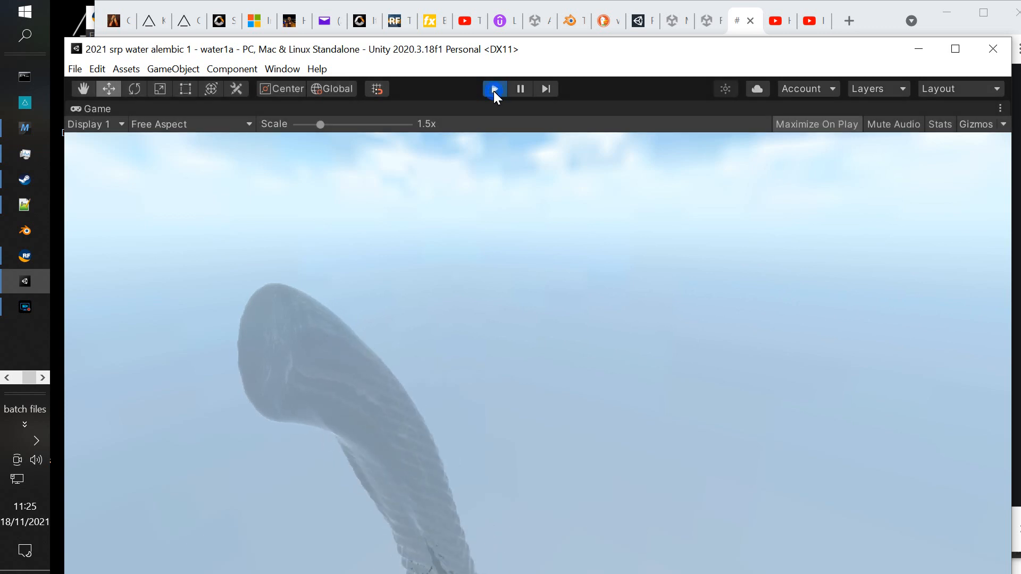
click(494, 88)
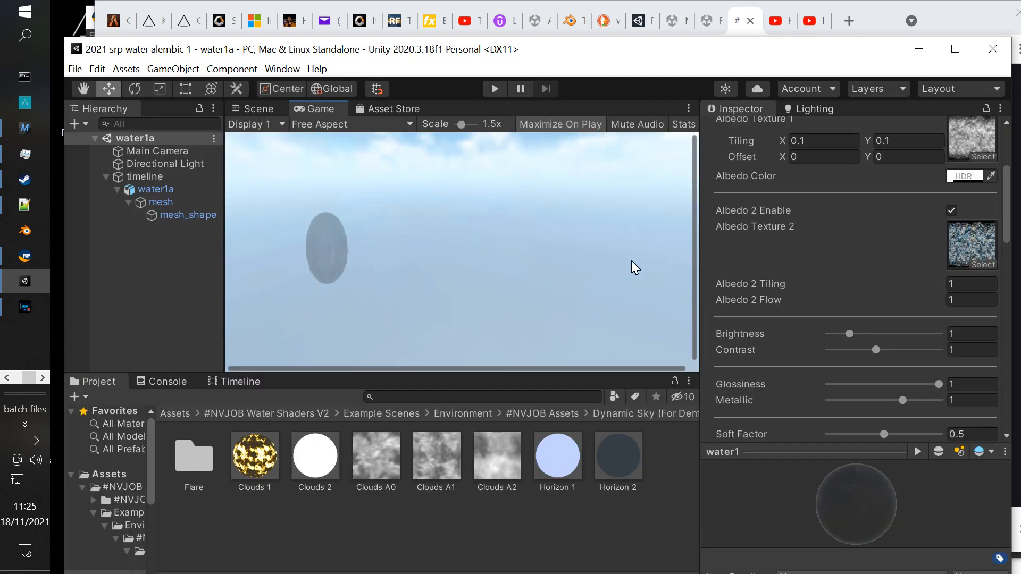
mouse_move(635, 269)
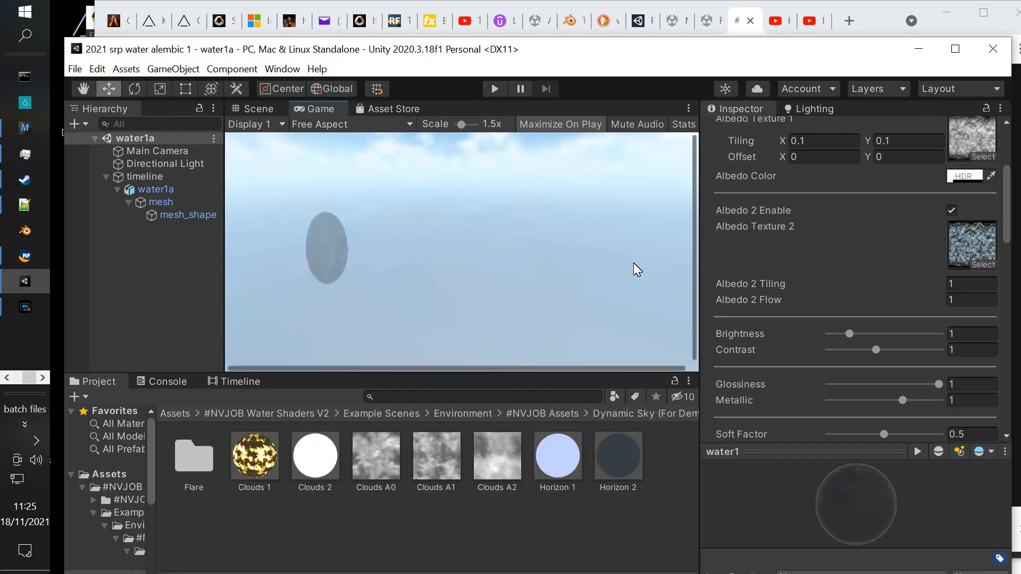
click(175, 412)
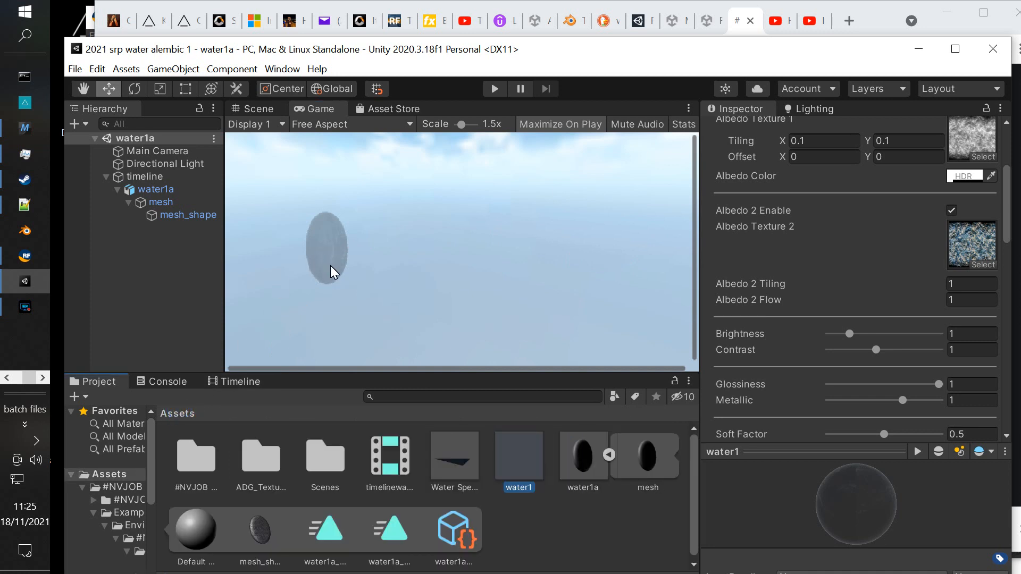
mouse_move(146, 135)
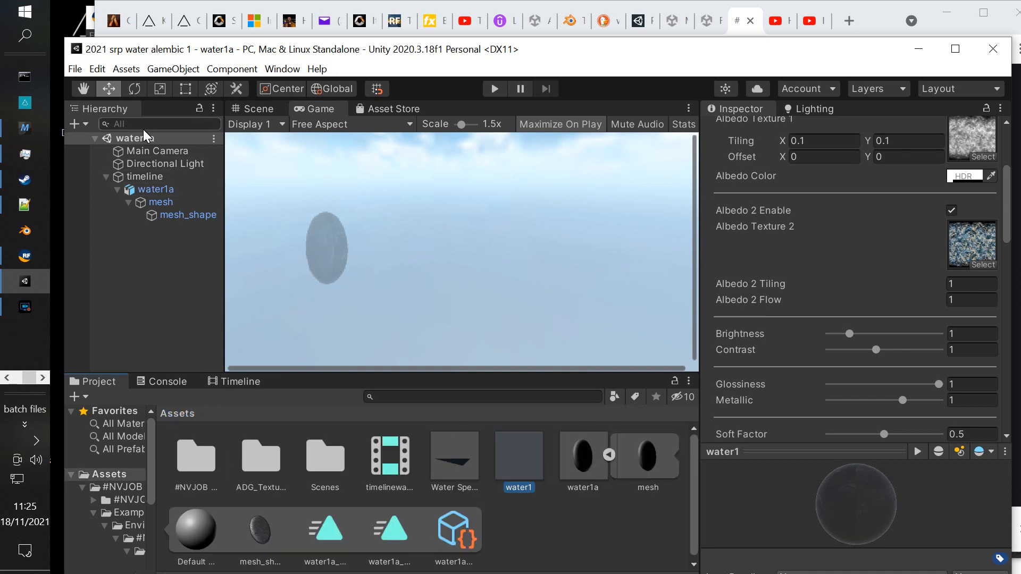
click(145, 176)
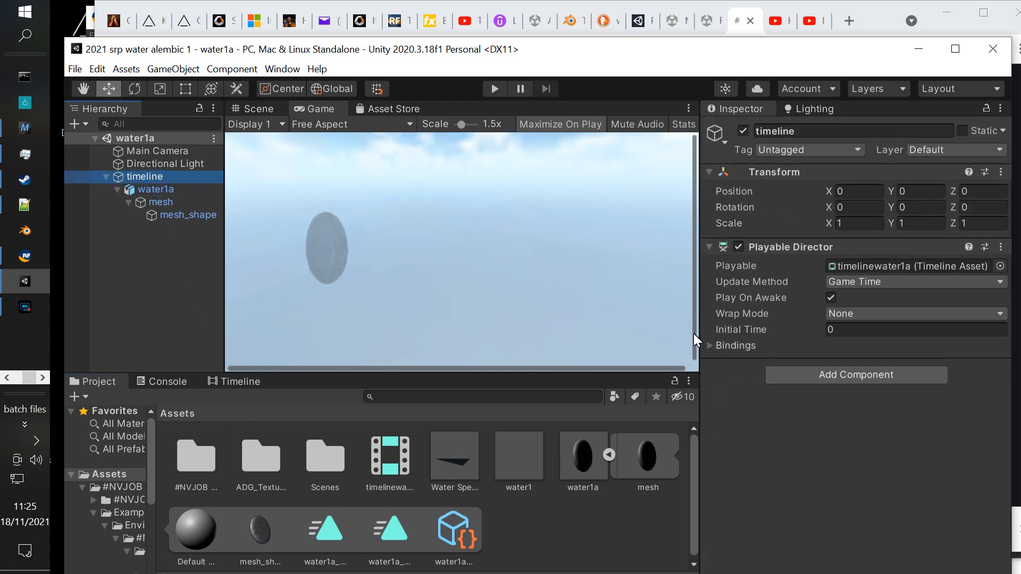
click(240, 381)
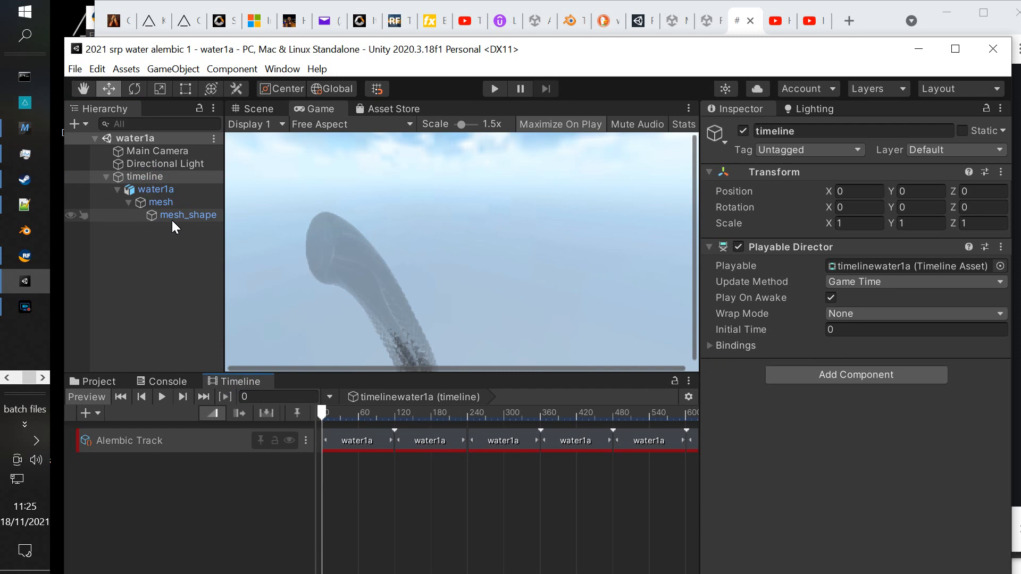
click(155, 190)
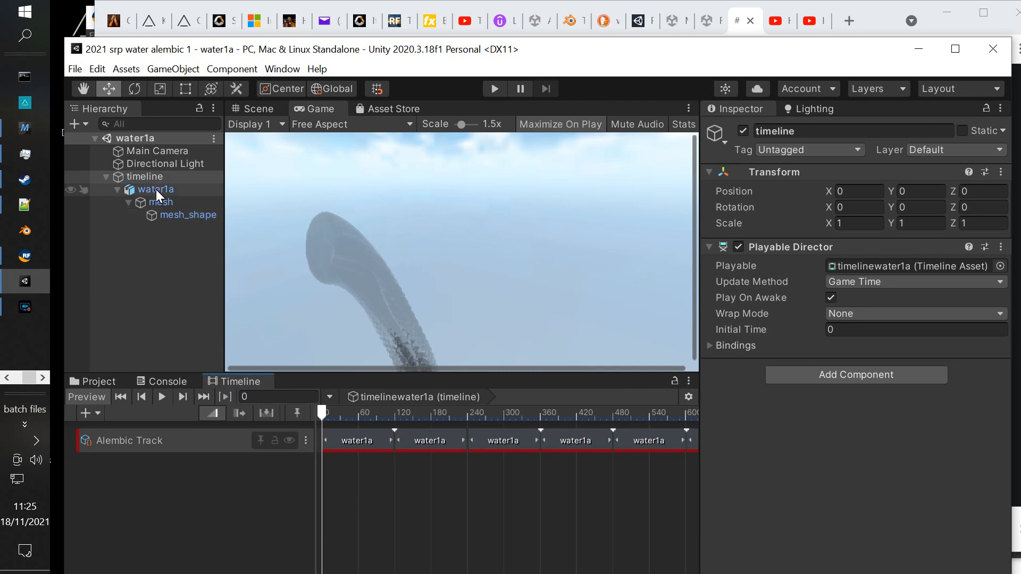
click(134, 138)
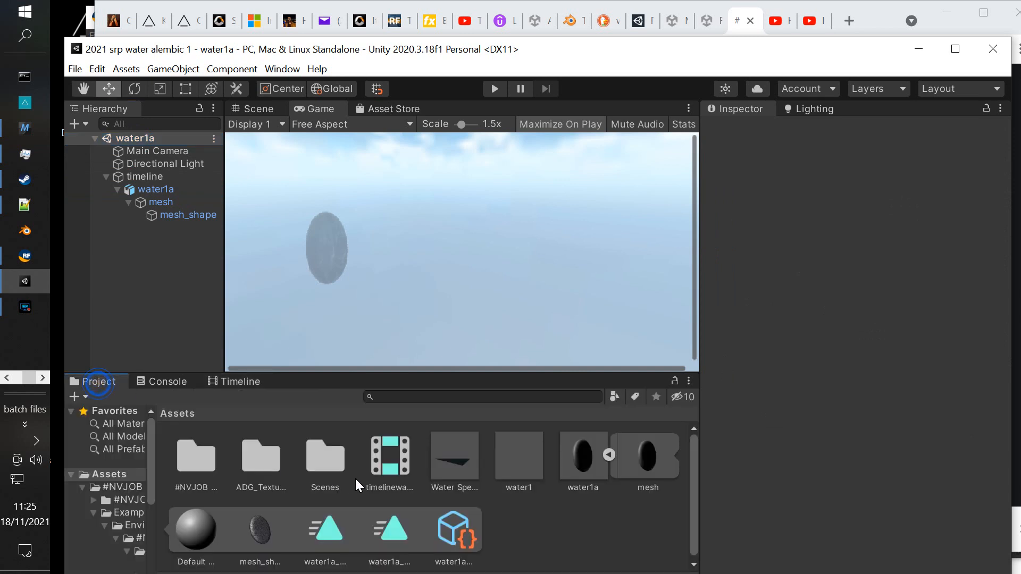
mouse_move(388, 531)
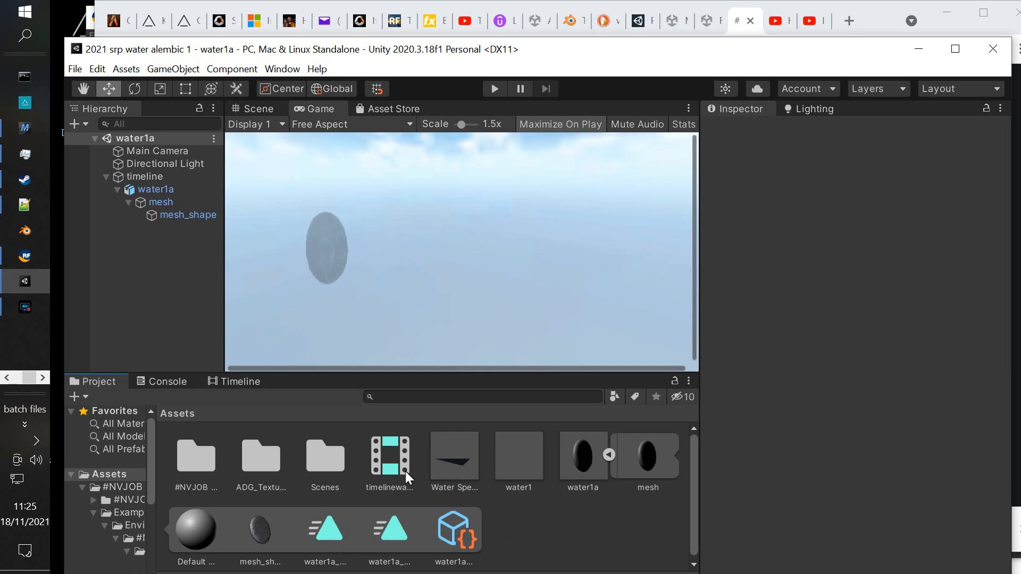
mouse_move(447, 481)
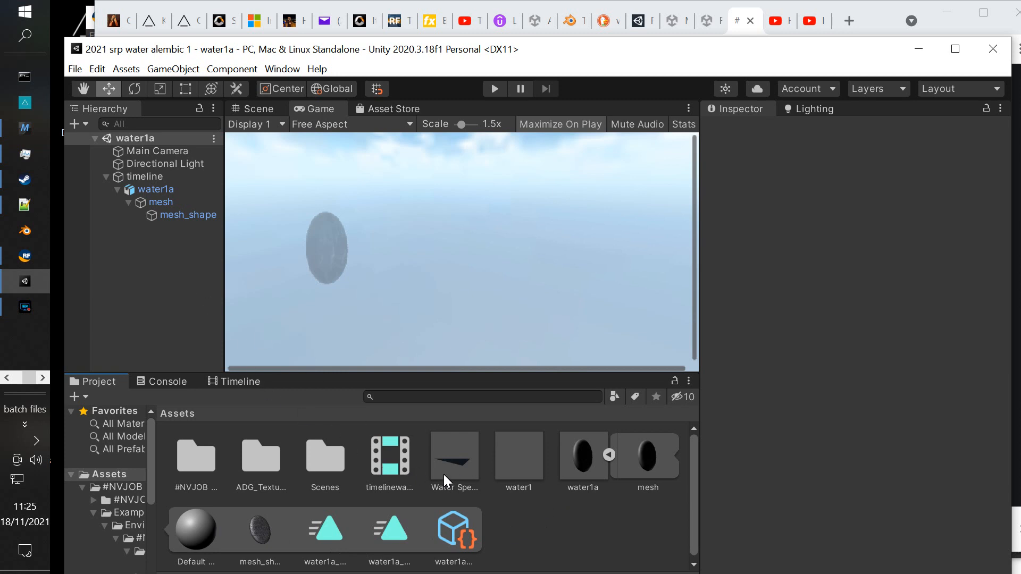
mouse_move(578, 480)
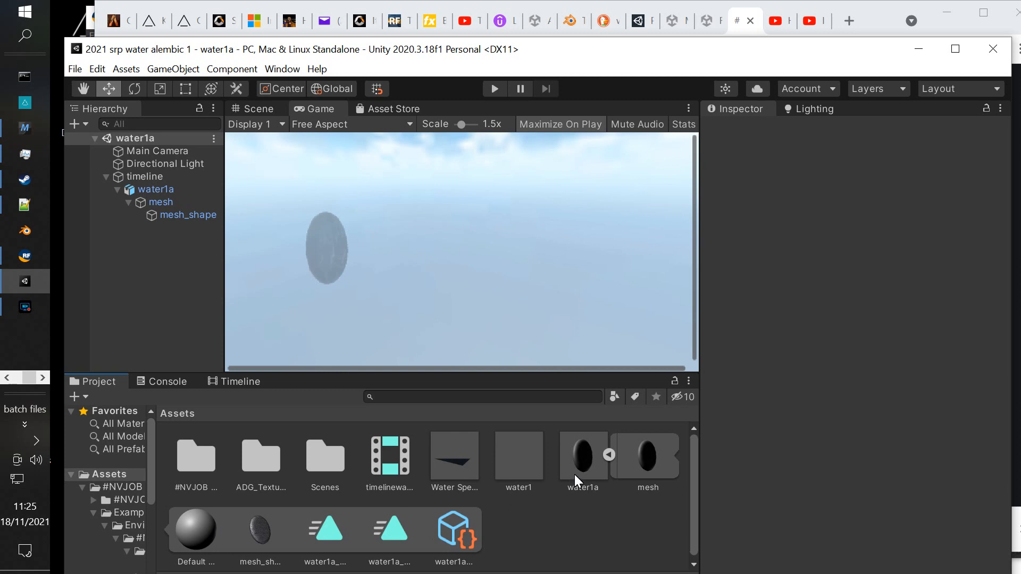
- Check water1a's Alembic import settings and reveal the asset in File Explorer
click(583, 456)
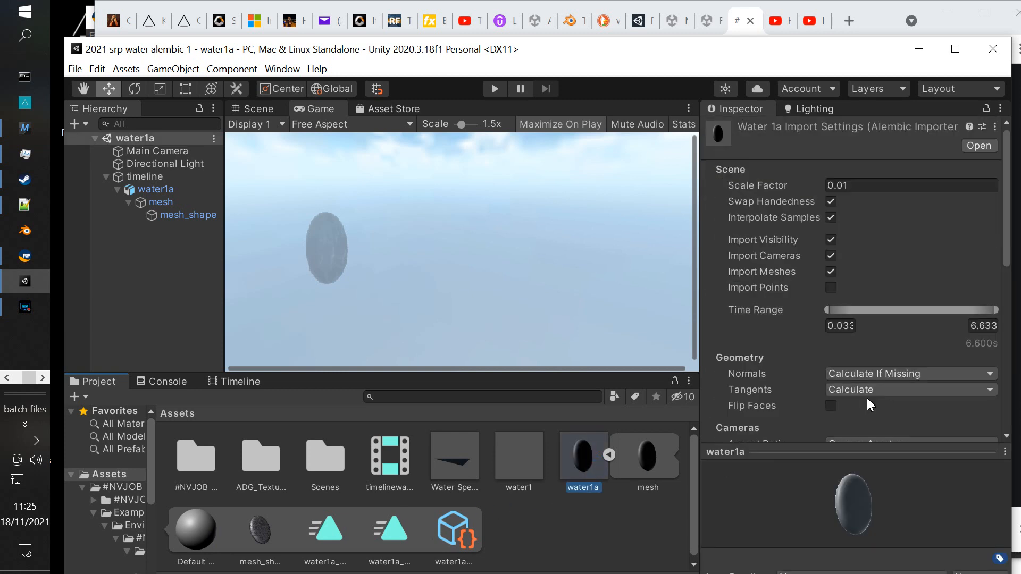
scroll(down, 3)
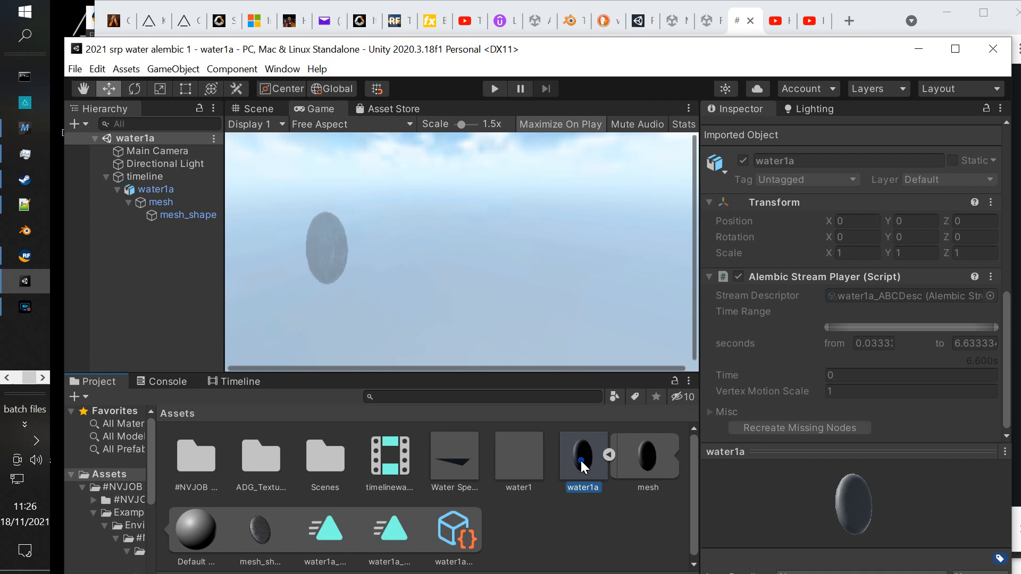
right_click(583, 456)
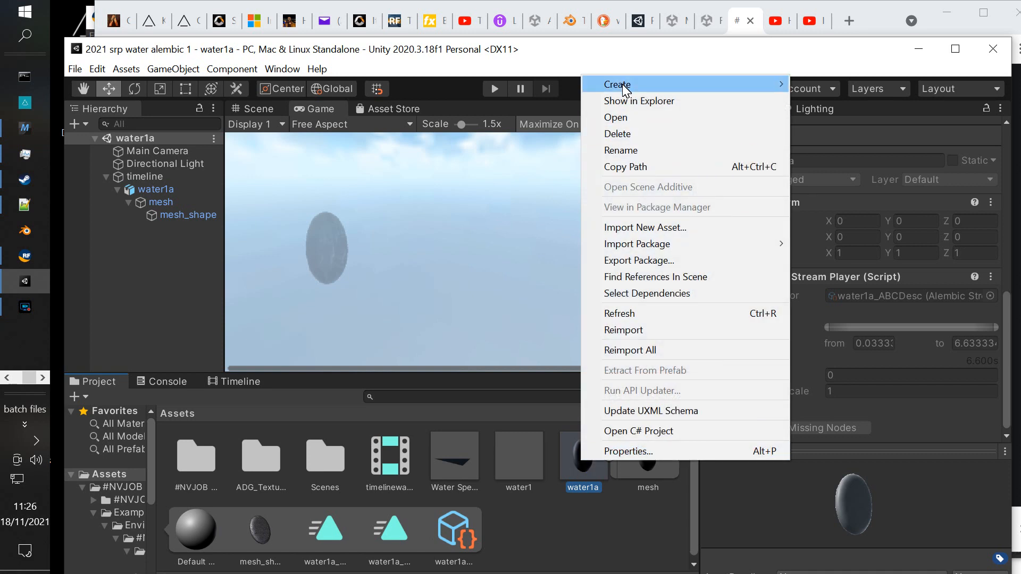
click(639, 100)
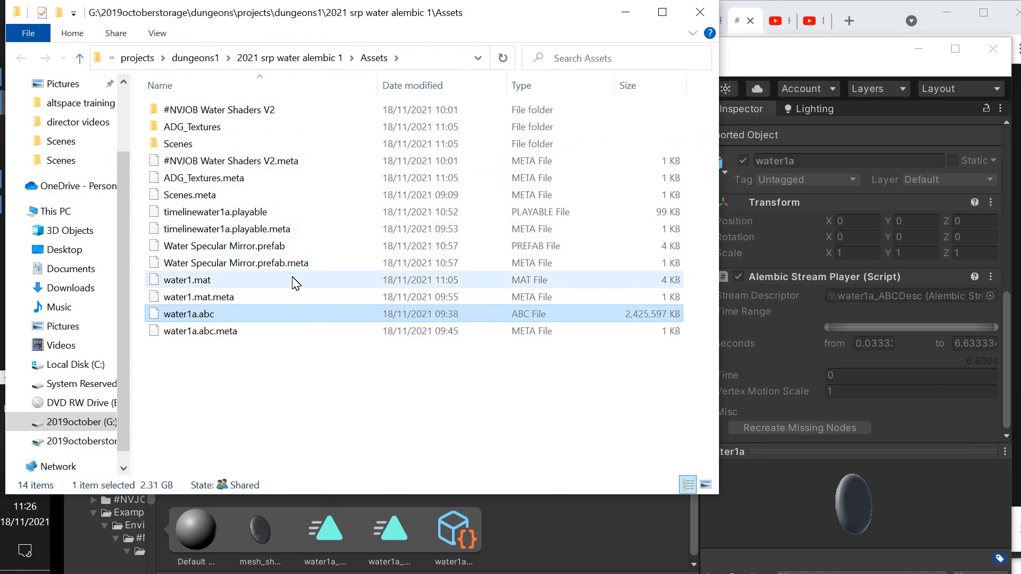
- Confirm water1a.abc is 2.31 GB in File Explorer, then return to Unity
click(177, 143)
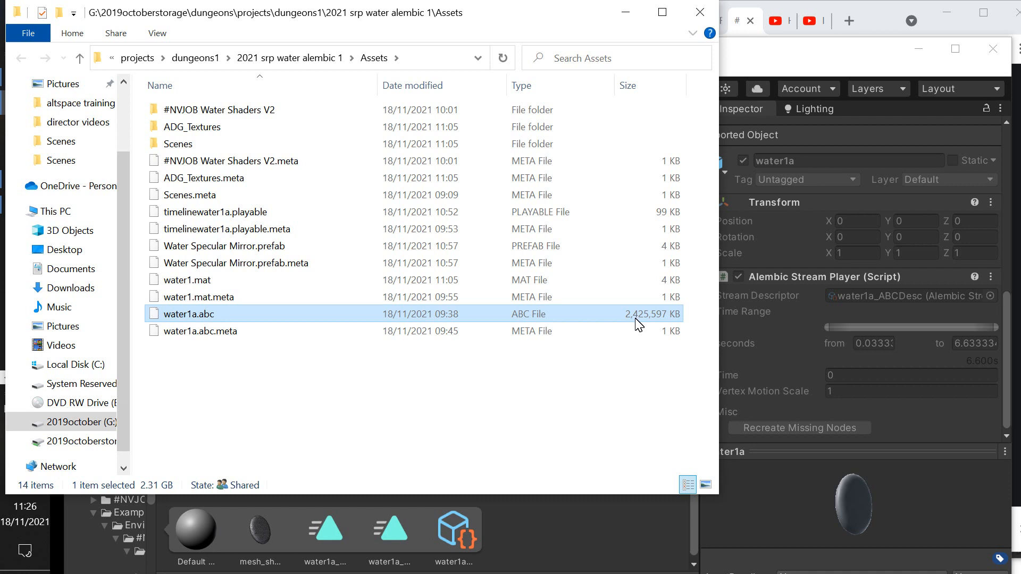
mouse_move(606, 325)
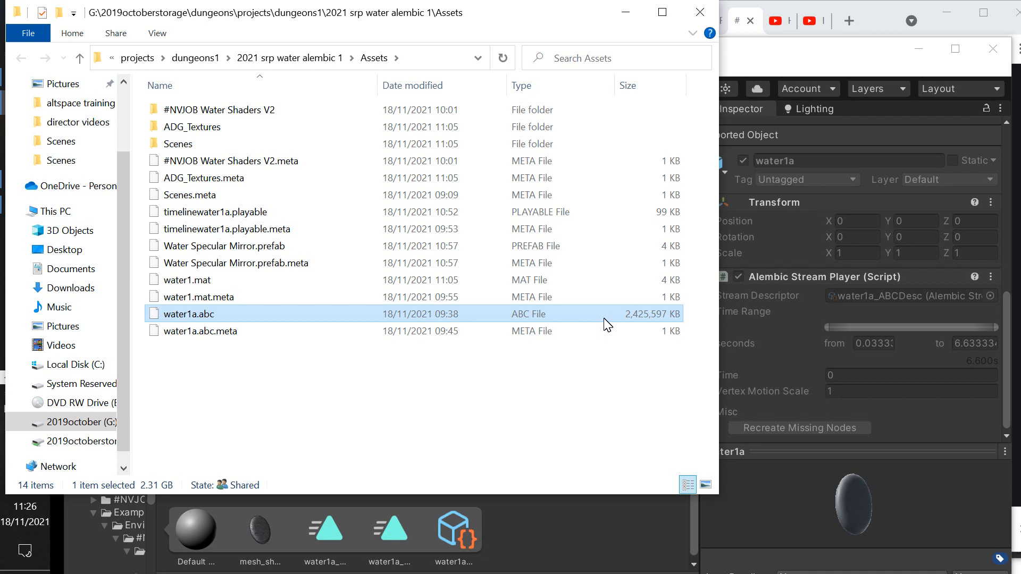
click(625, 12)
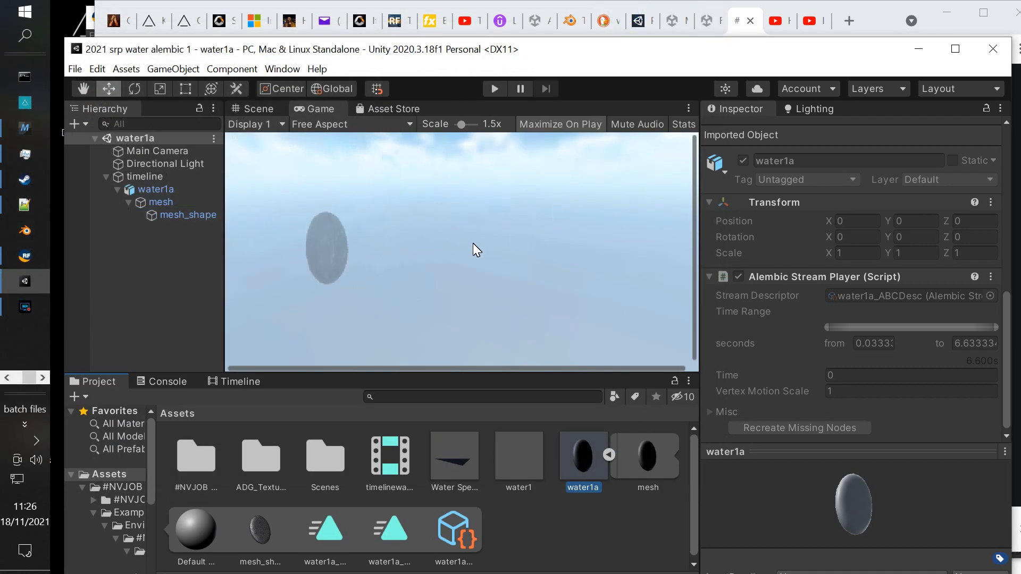
mouse_move(662, 246)
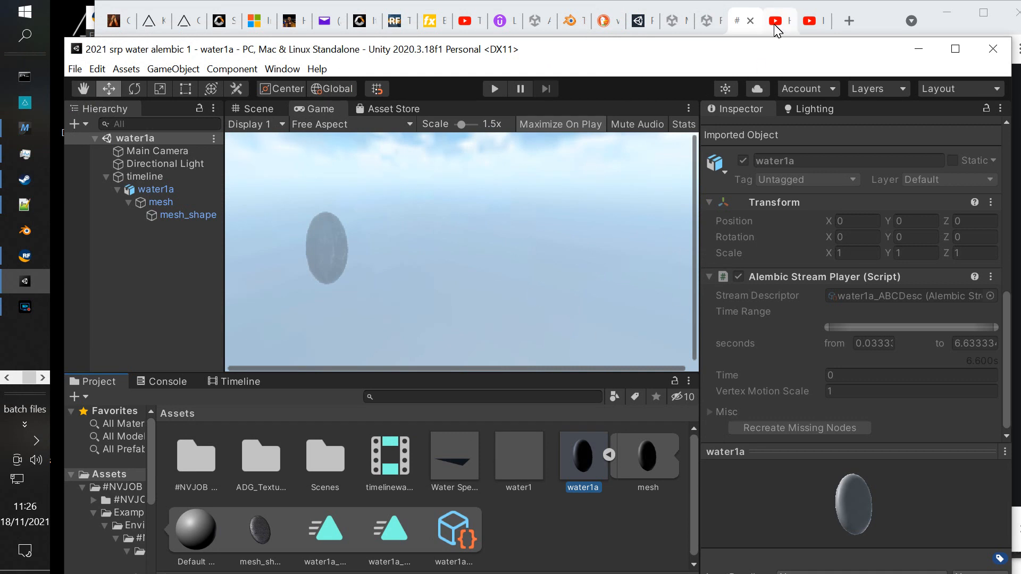
- Bring up the YouTube tutorial 'How to import Alembic fluid into Unity' in the browser
click(774, 20)
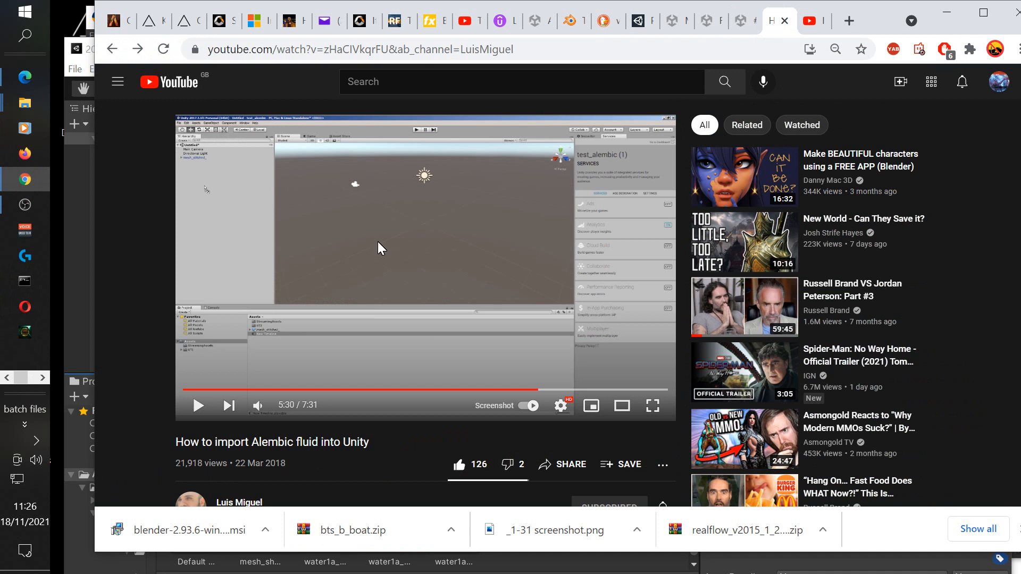
- Go to the #NVJOB Water Shaders V2.x Asset Store page in the browser
scroll(down, 3)
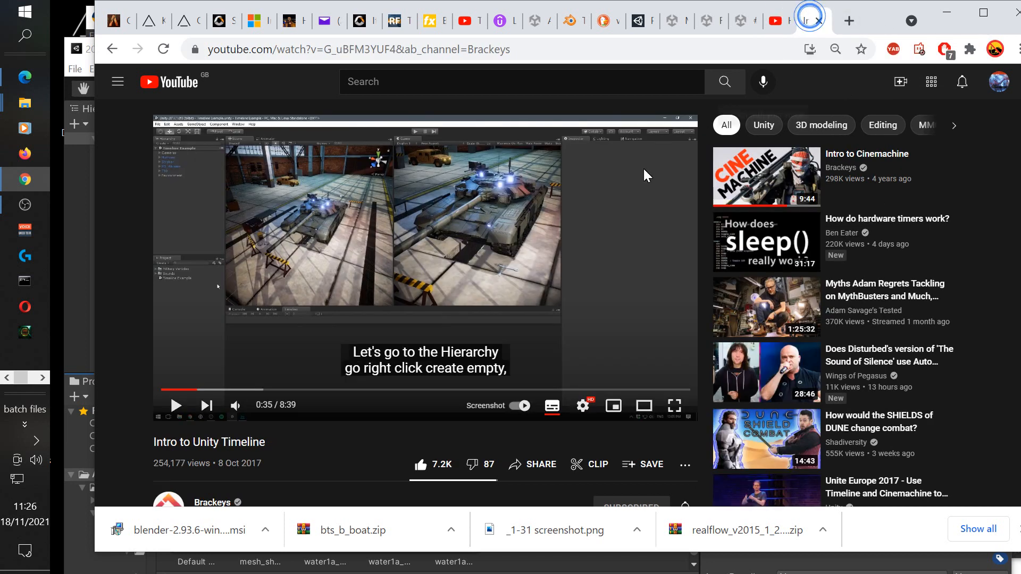
scroll(down, 3)
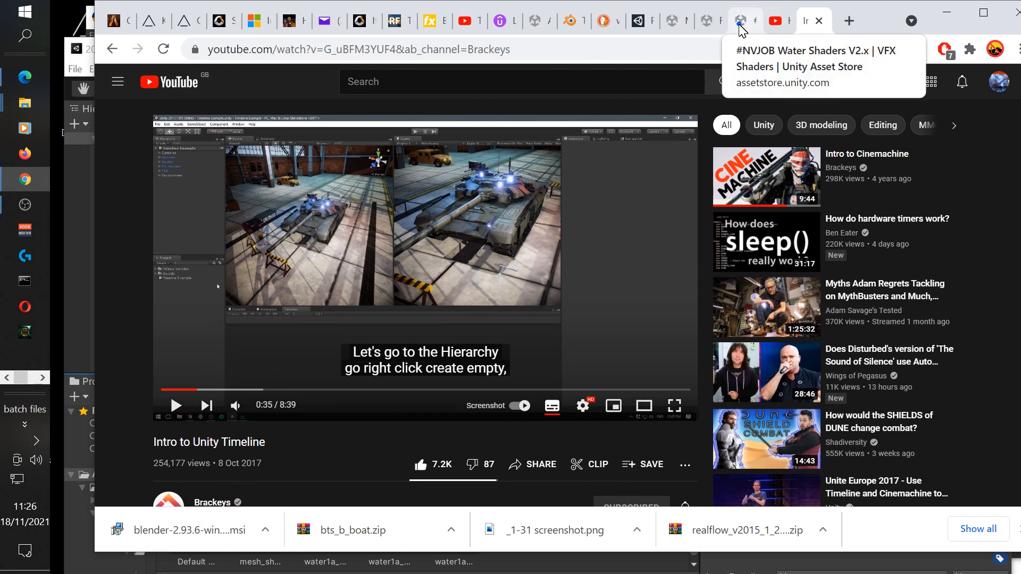
click(742, 21)
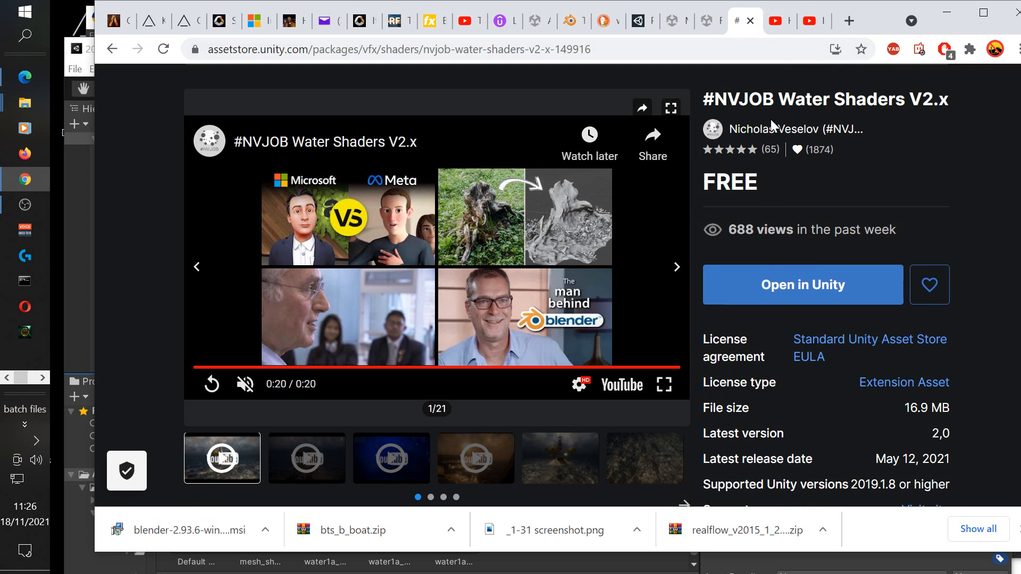
click(704, 20)
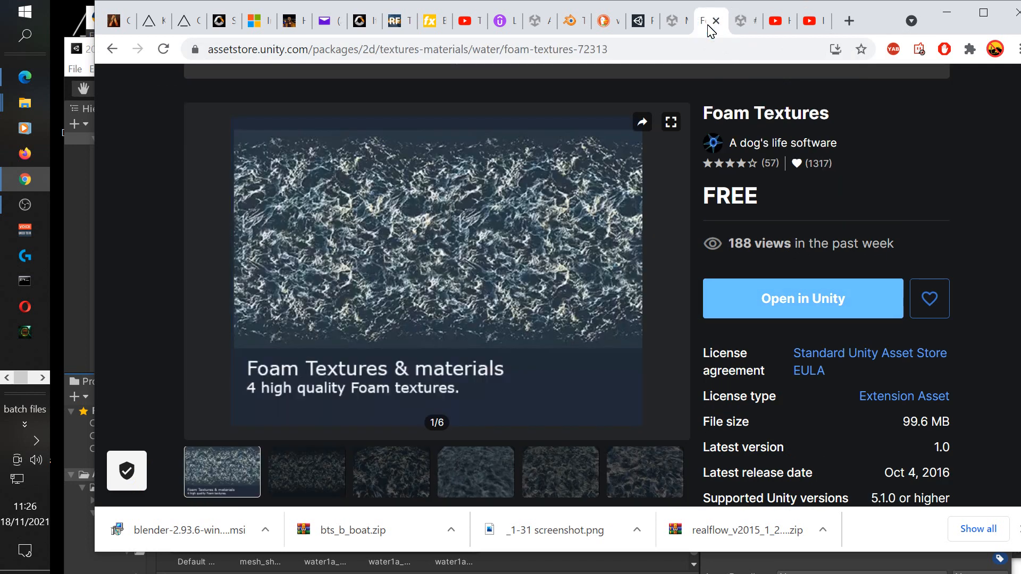
mouse_move(746, 168)
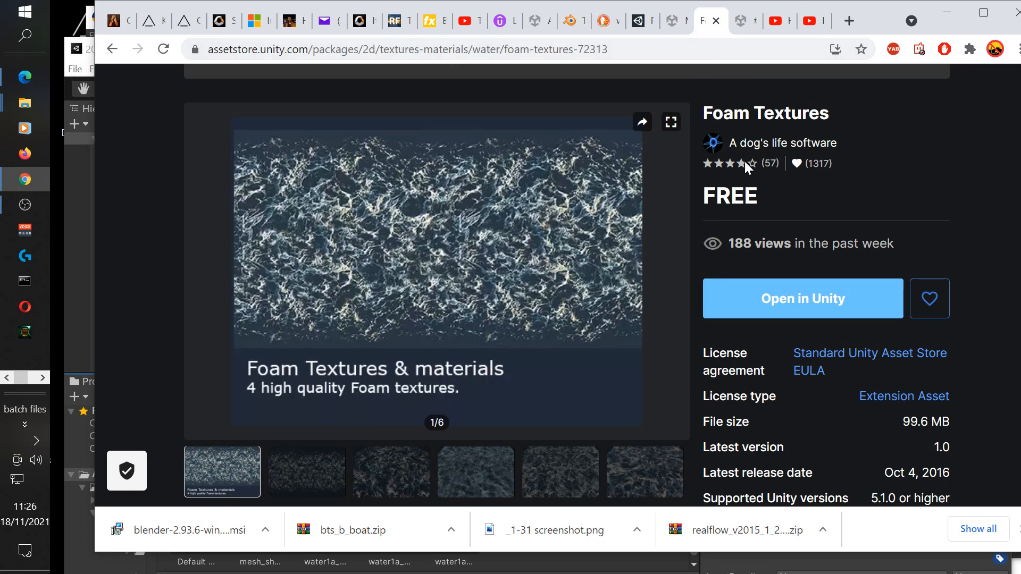
click(672, 20)
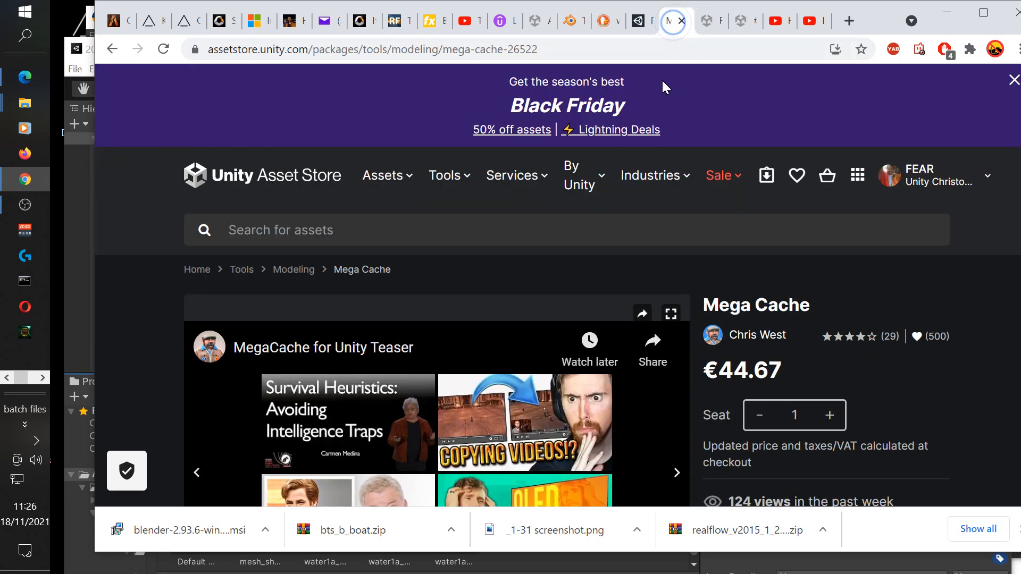
scroll(down, 3)
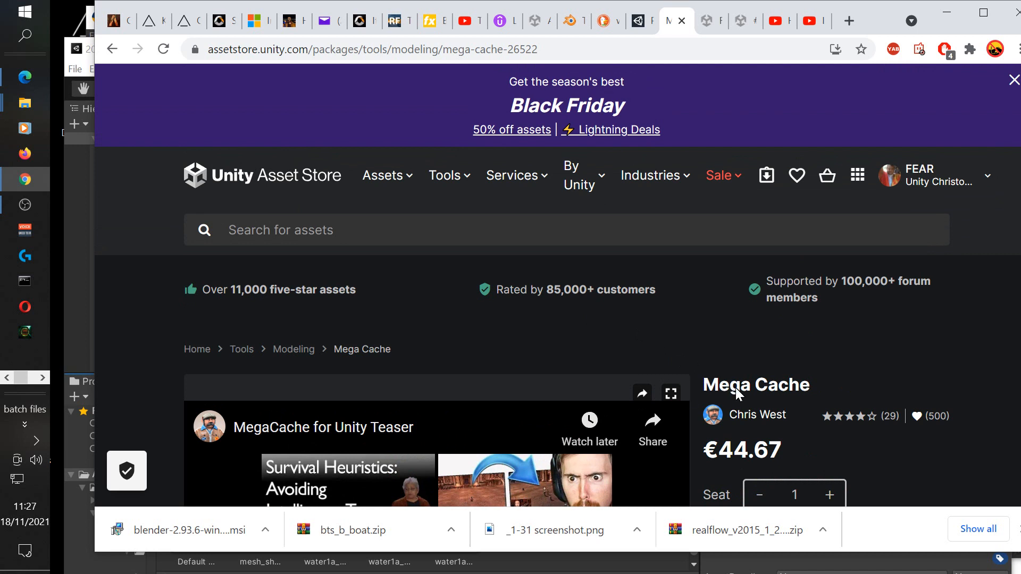
scroll(down, 3)
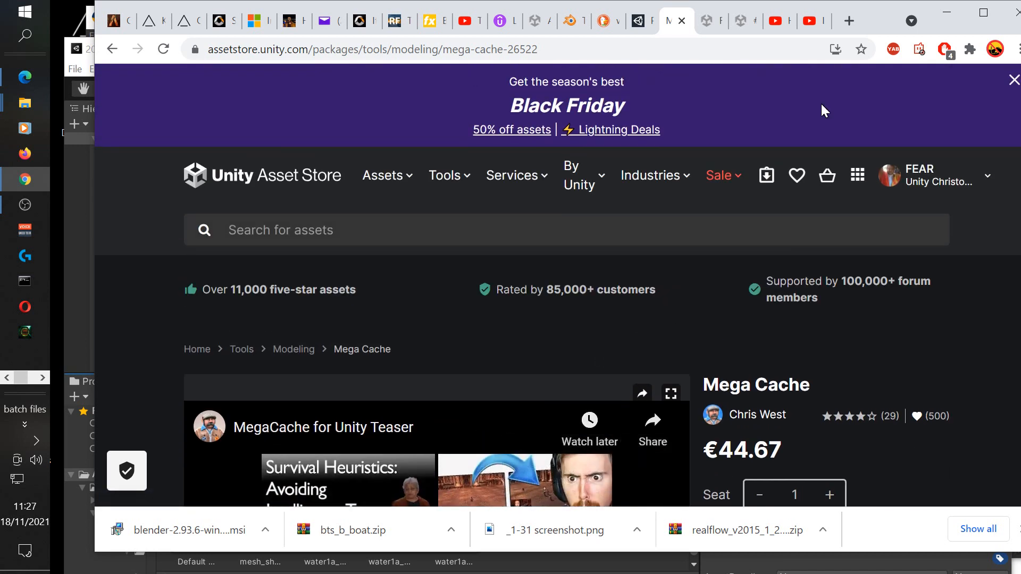
click(702, 20)
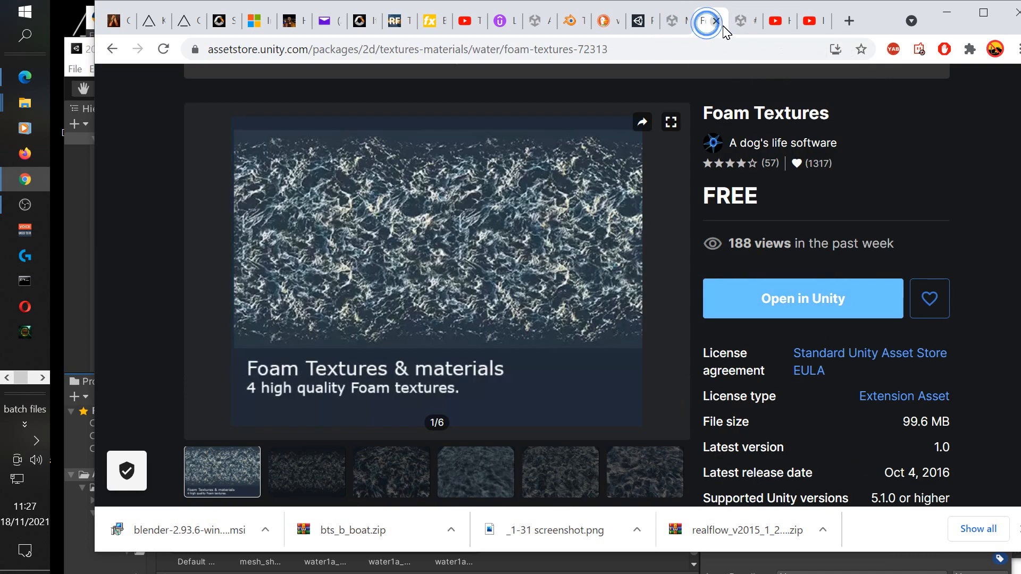
click(737, 21)
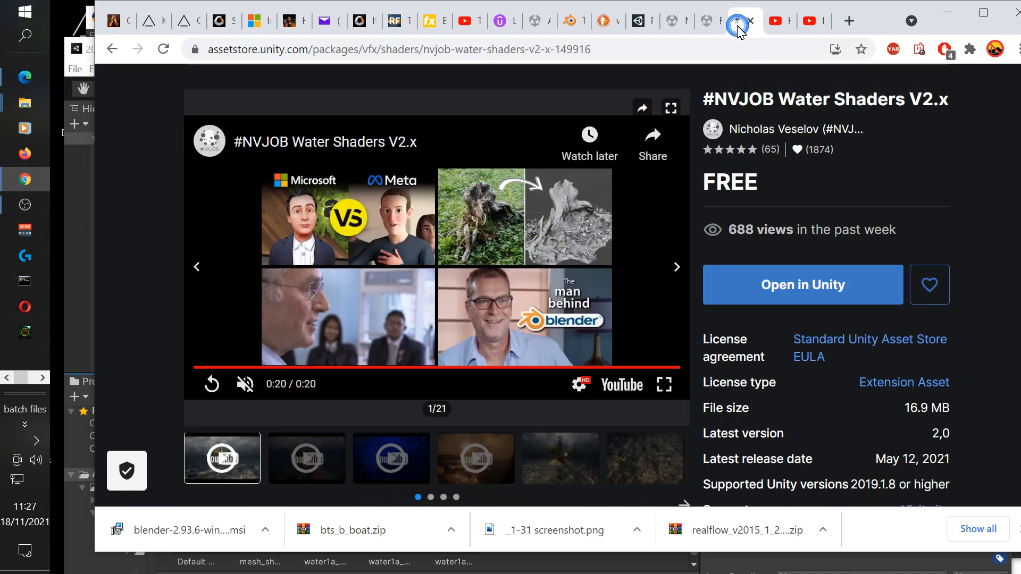
mouse_move(365, 224)
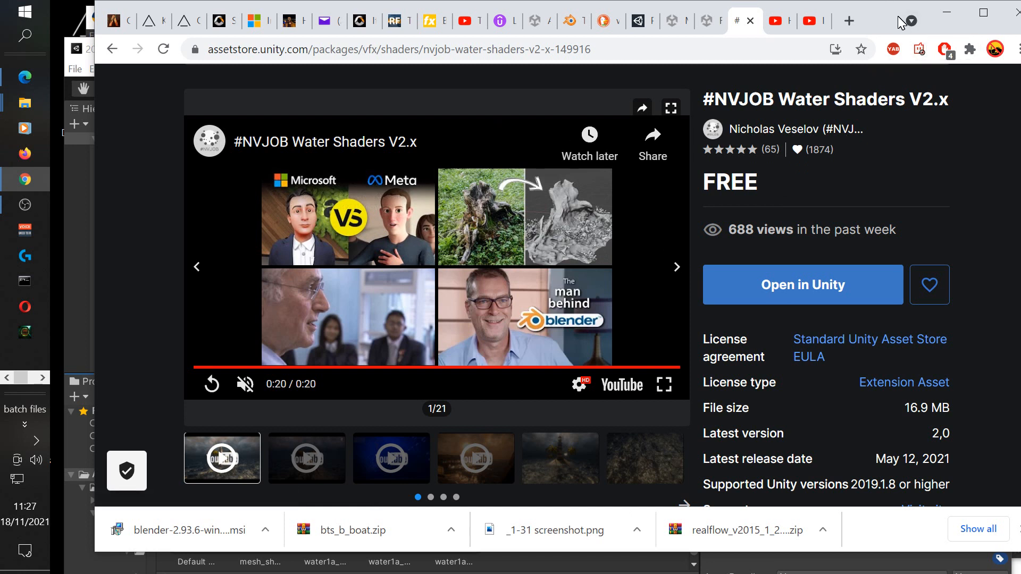
mouse_move(946, 12)
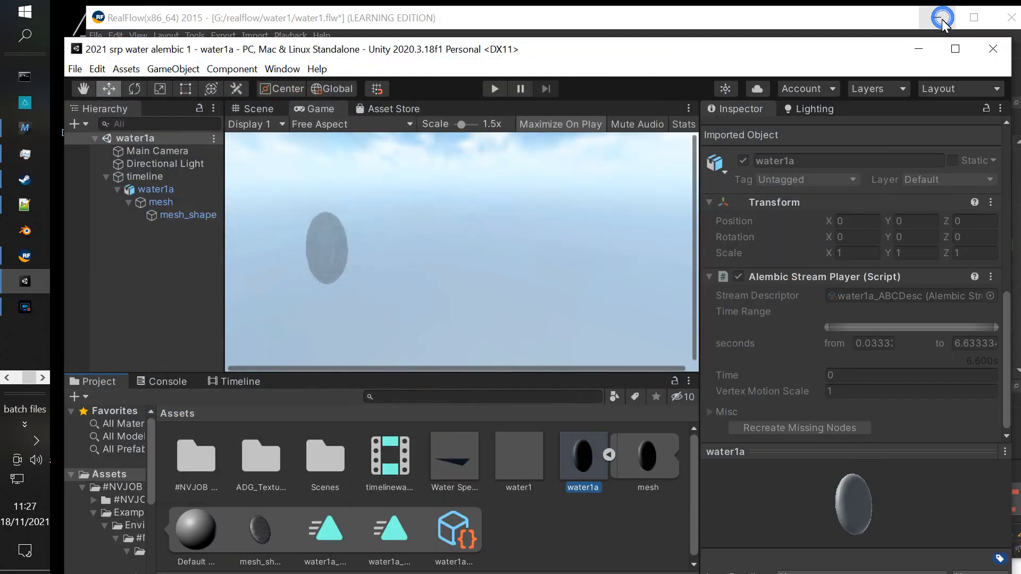
mouse_move(563, 392)
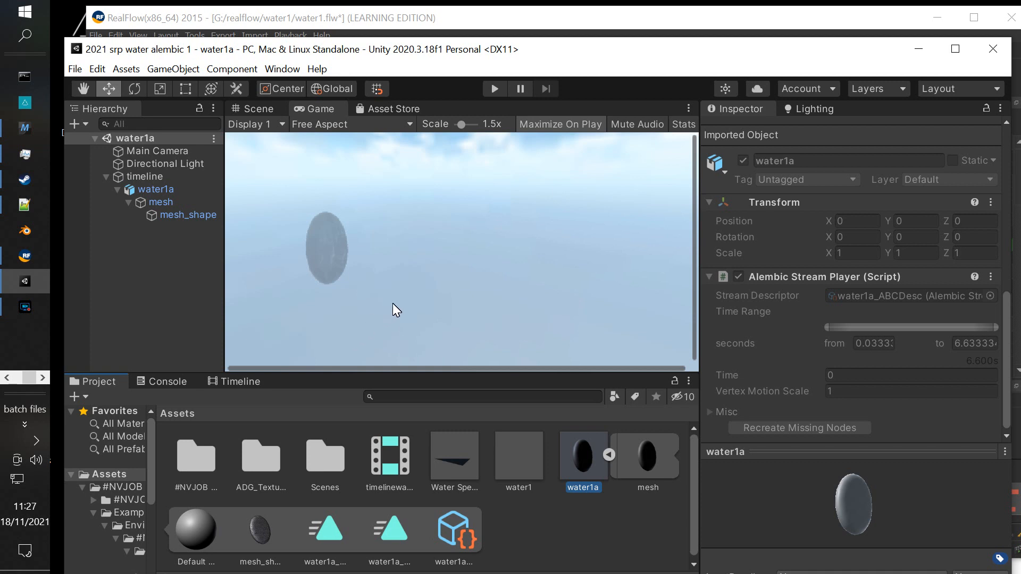
mouse_move(296, 267)
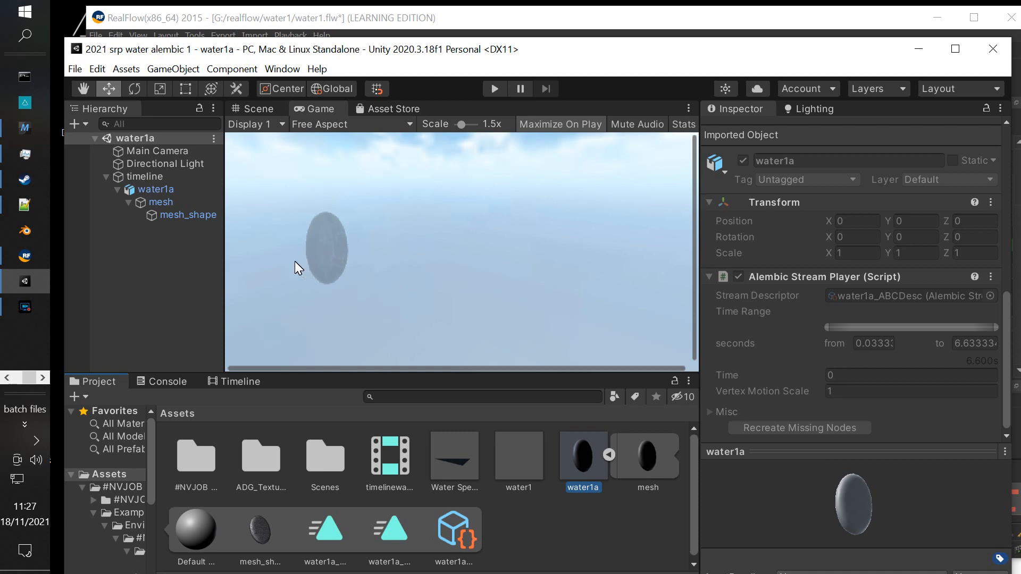
mouse_move(402, 464)
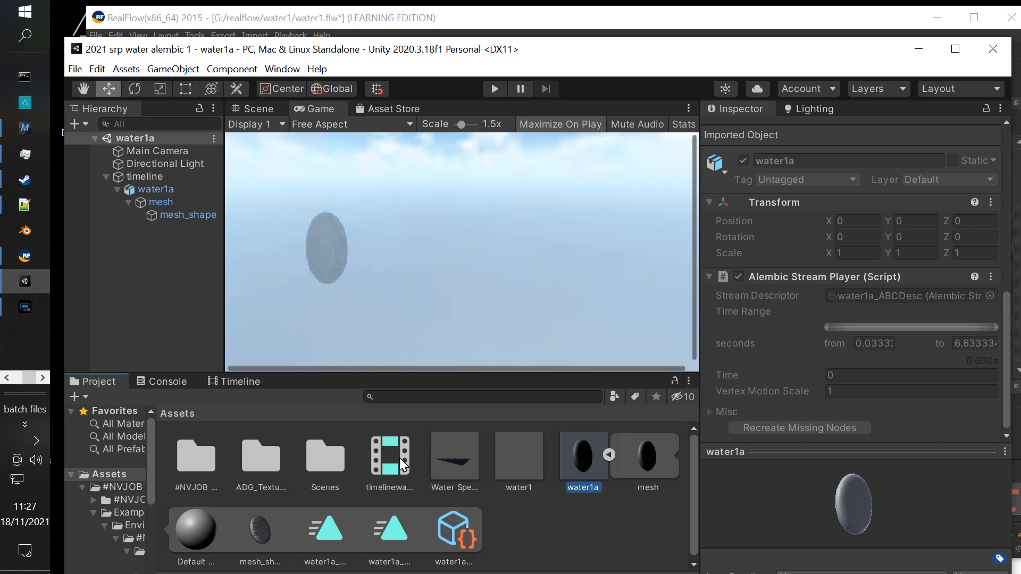
mouse_move(469, 263)
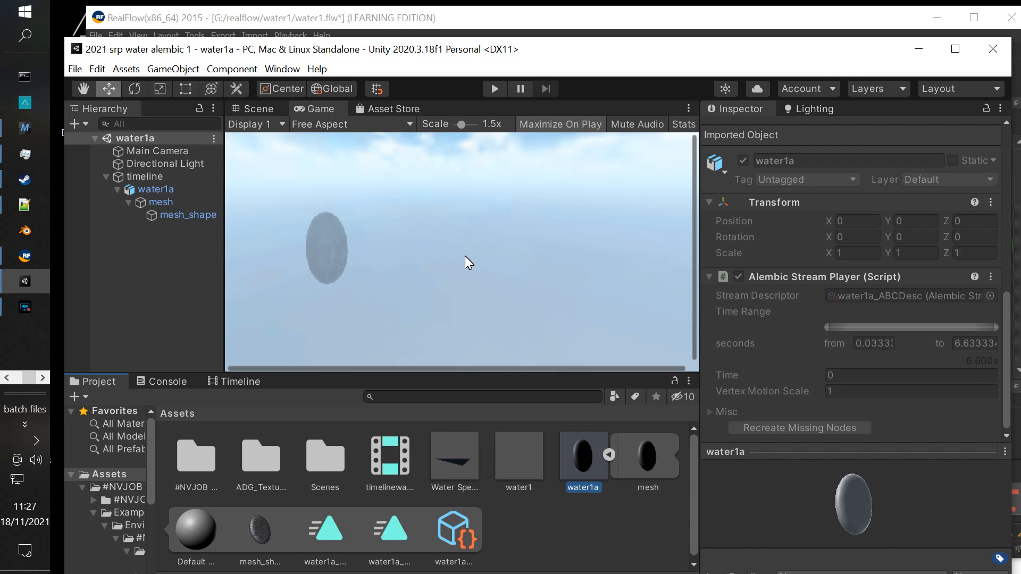